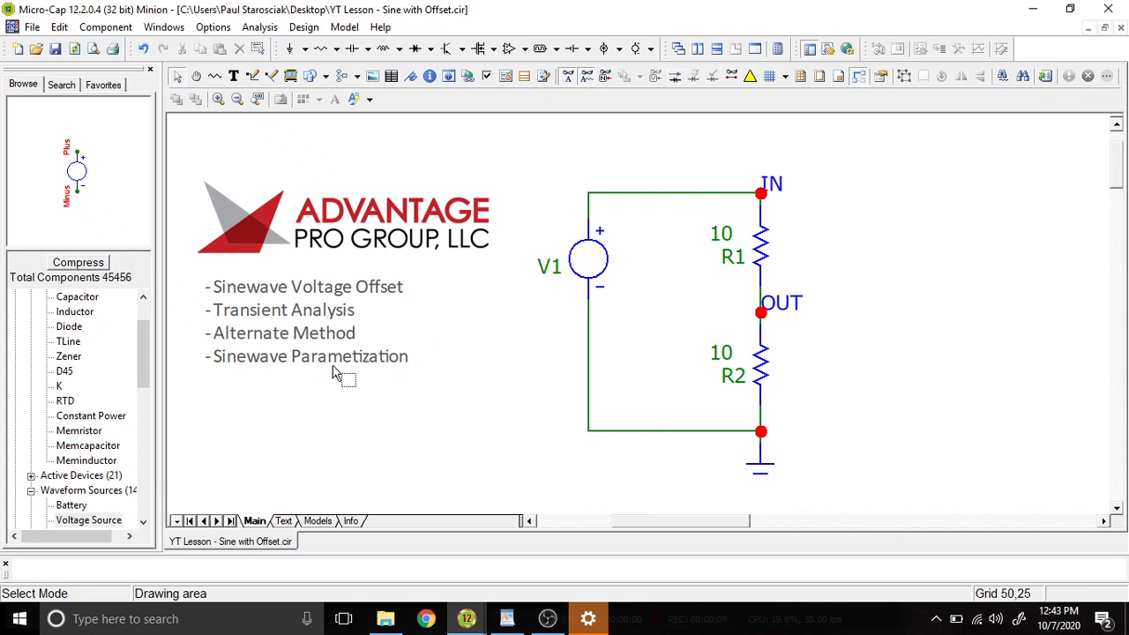
mouse_move(404, 316)
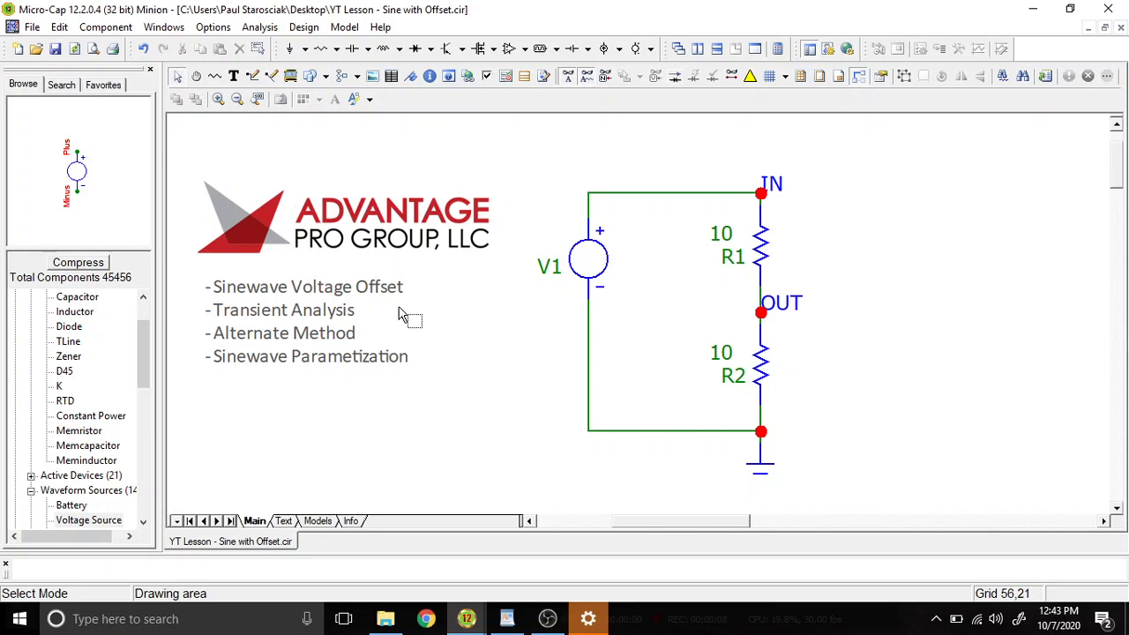
mouse_move(422, 305)
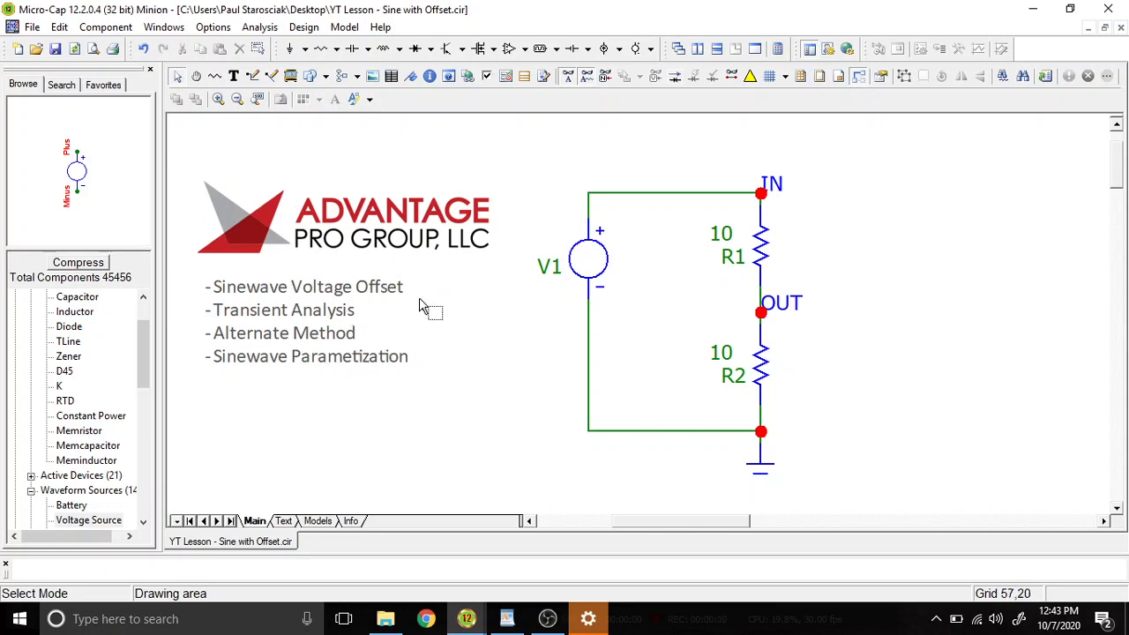
mouse_move(427, 344)
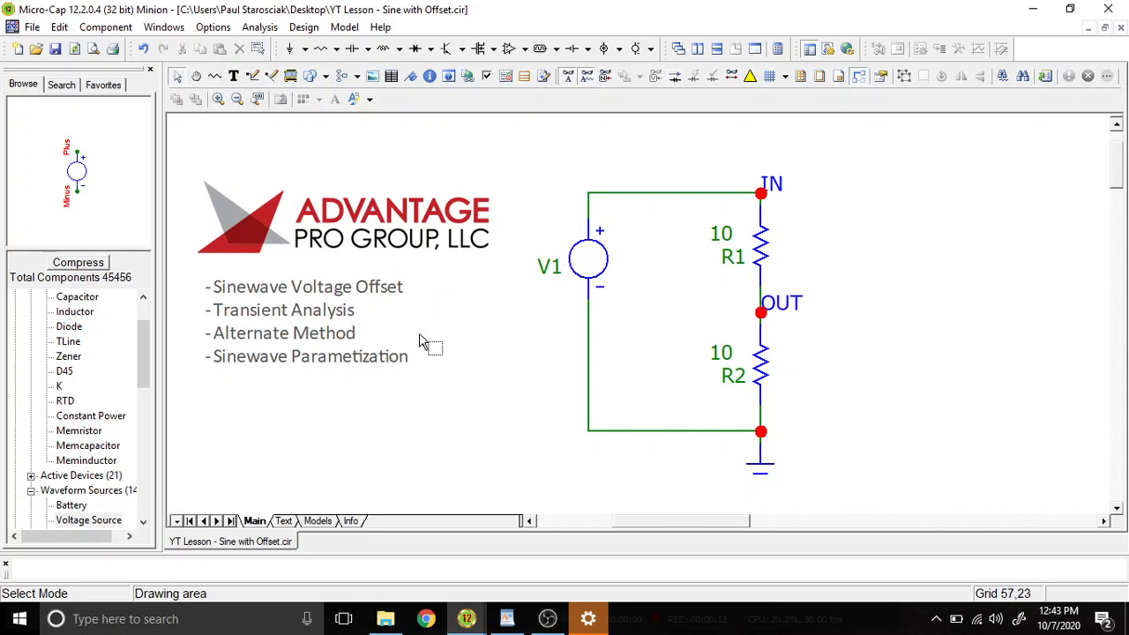
mouse_move(565, 362)
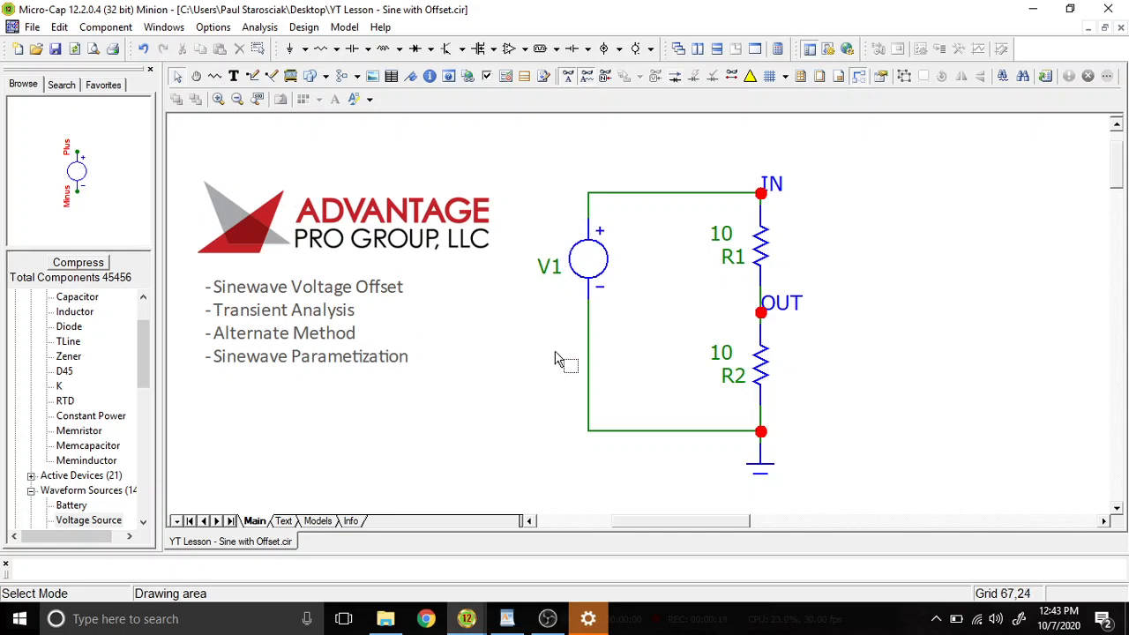
mouse_move(635, 384)
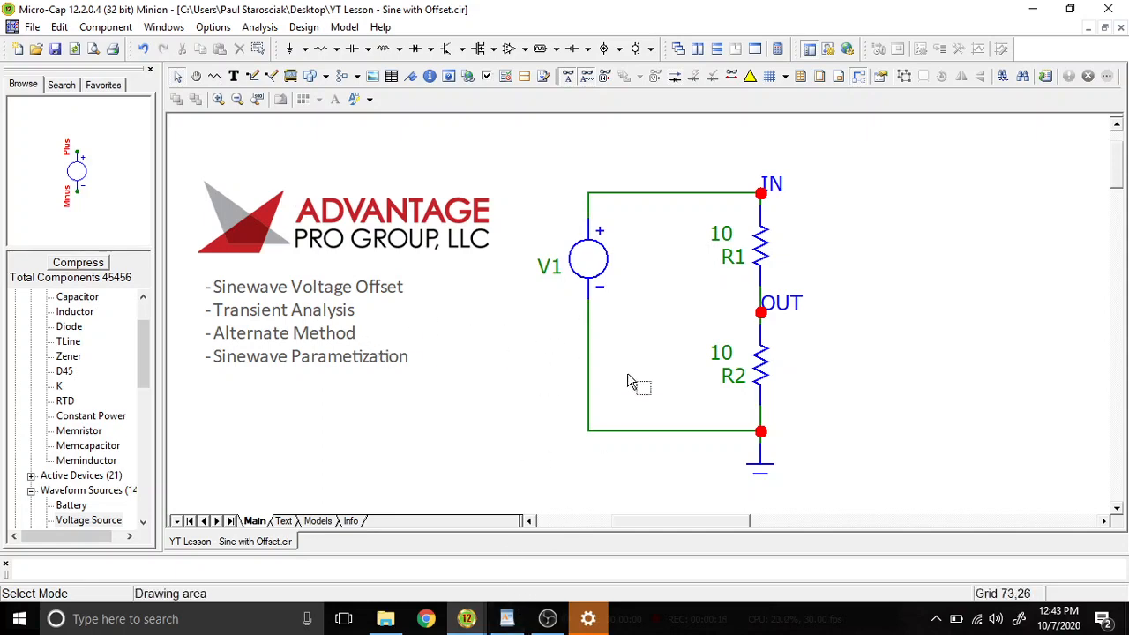
Set sine source V1's amplitude (VA) to 5 on the Sin tab.
double_click(588, 259)
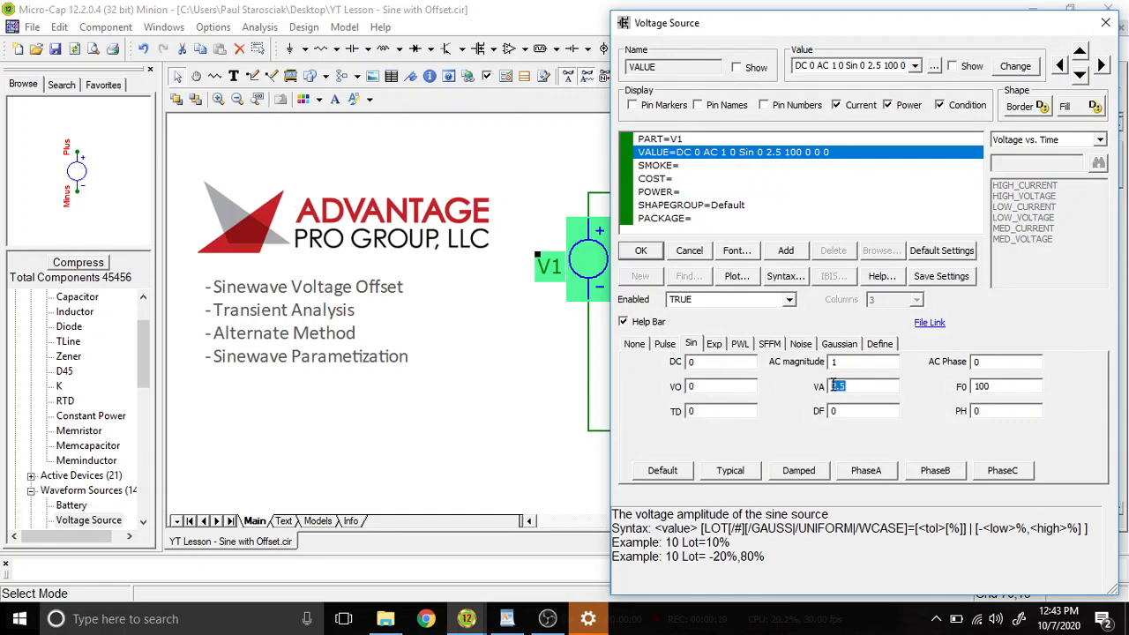
text(5)
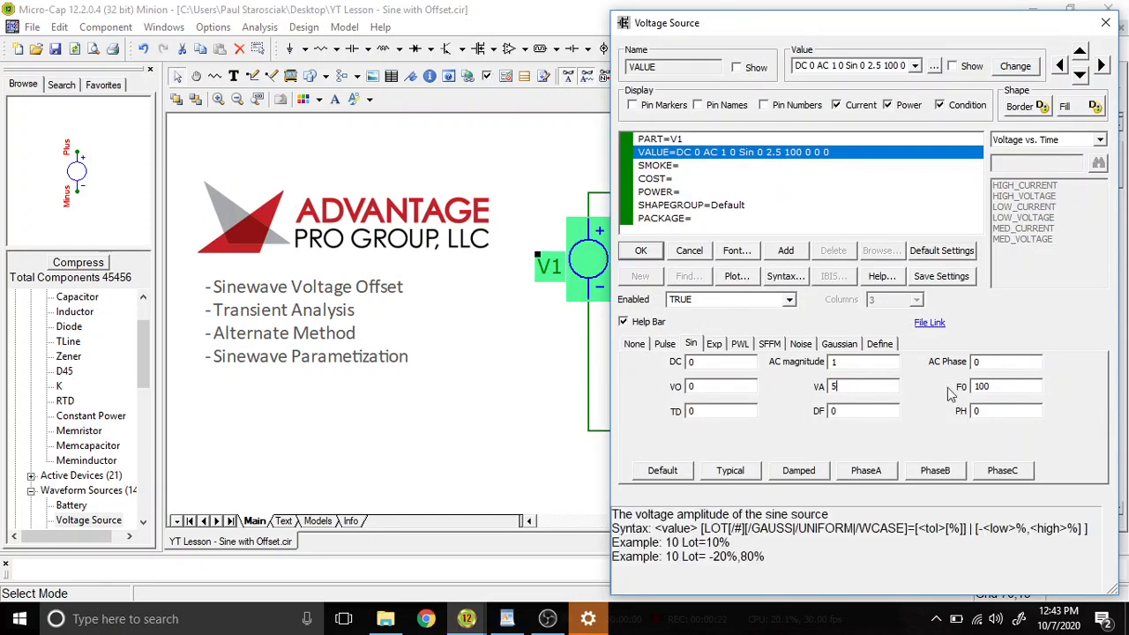
click(641, 251)
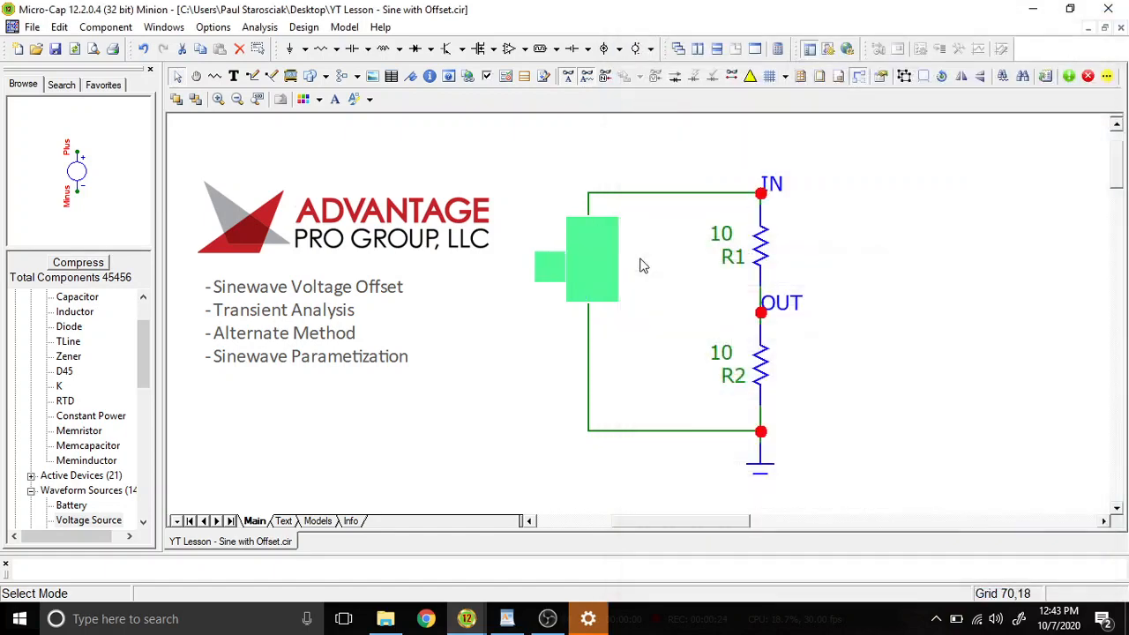
Review the WordPad notes on the generic sinewave equation, its terms and sine graph.
click(506, 618)
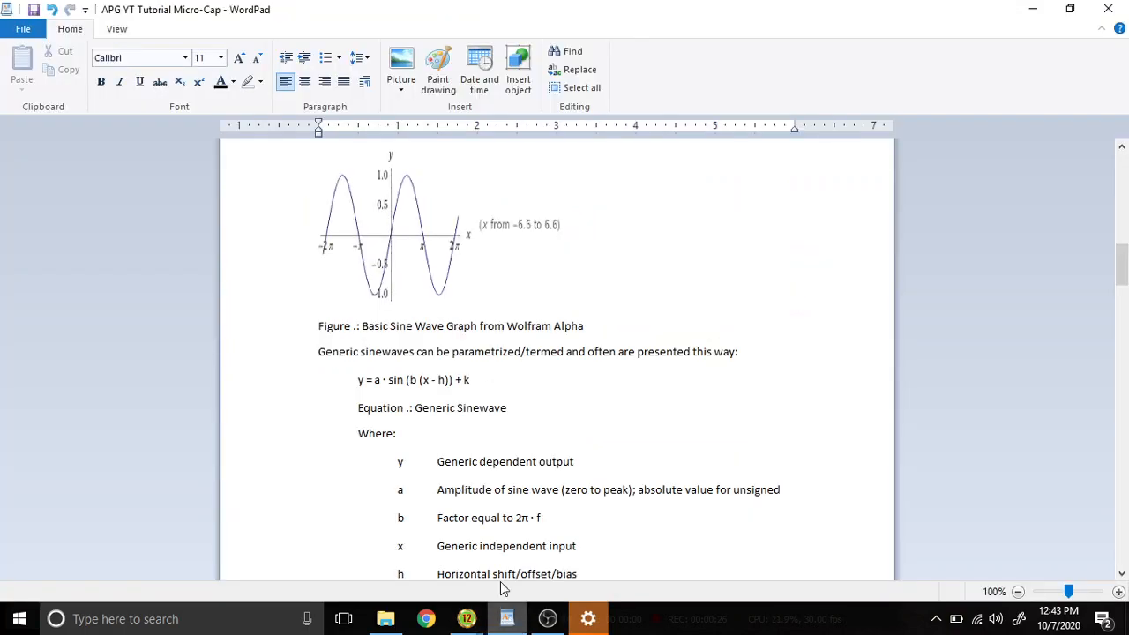
scroll(up, 3)
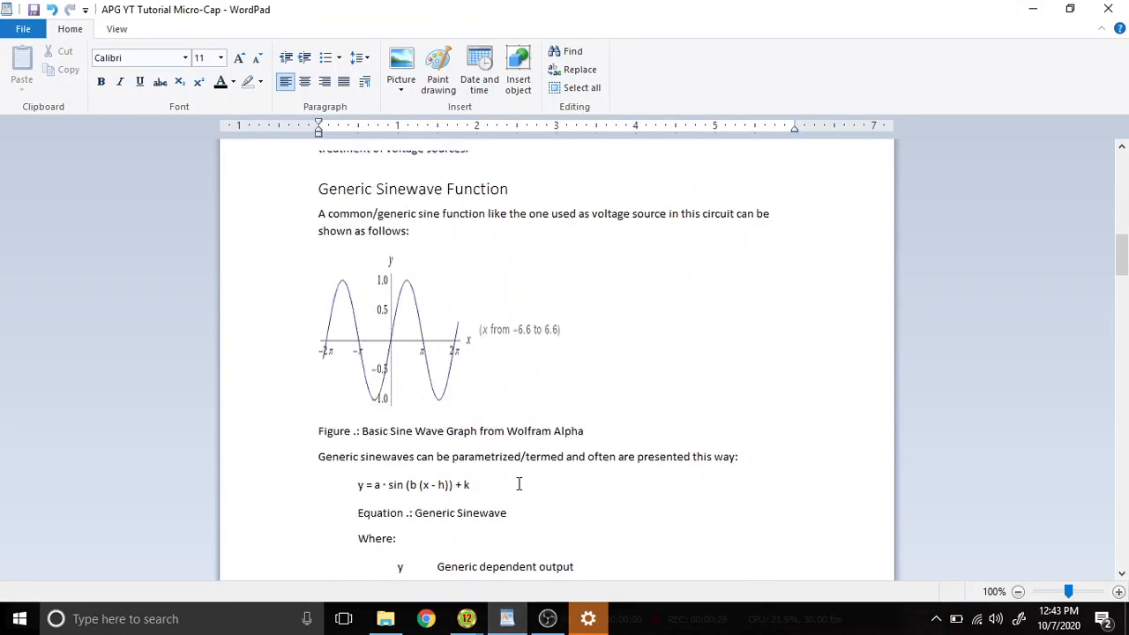
scroll(down, 3)
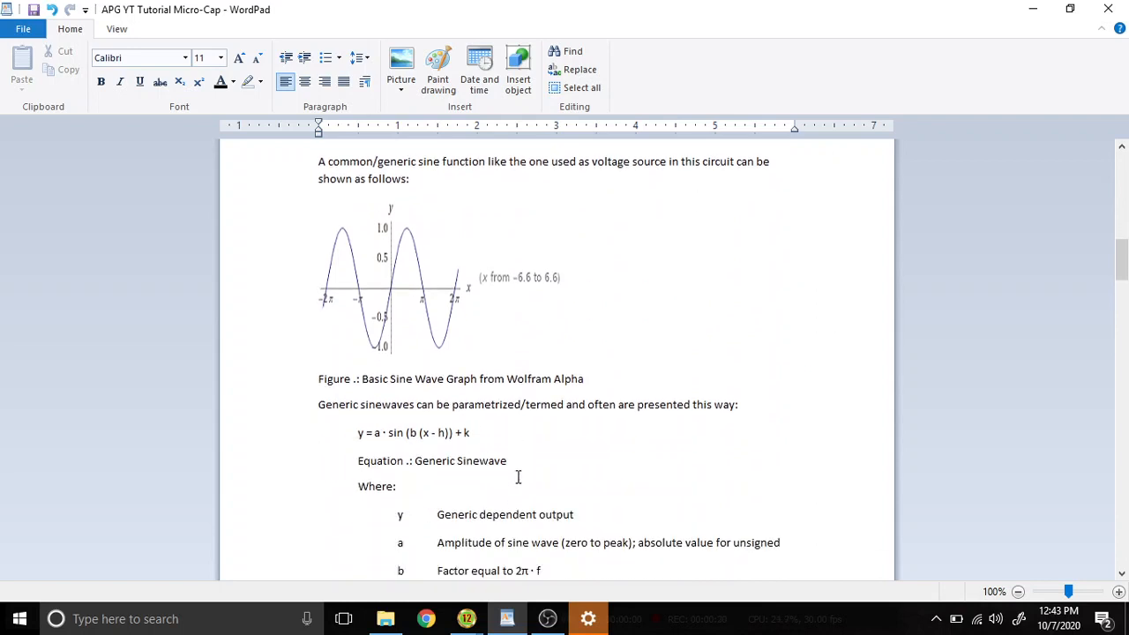
scroll(down, 3)
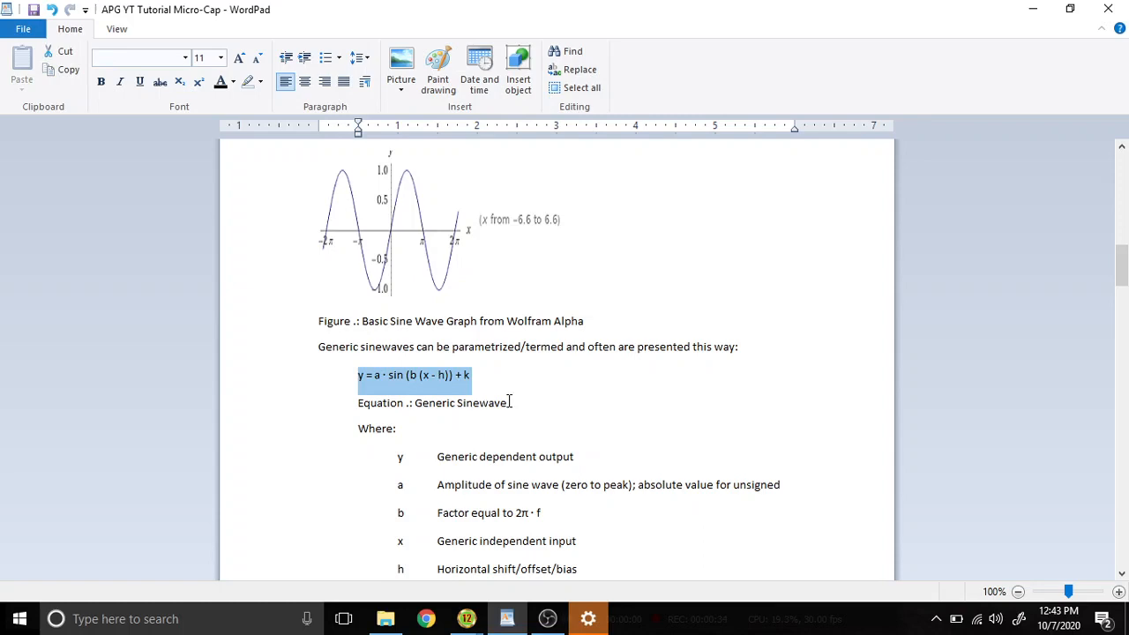
click(509, 403)
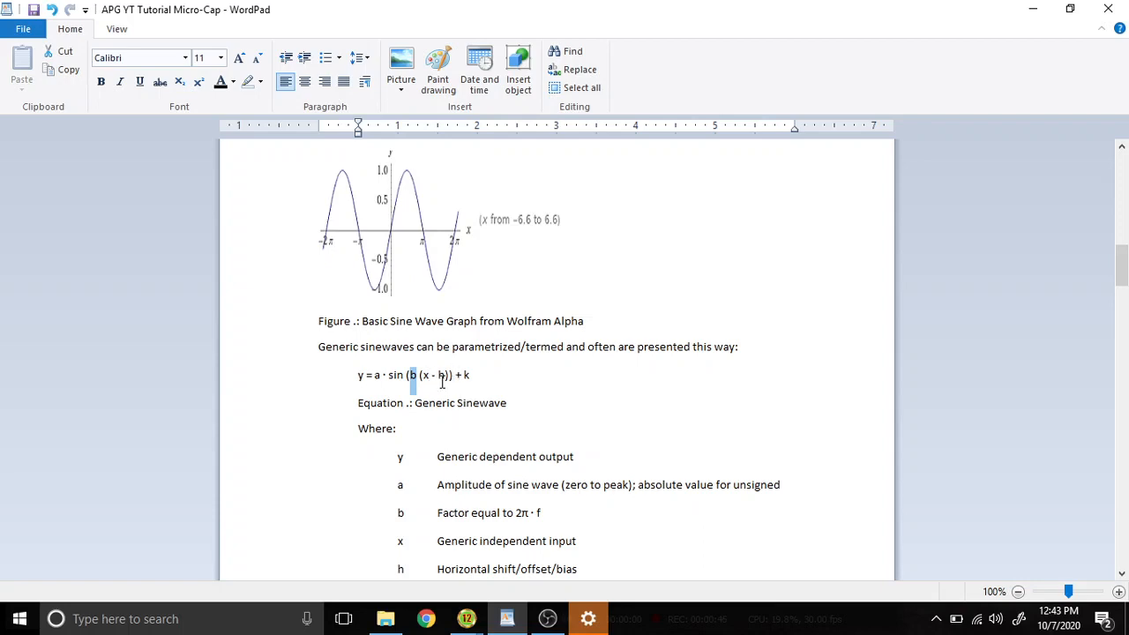
scroll(down, 3)
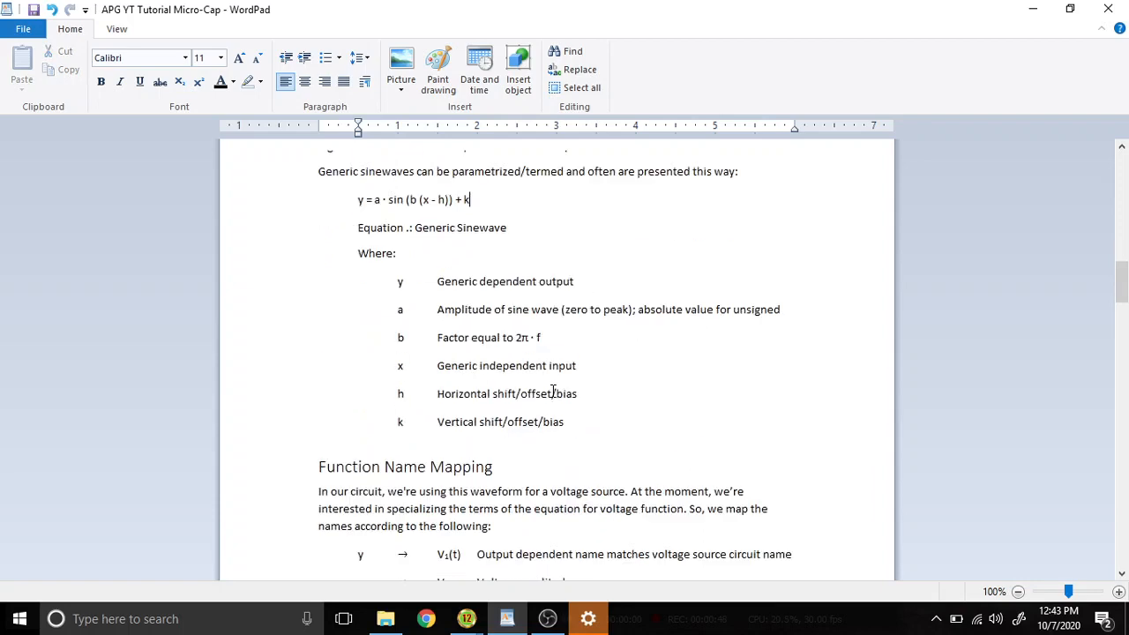
scroll(up, 3)
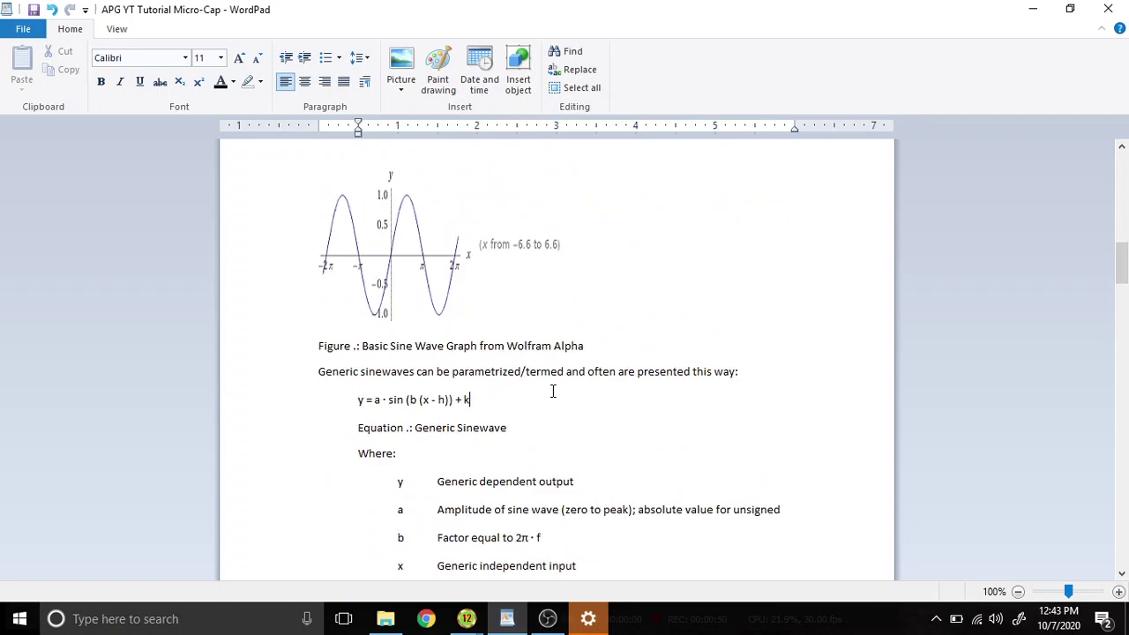
click(439, 247)
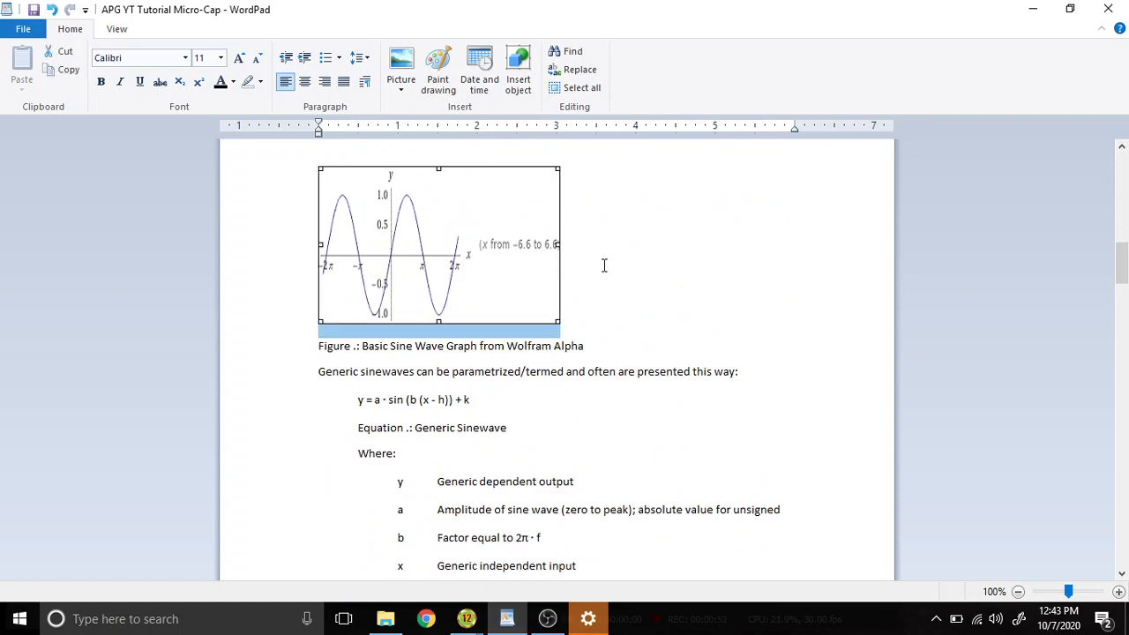
scroll(down, 3)
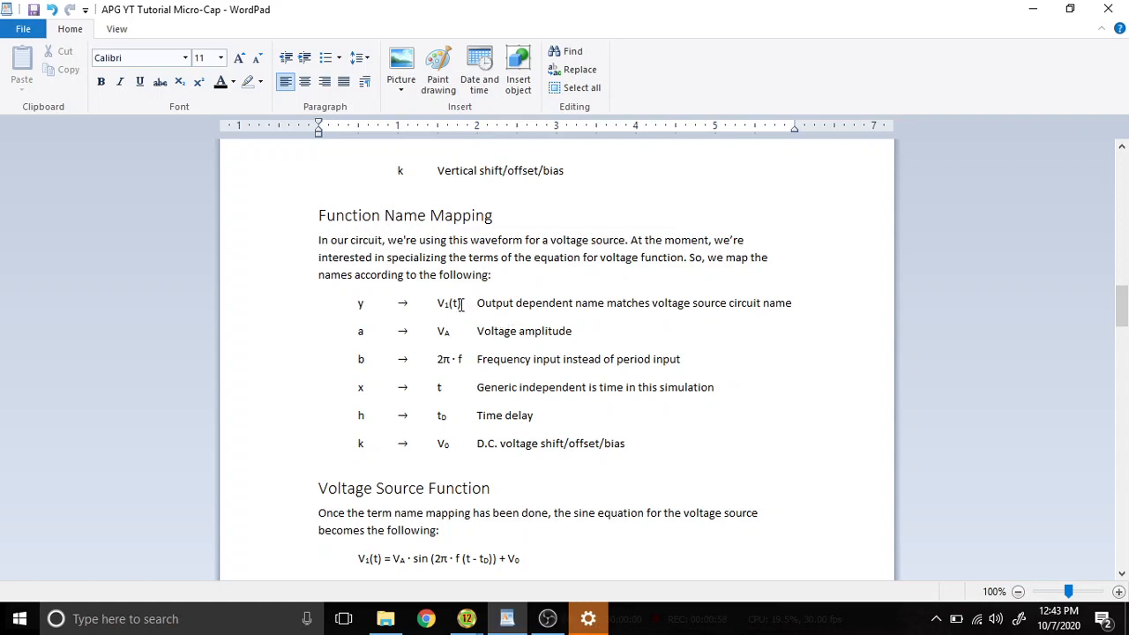
mouse_move(457, 280)
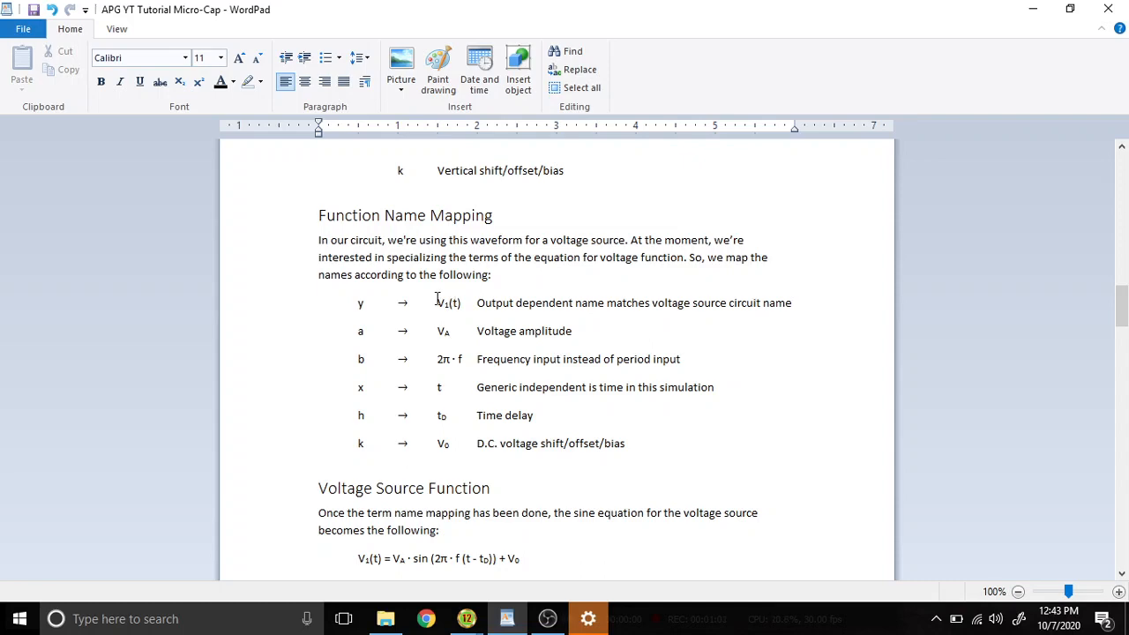
mouse_move(479, 574)
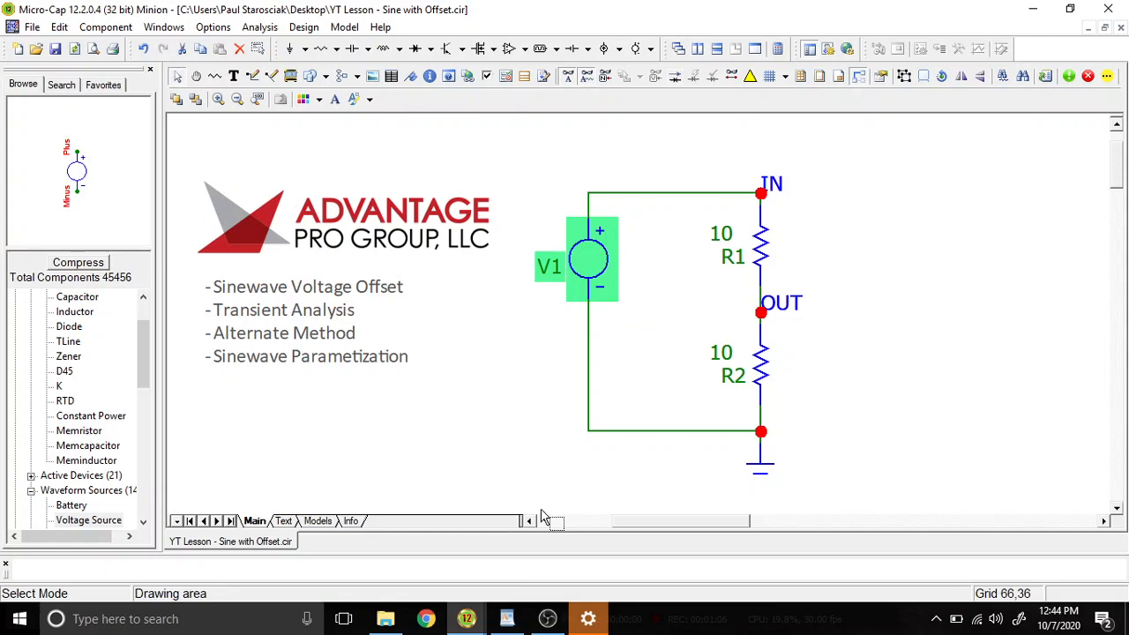
click(507, 619)
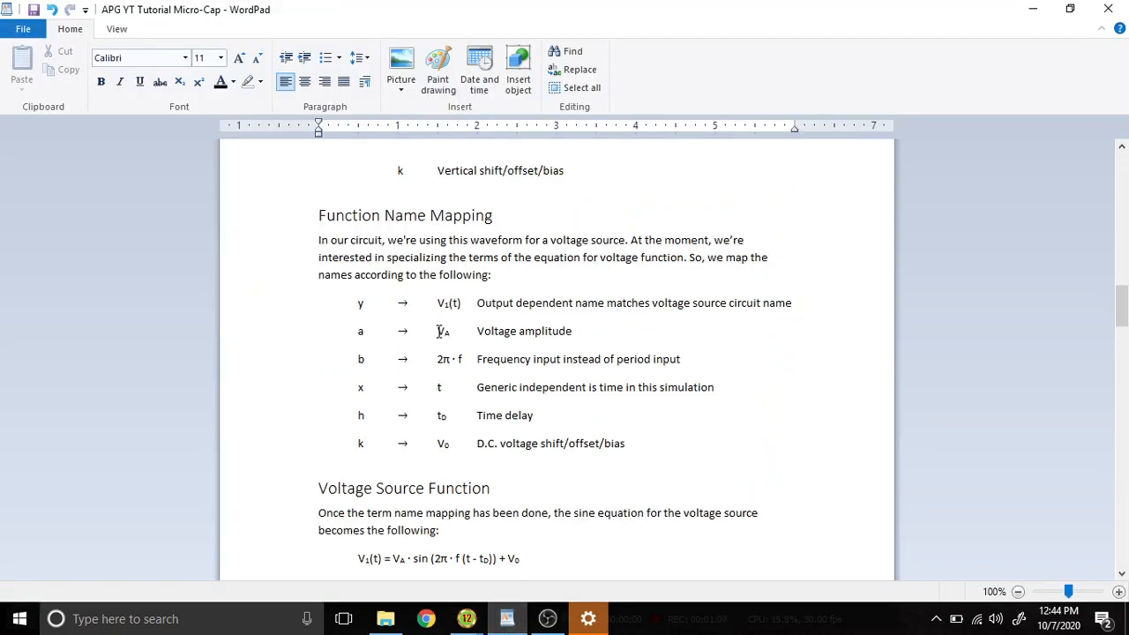
mouse_move(448, 333)
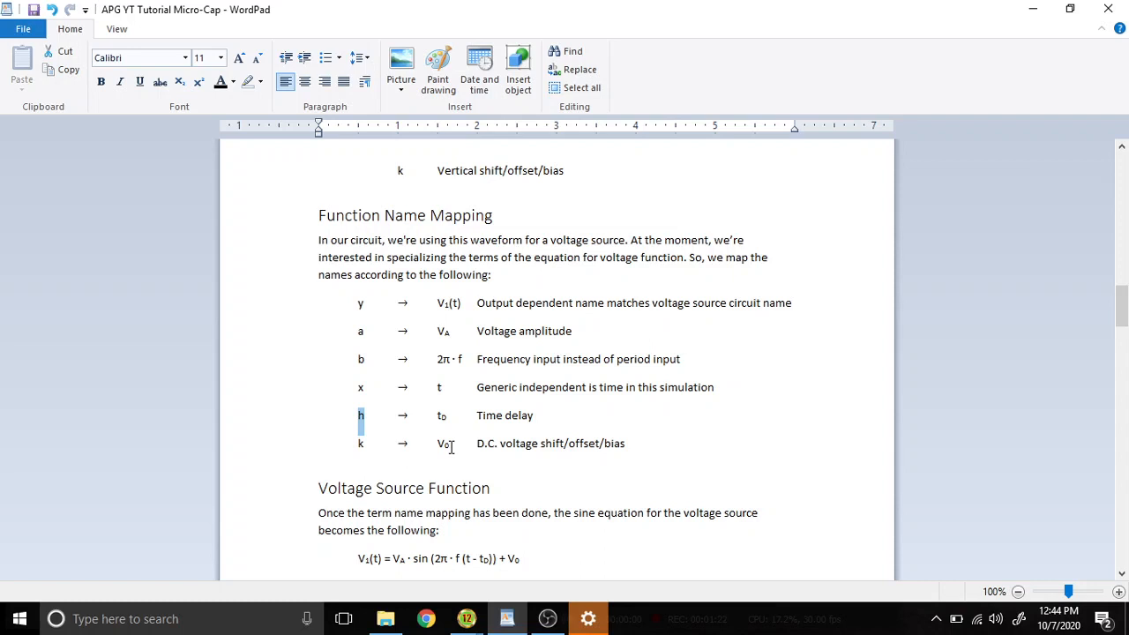
mouse_move(612, 453)
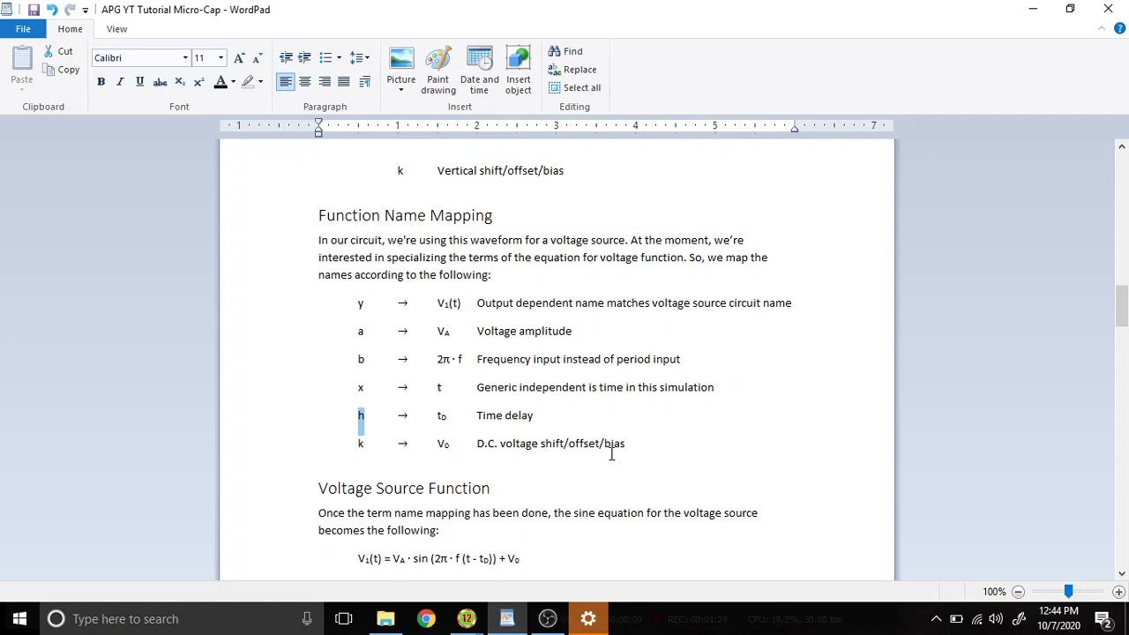
mouse_move(612, 433)
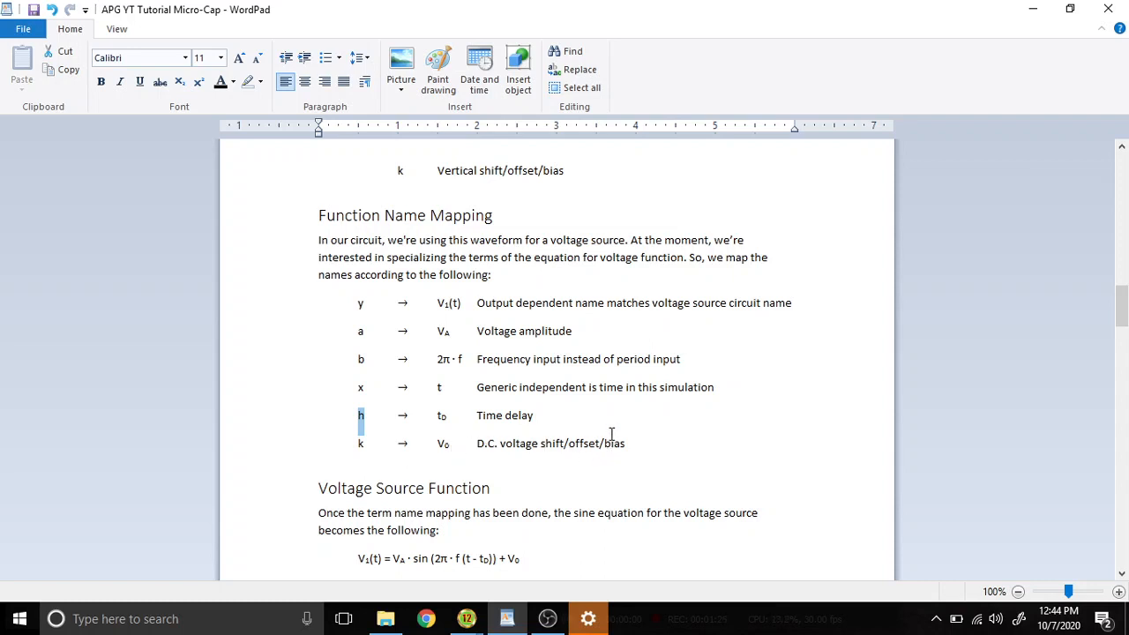
double_click(591, 443)
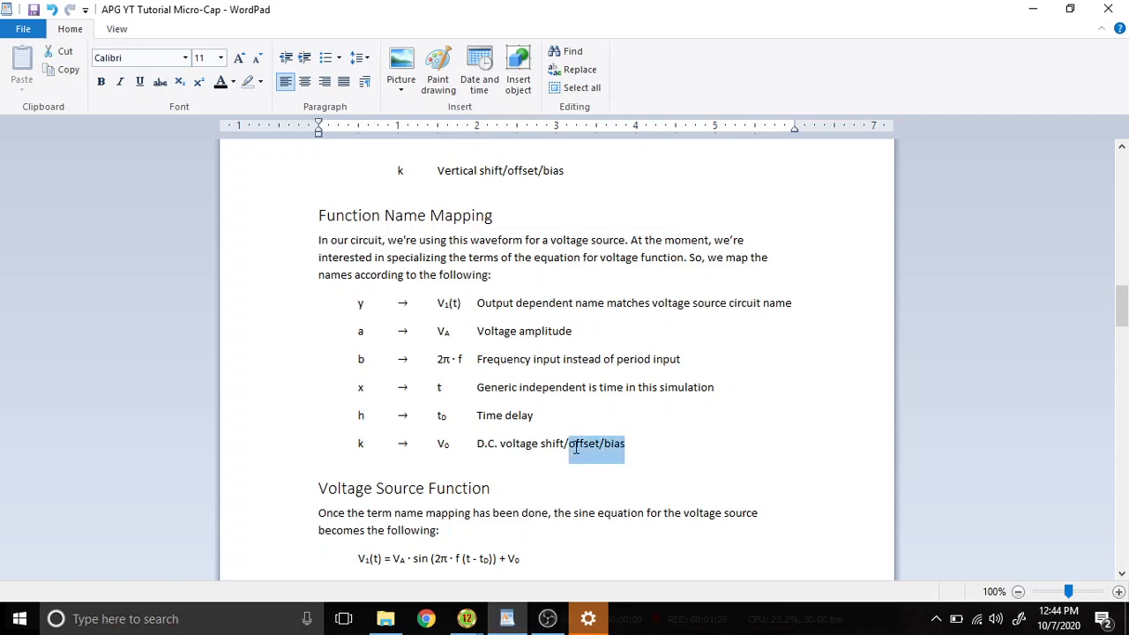
click(638, 444)
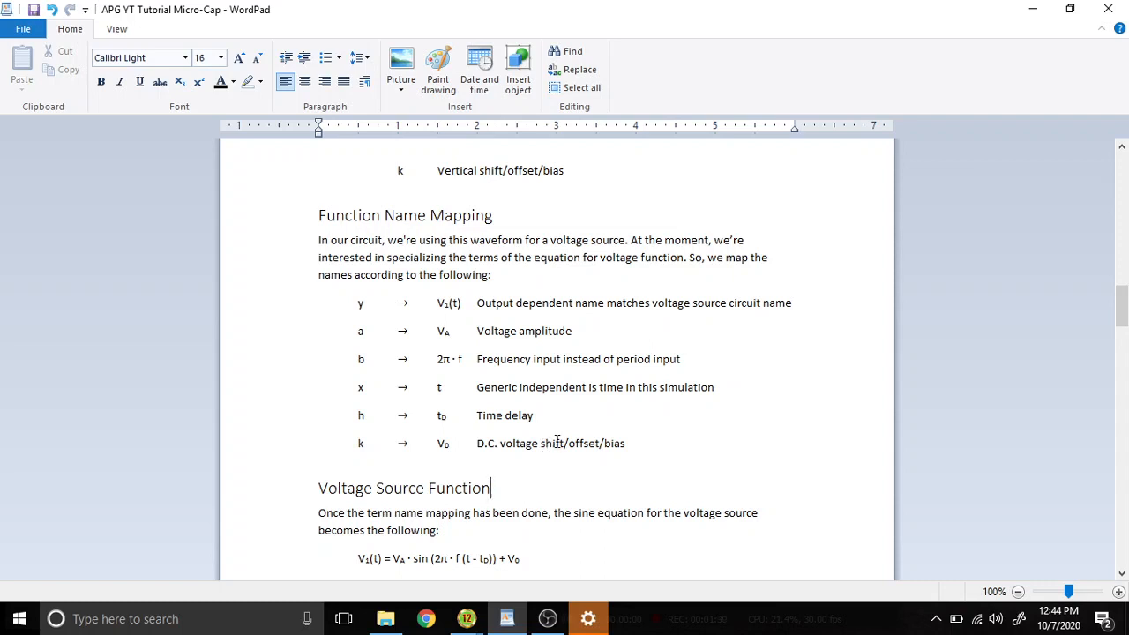
double_click(584, 444)
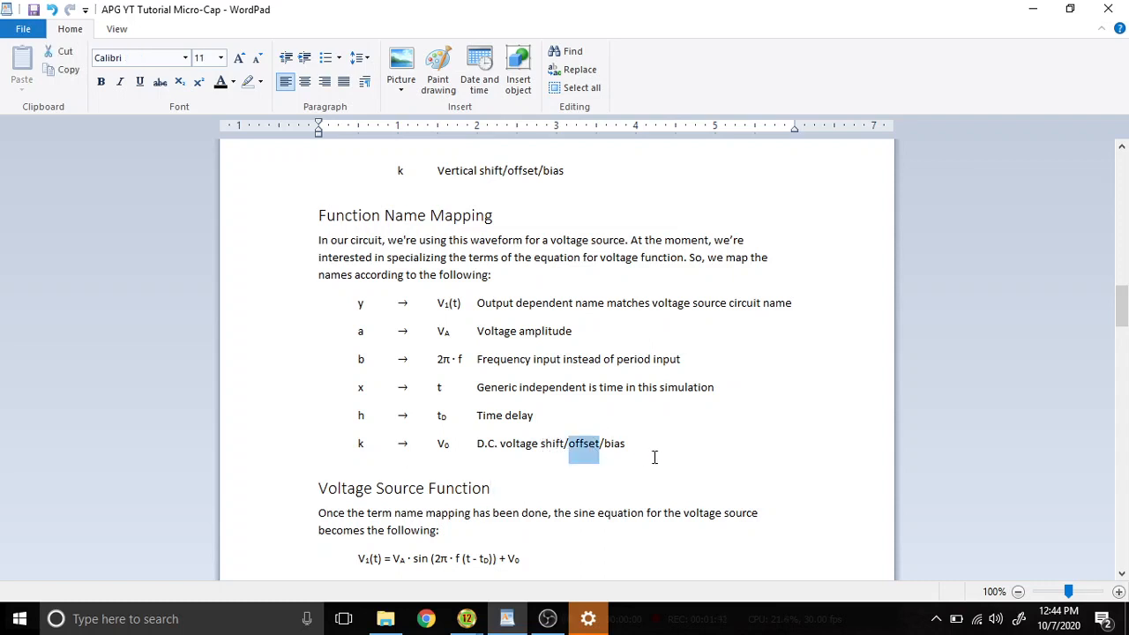
scroll(down, 3)
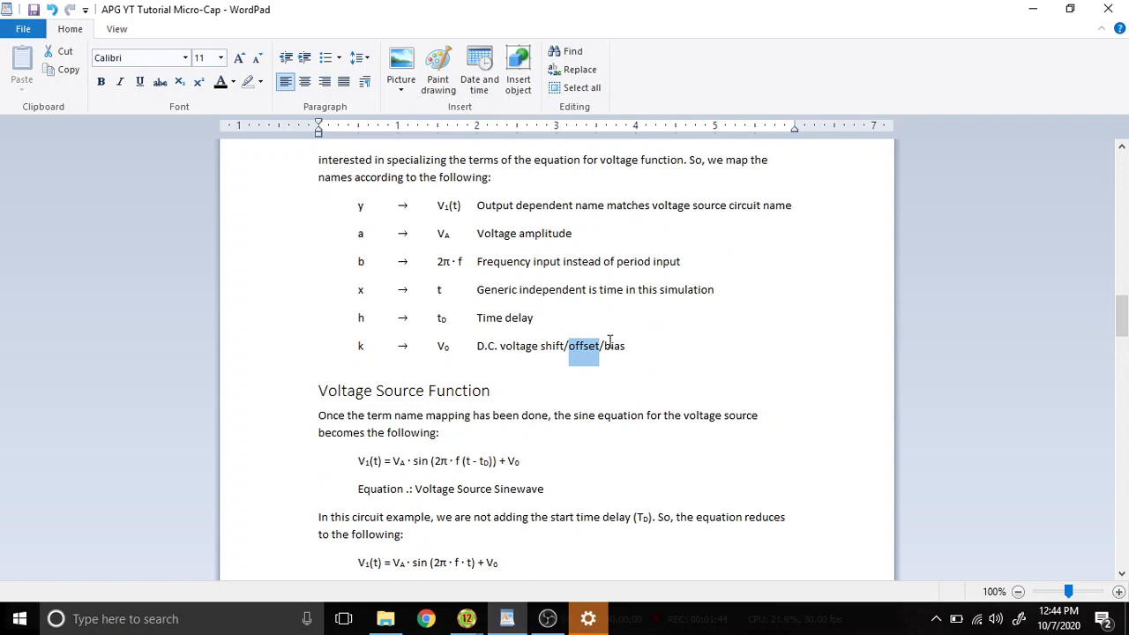
mouse_move(628, 344)
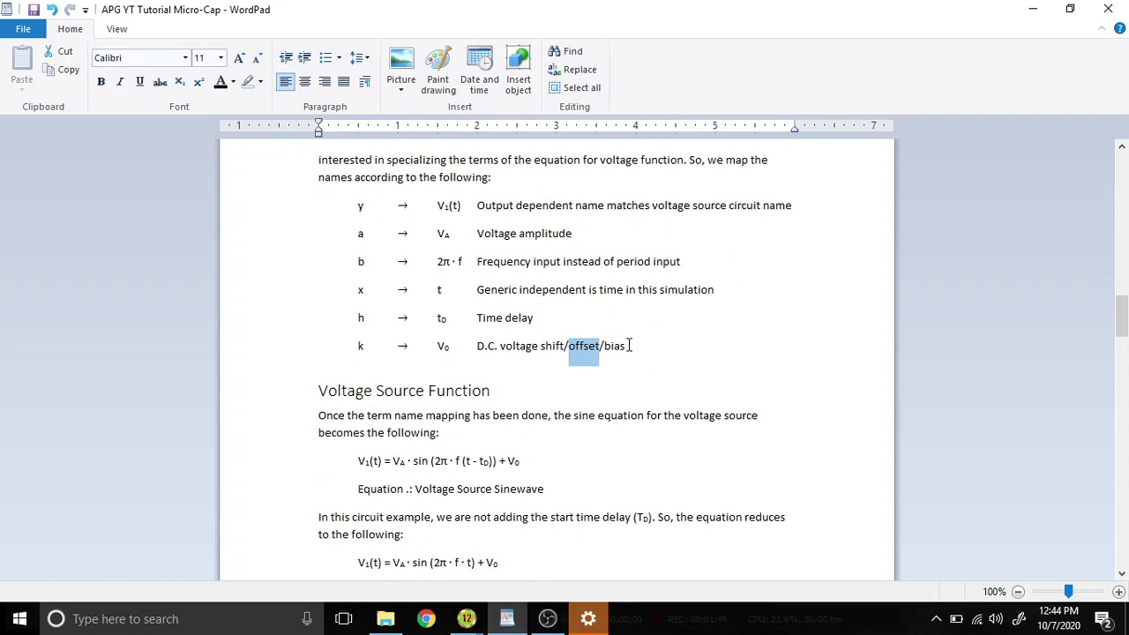
scroll(down, 3)
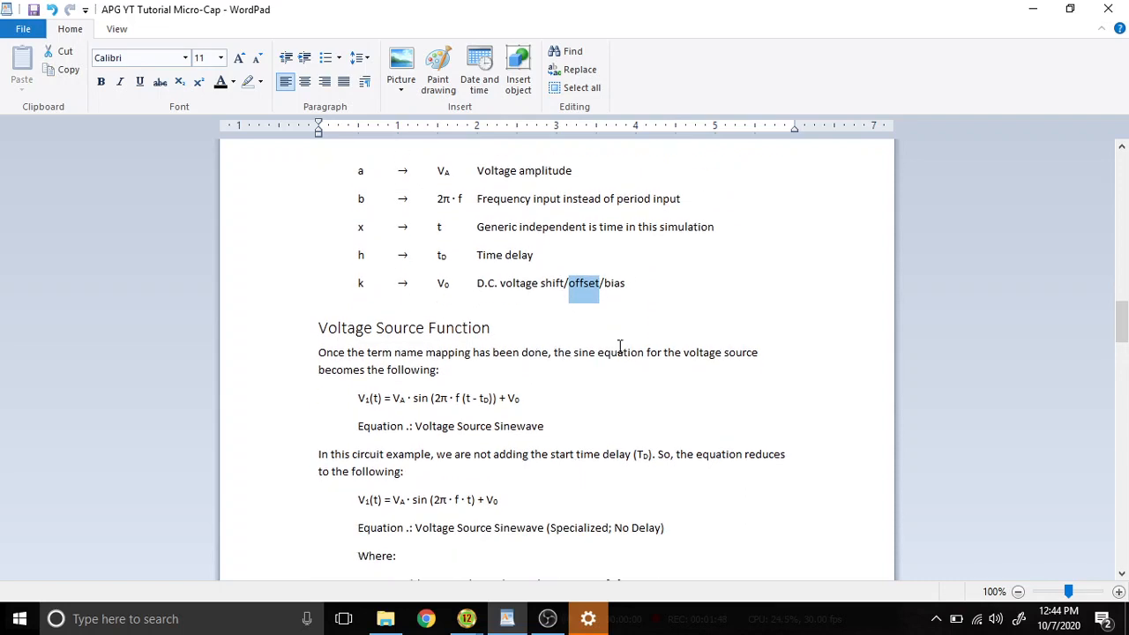
scroll(down, 3)
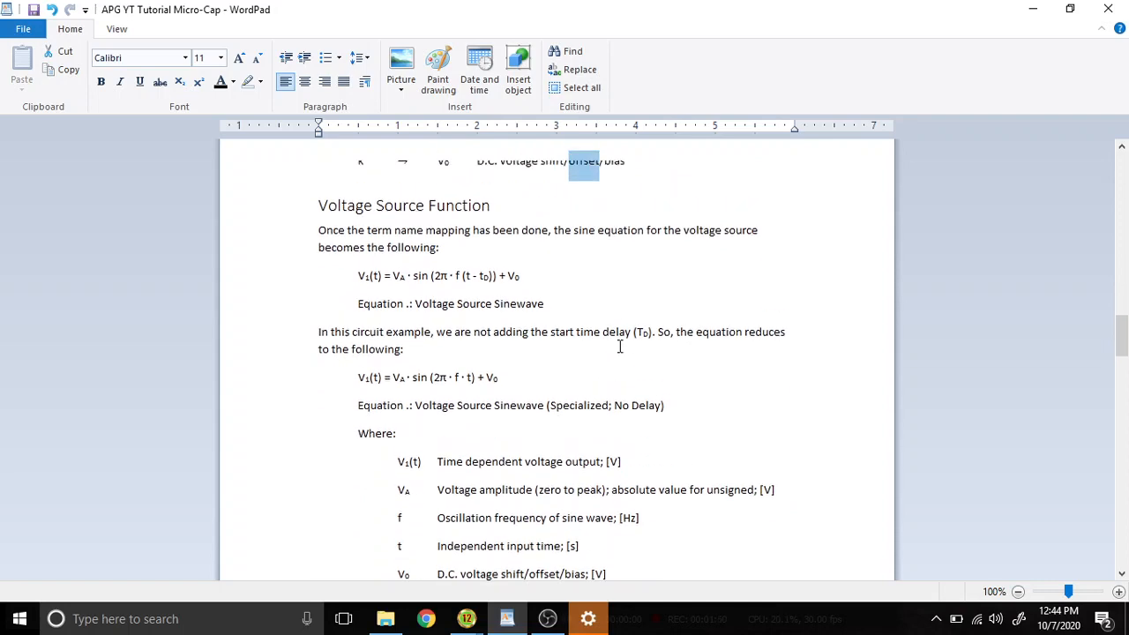
scroll(up, 3)
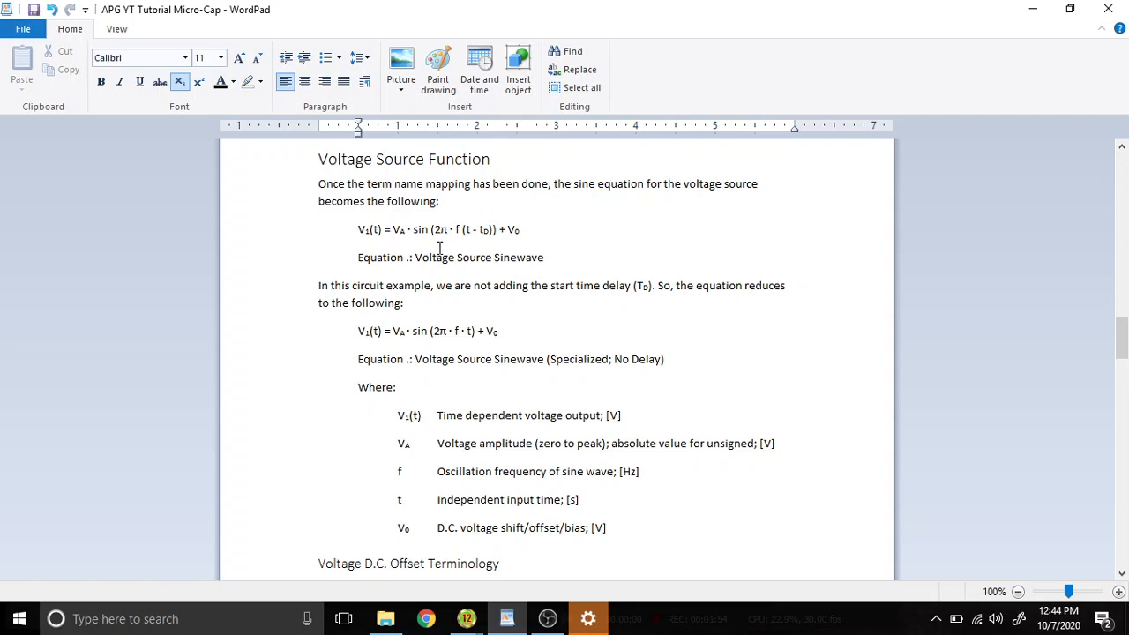
mouse_move(406, 254)
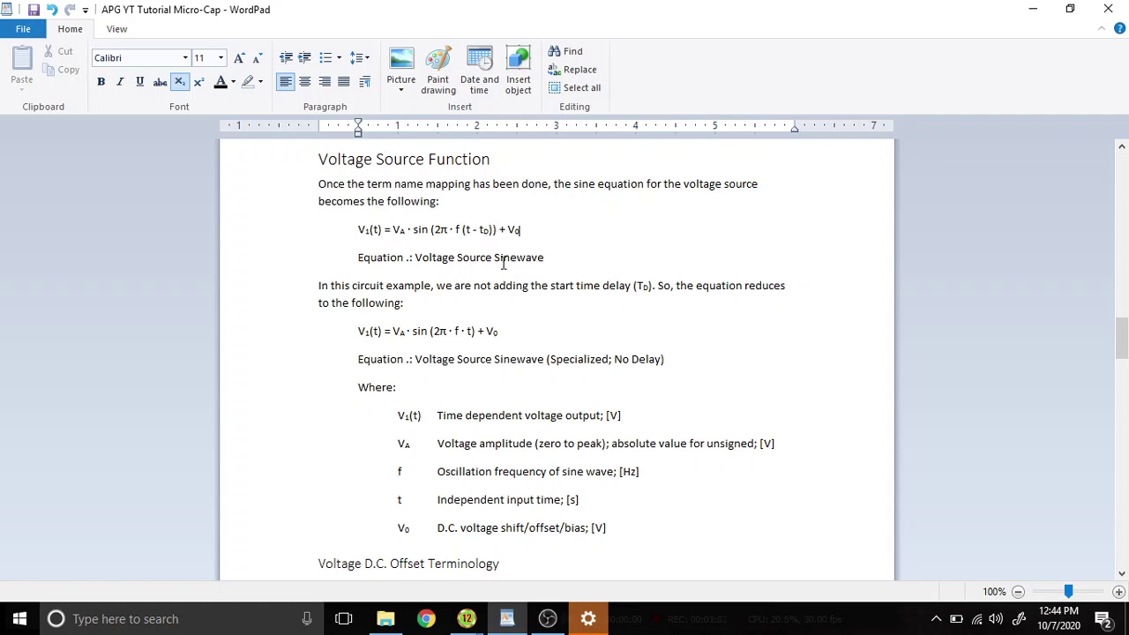
mouse_move(545, 245)
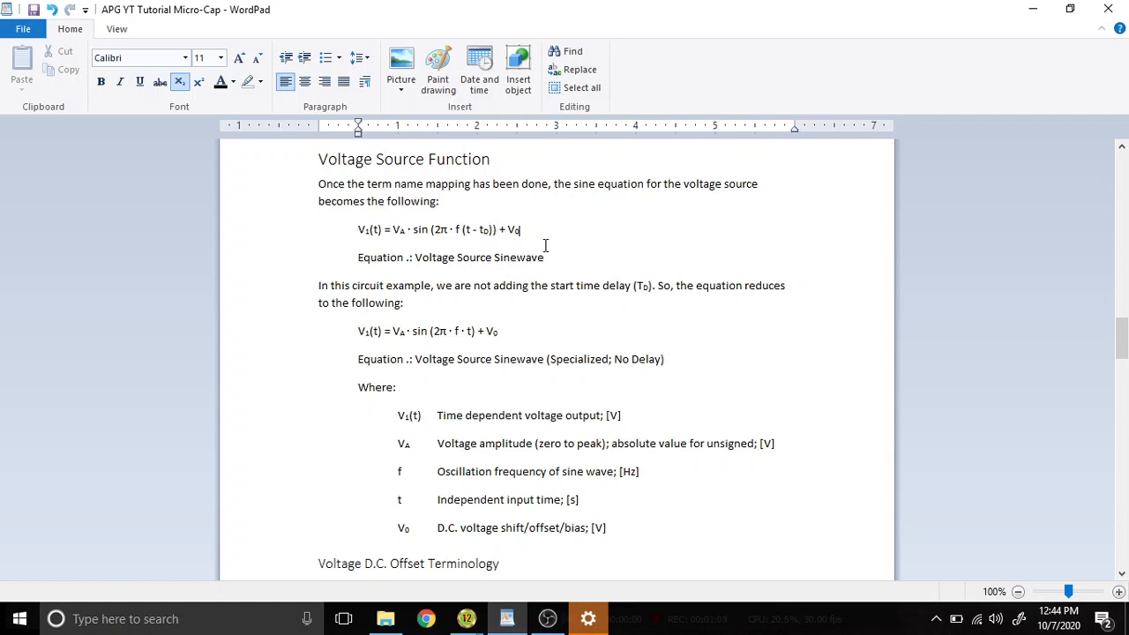
scroll(down, 3)
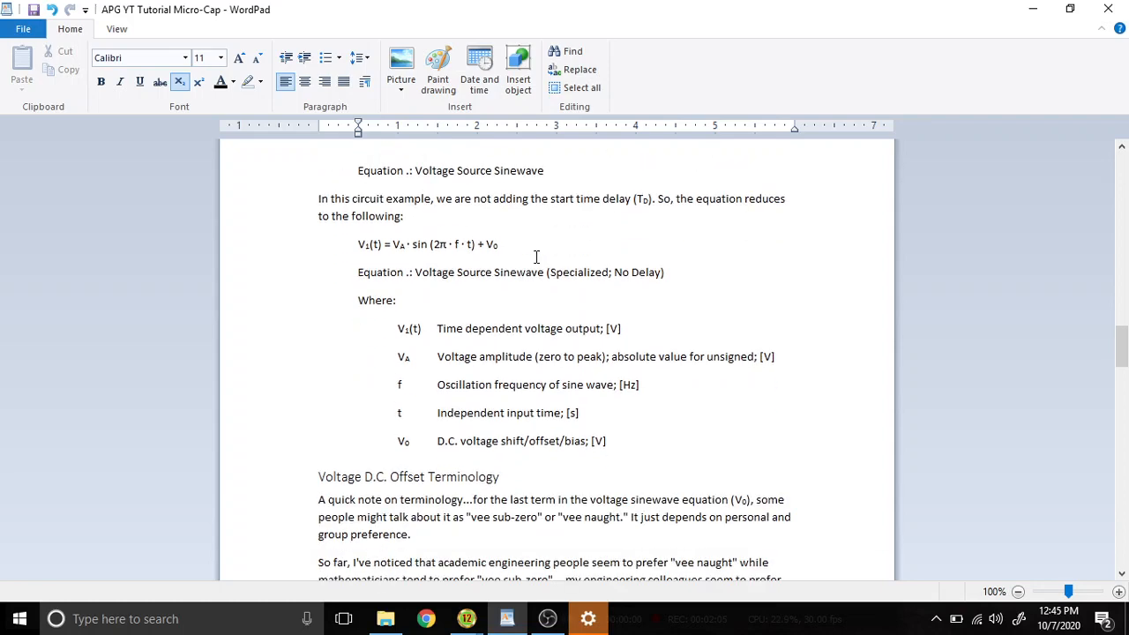
mouse_move(527, 277)
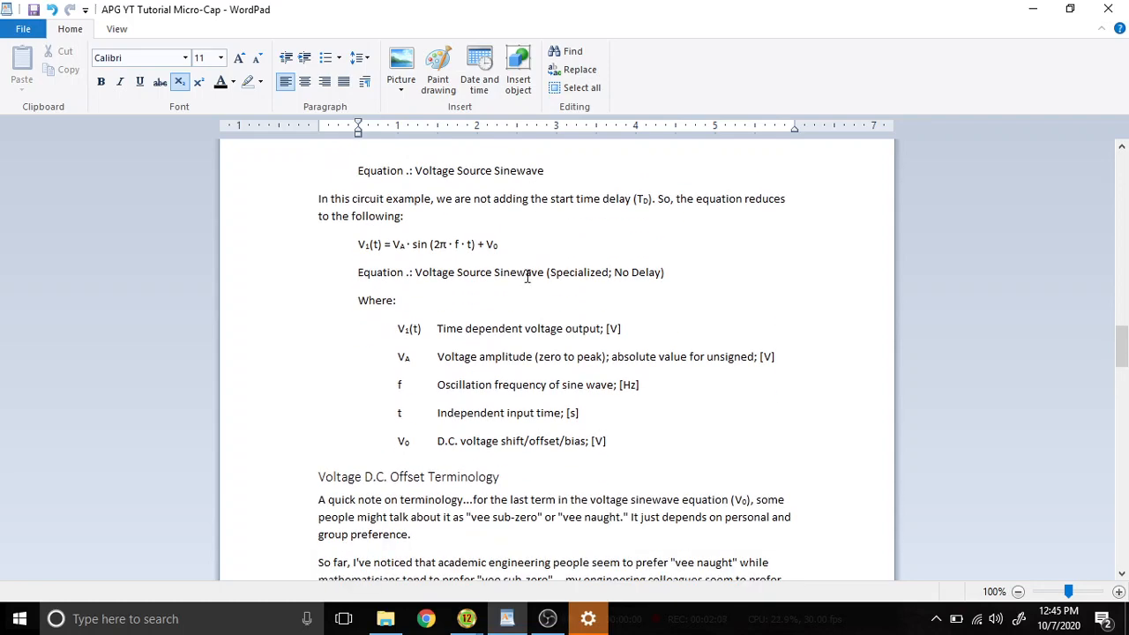
scroll(up, 3)
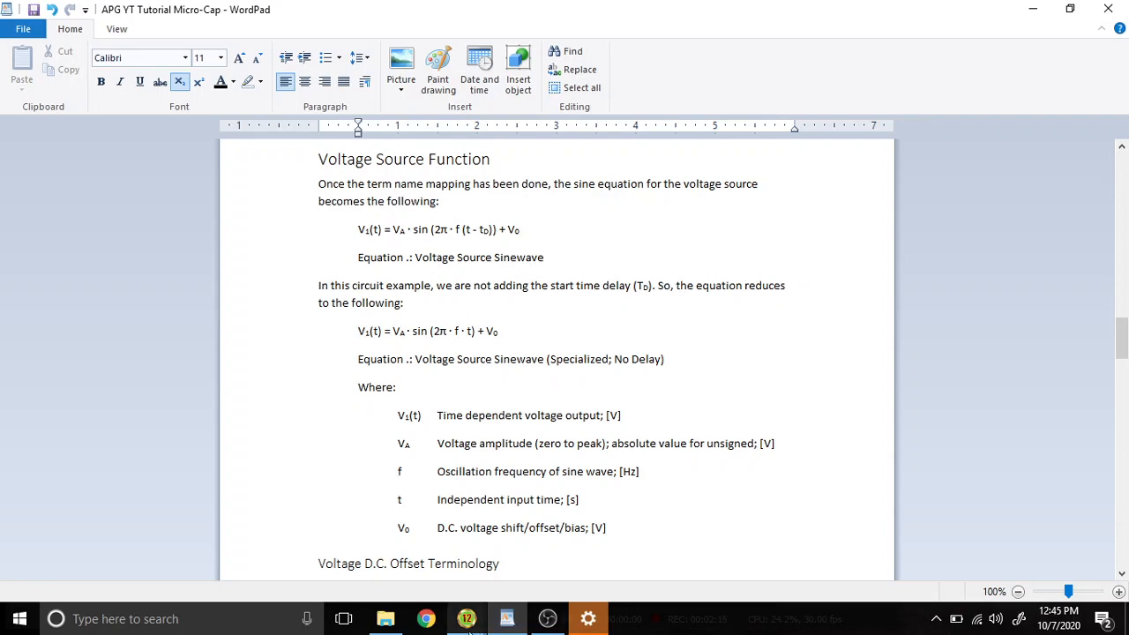
click(507, 618)
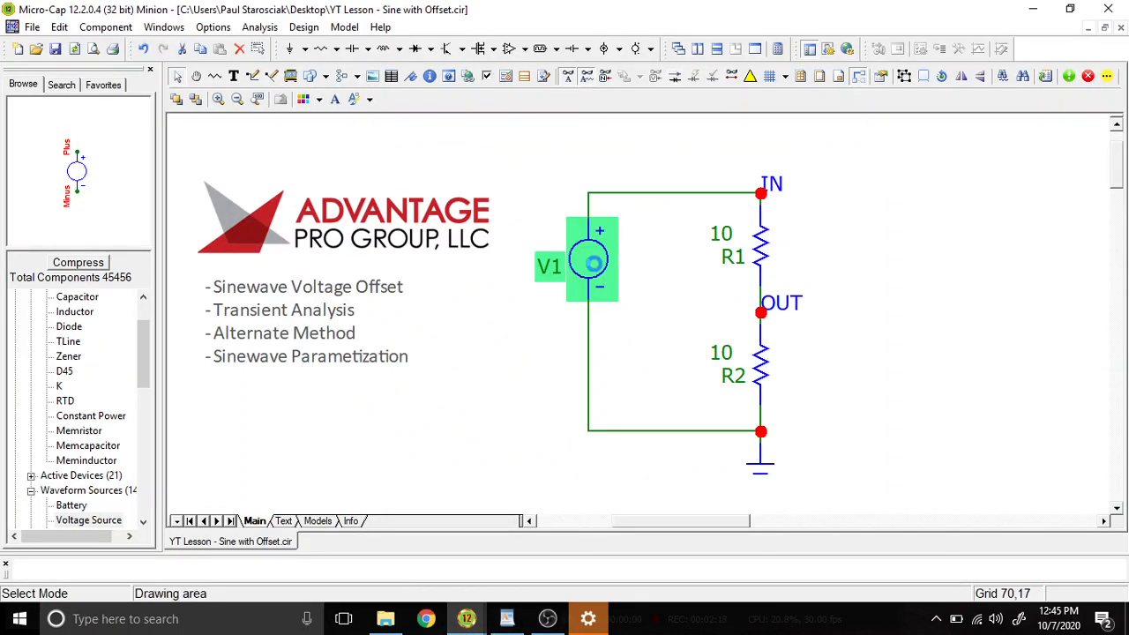
double_click(591, 260)
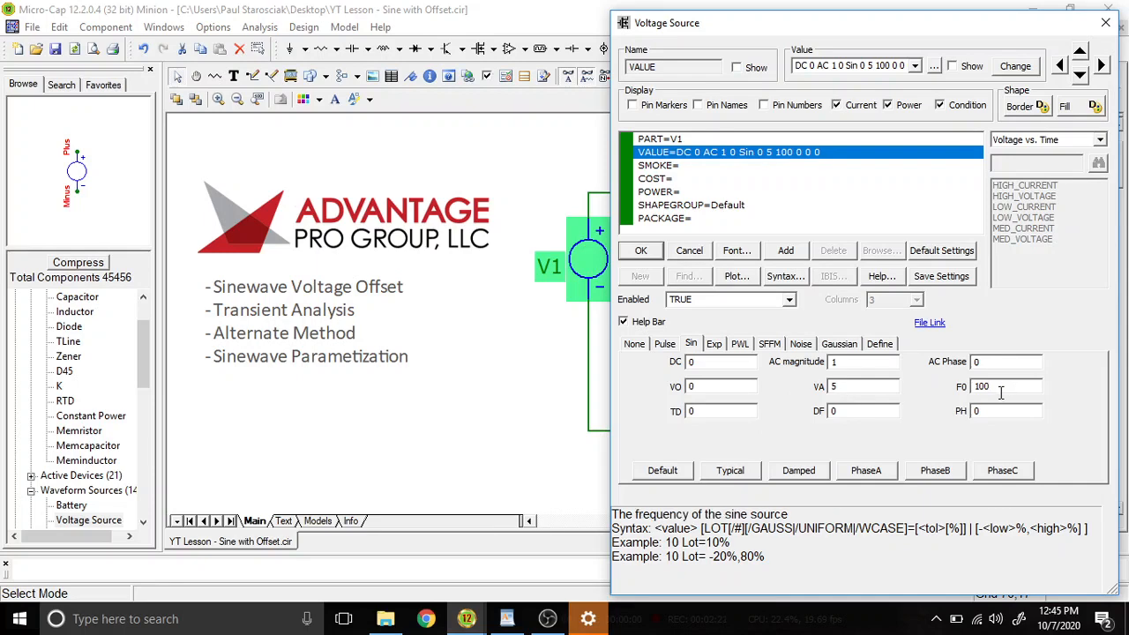
click(641, 251)
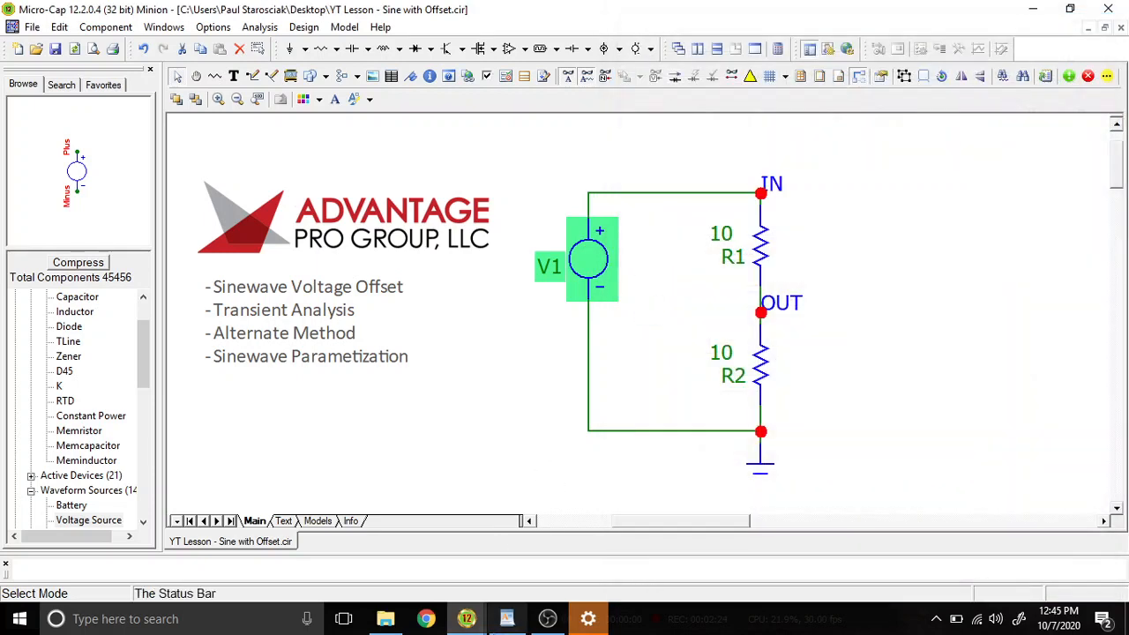
click(505, 618)
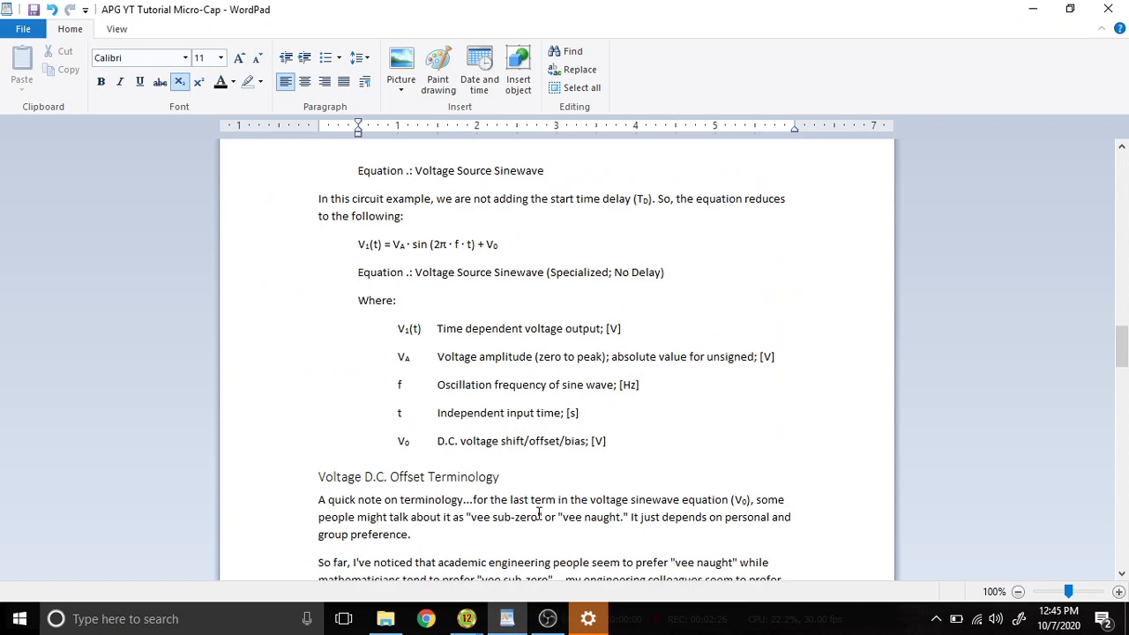
scroll(down, 3)
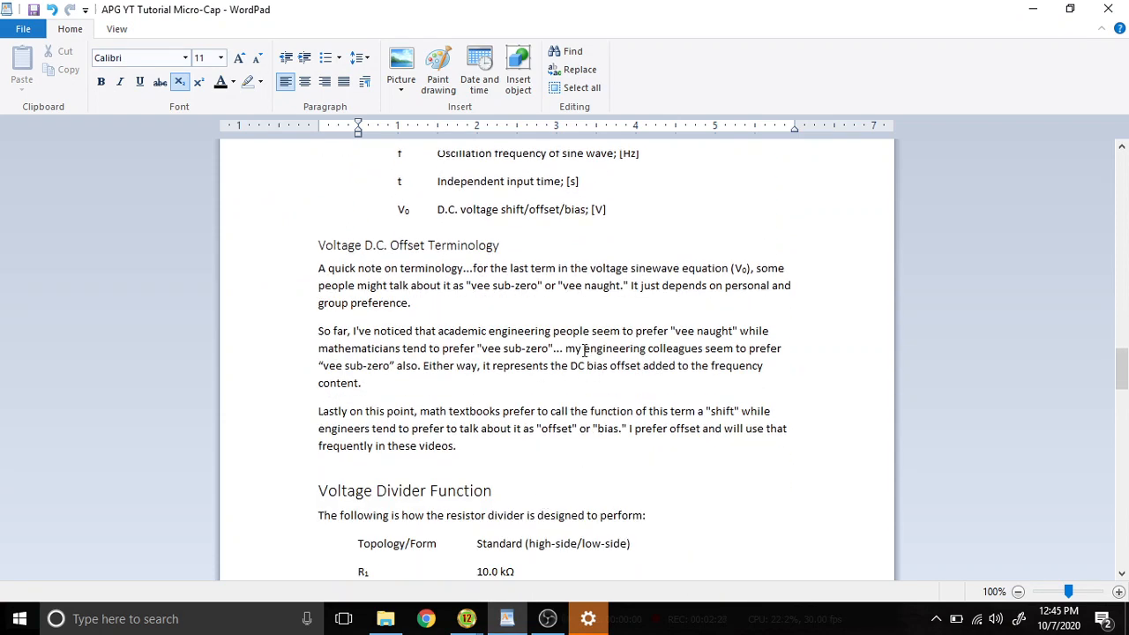
scroll(up, 3)
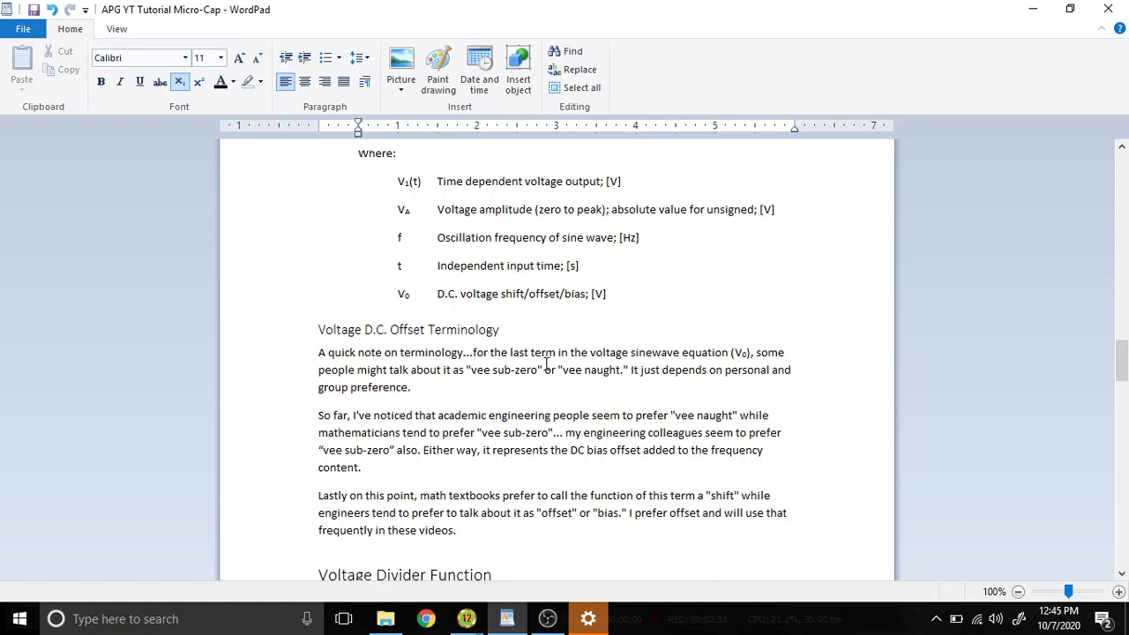
mouse_move(447, 291)
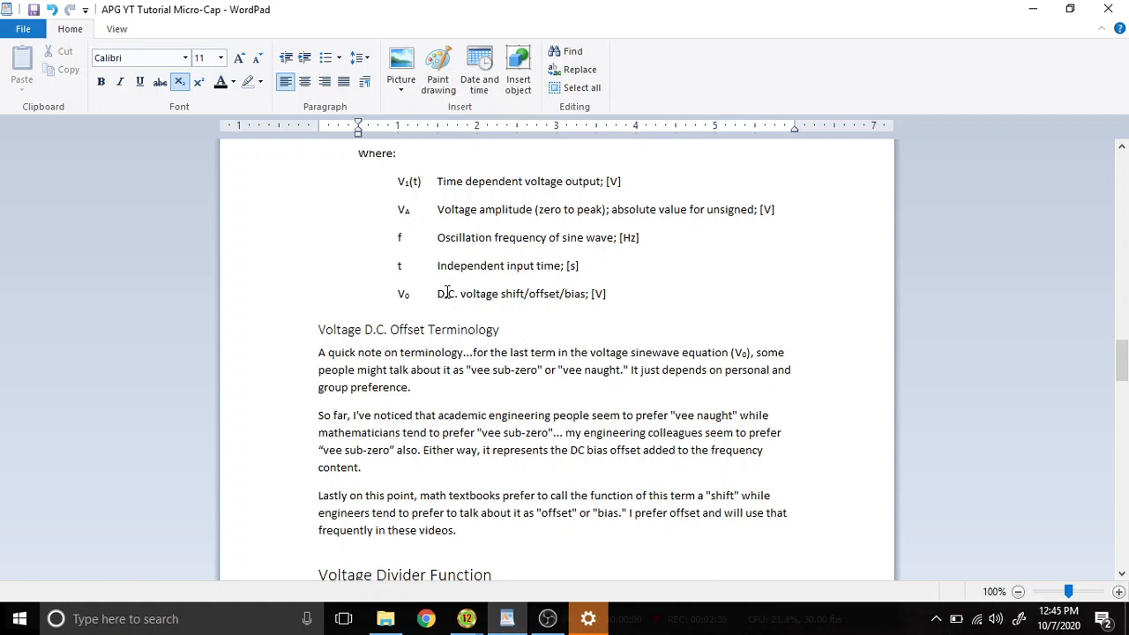
mouse_move(545, 265)
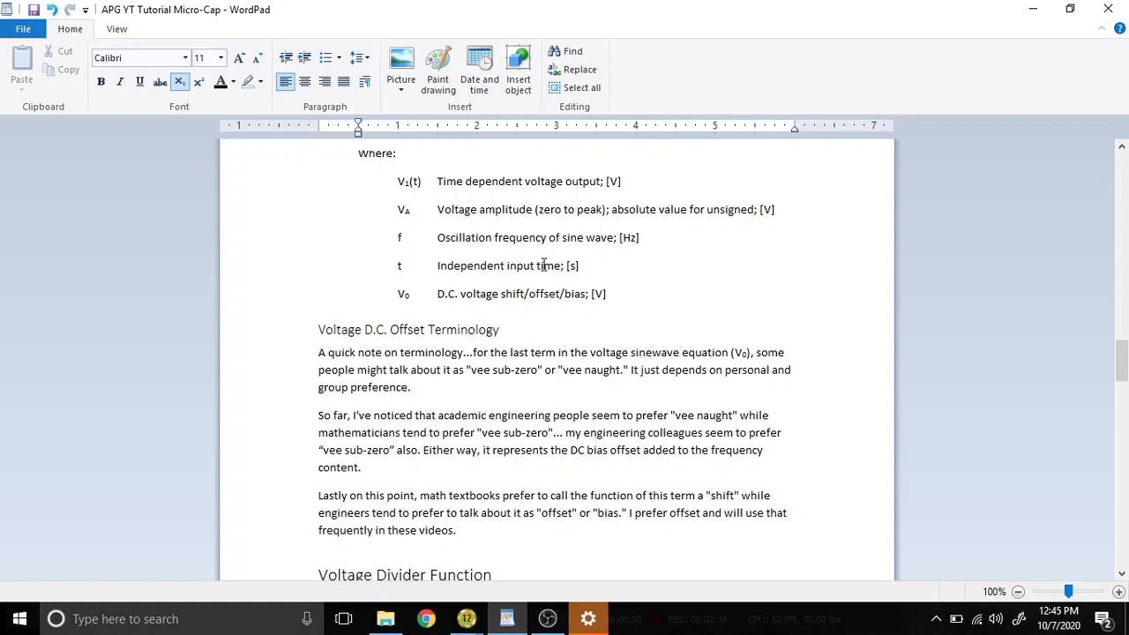
mouse_move(618, 302)
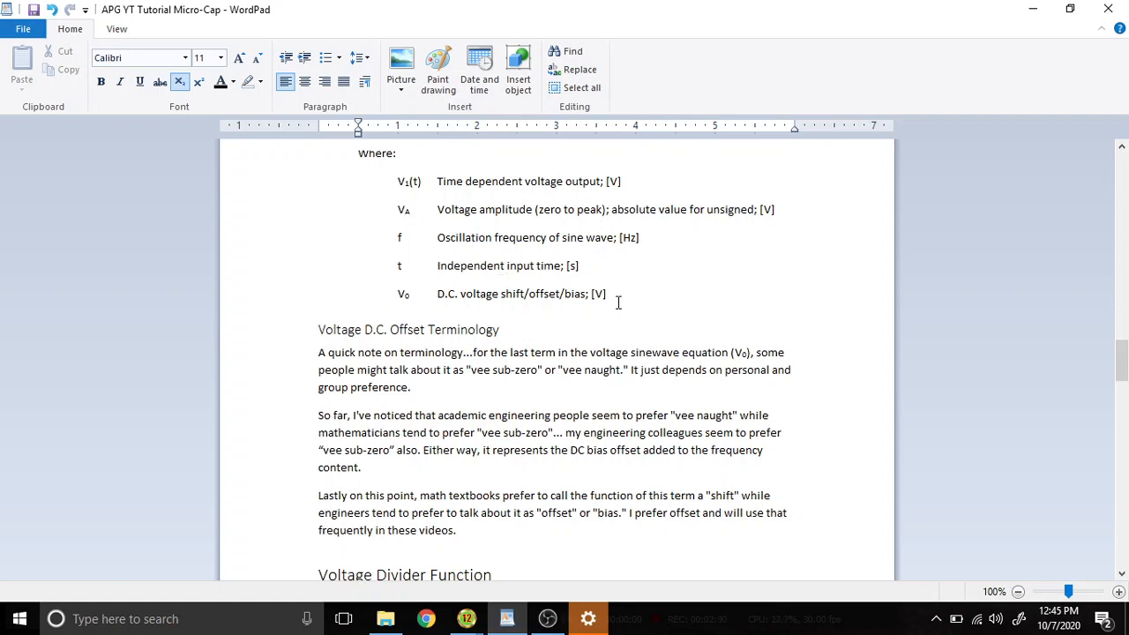
scroll(down, 3)
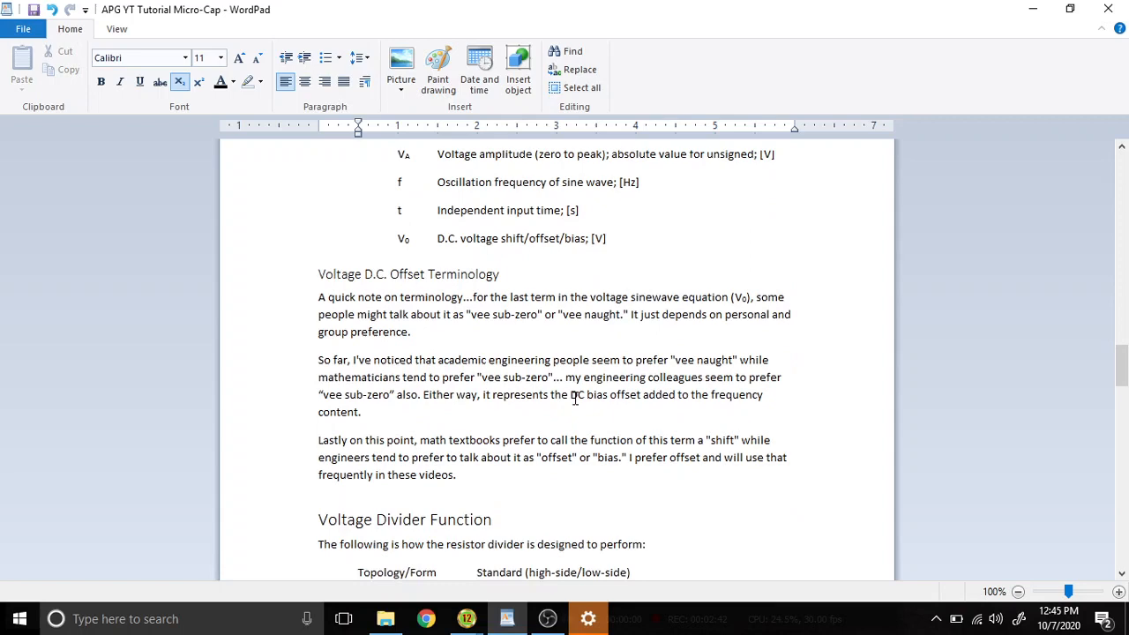
scroll(down, 3)
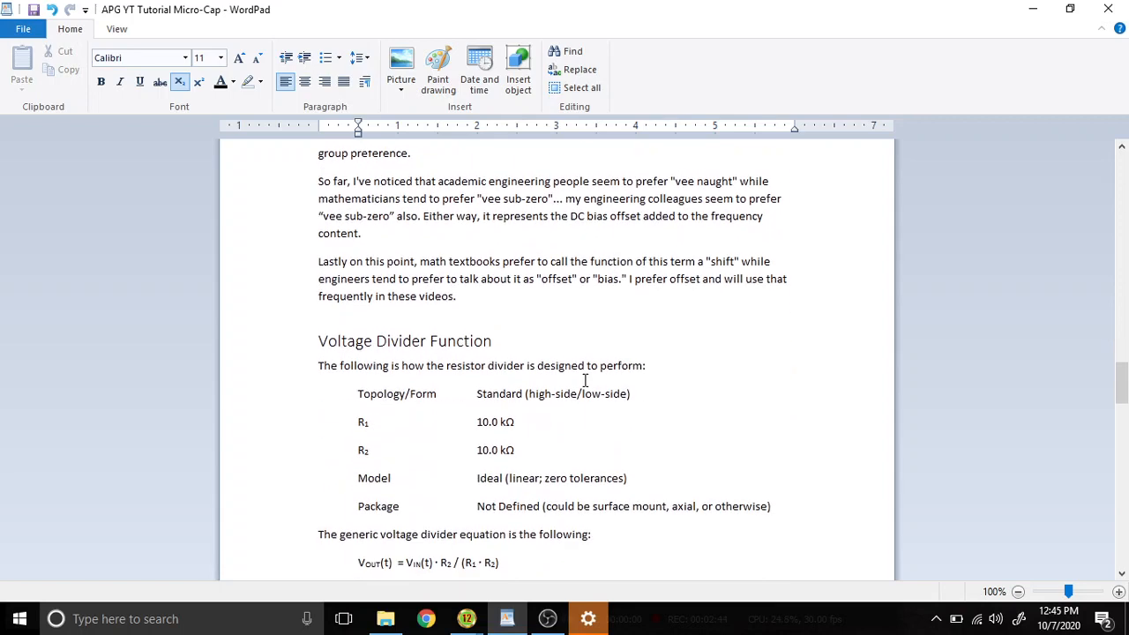
mouse_move(630, 247)
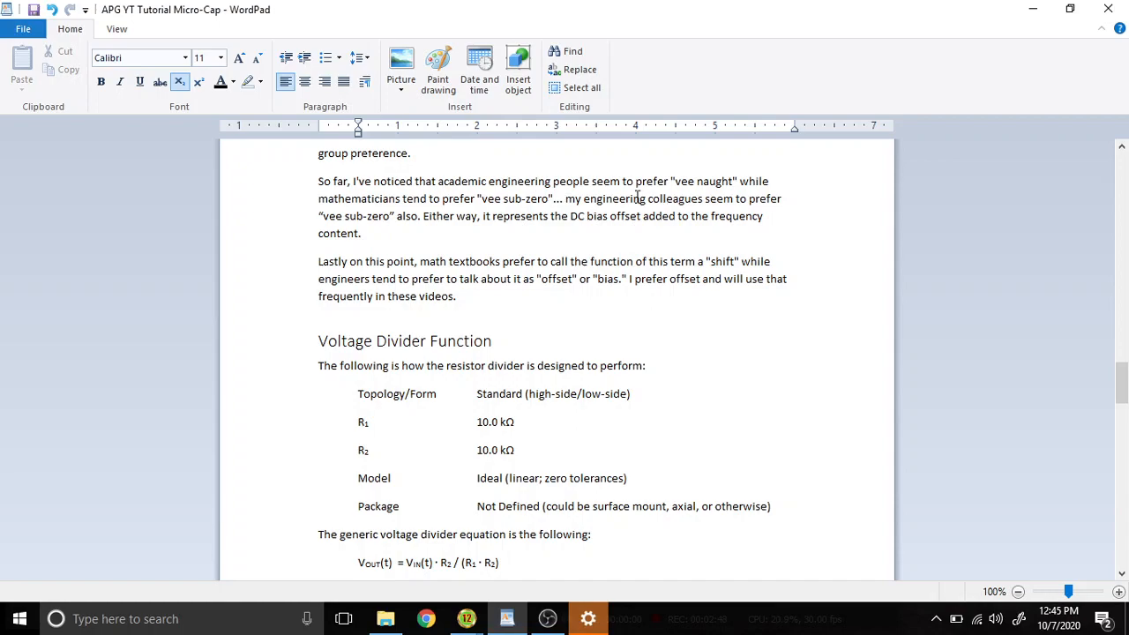
scroll(down, 3)
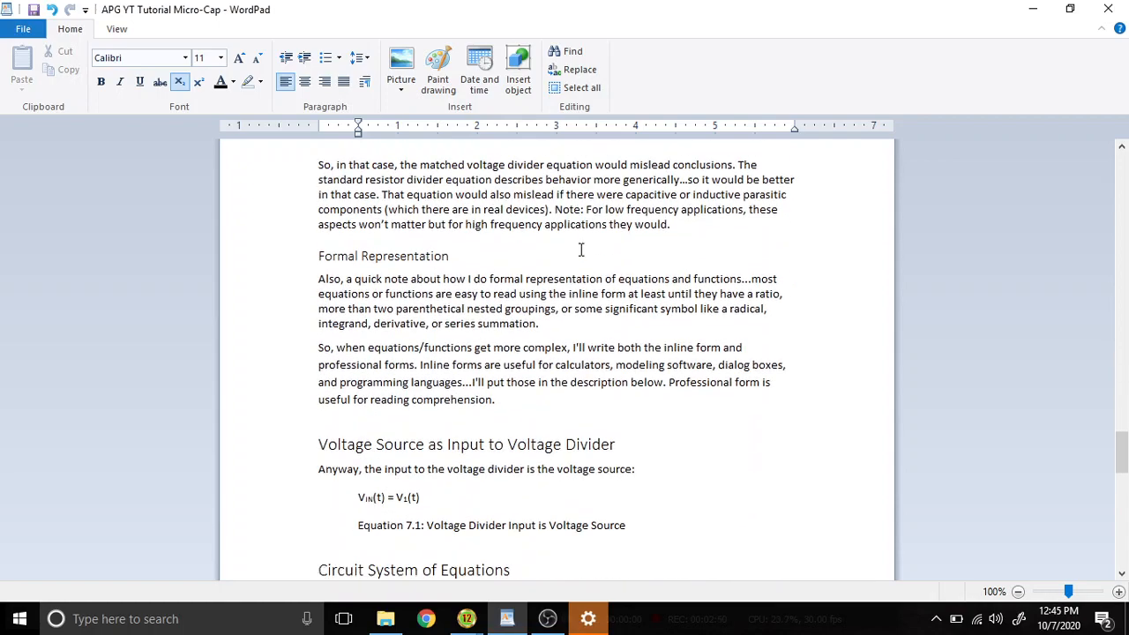
scroll(down, 3)
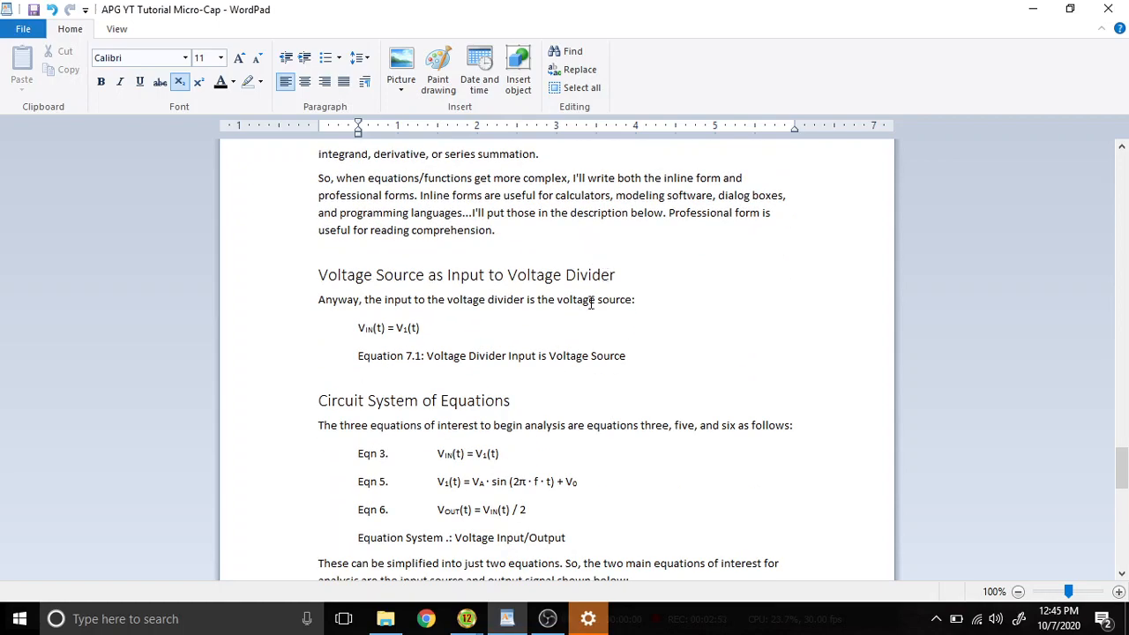
Return to the Micro-Cap divider schematic and inspect V1's sine offset VO value.
click(466, 618)
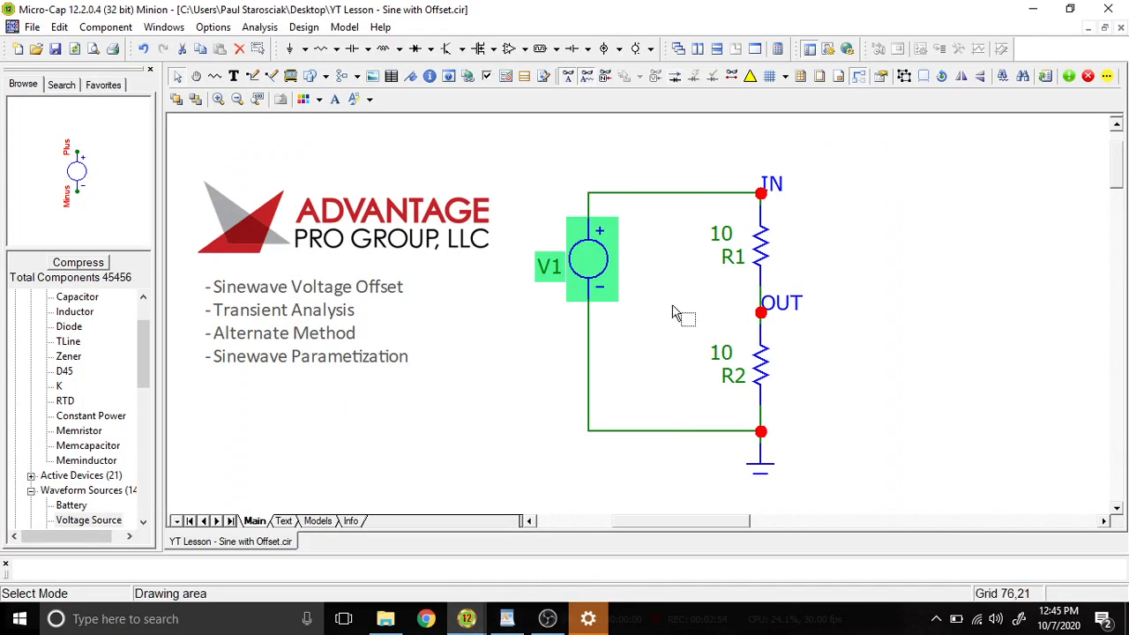
double_click(589, 259)
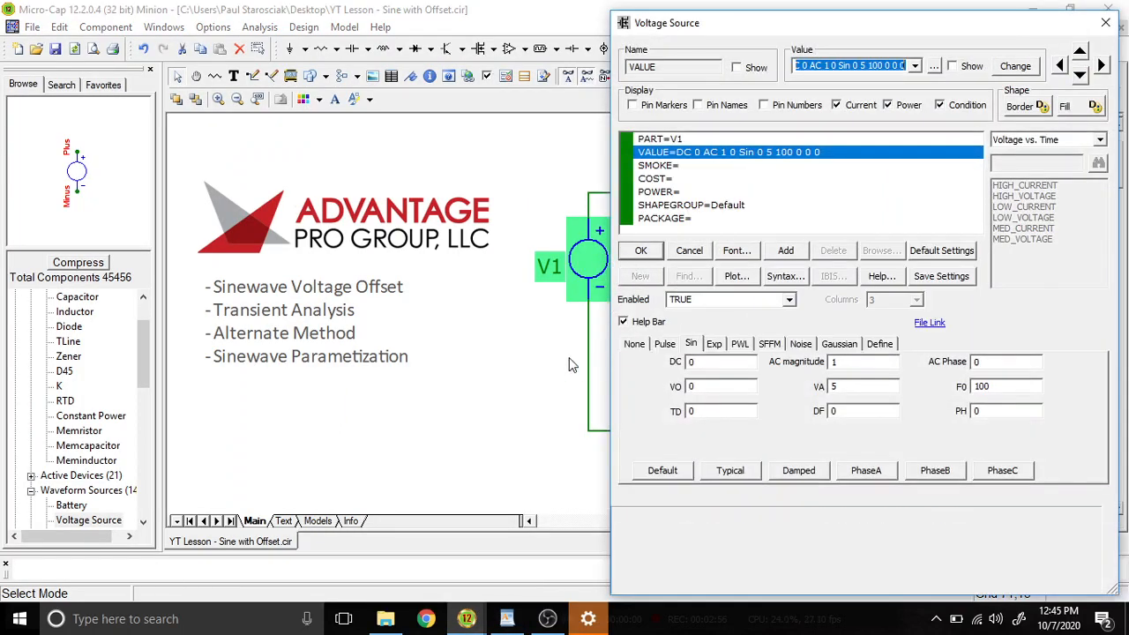
click(691, 387)
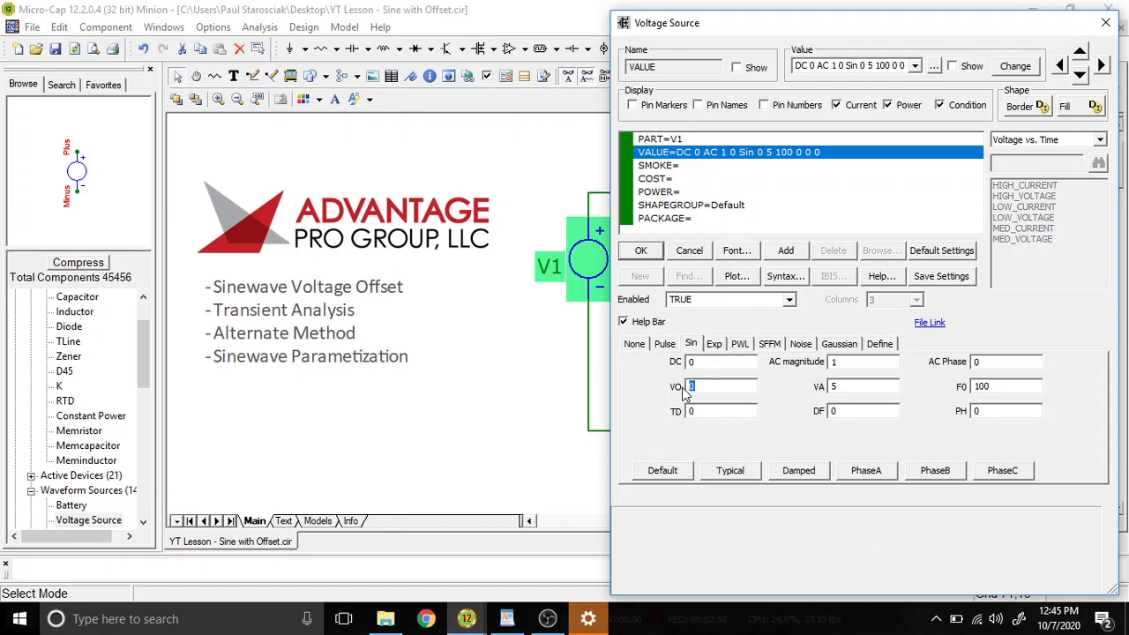
click(640, 251)
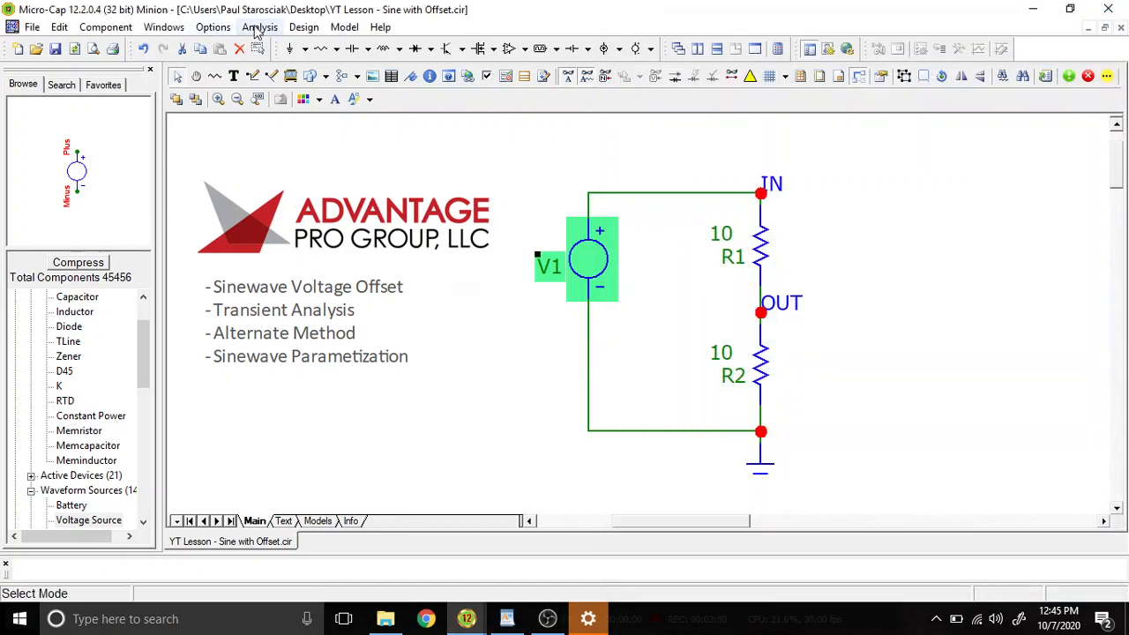
Open the Analysis menu listing the analyses to run.
click(259, 27)
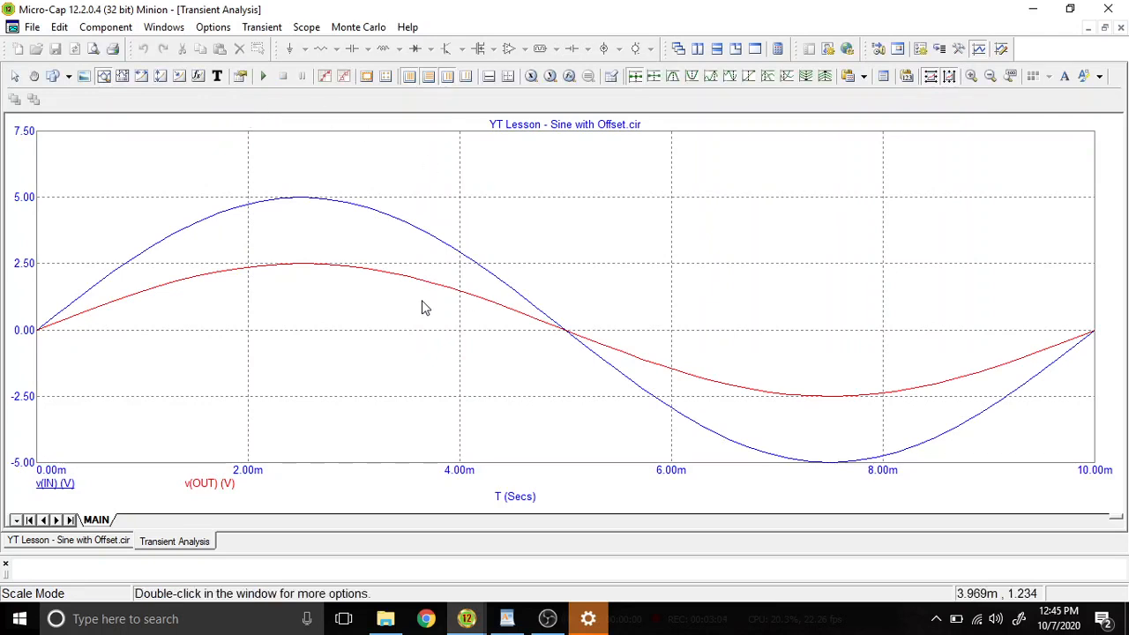
mouse_move(77, 329)
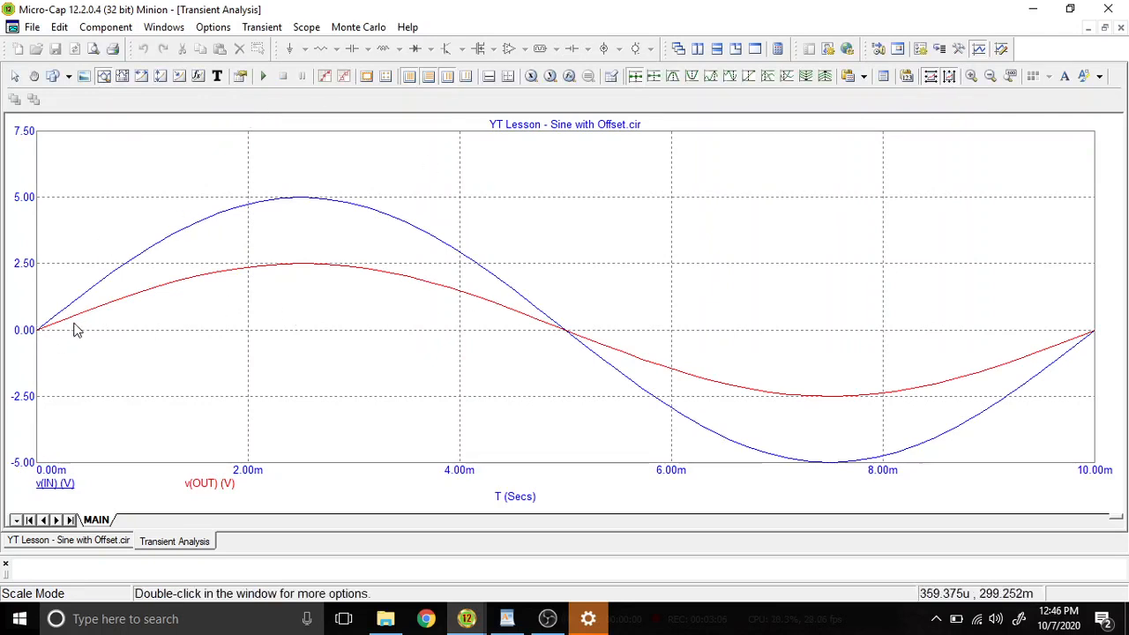
mouse_move(851, 470)
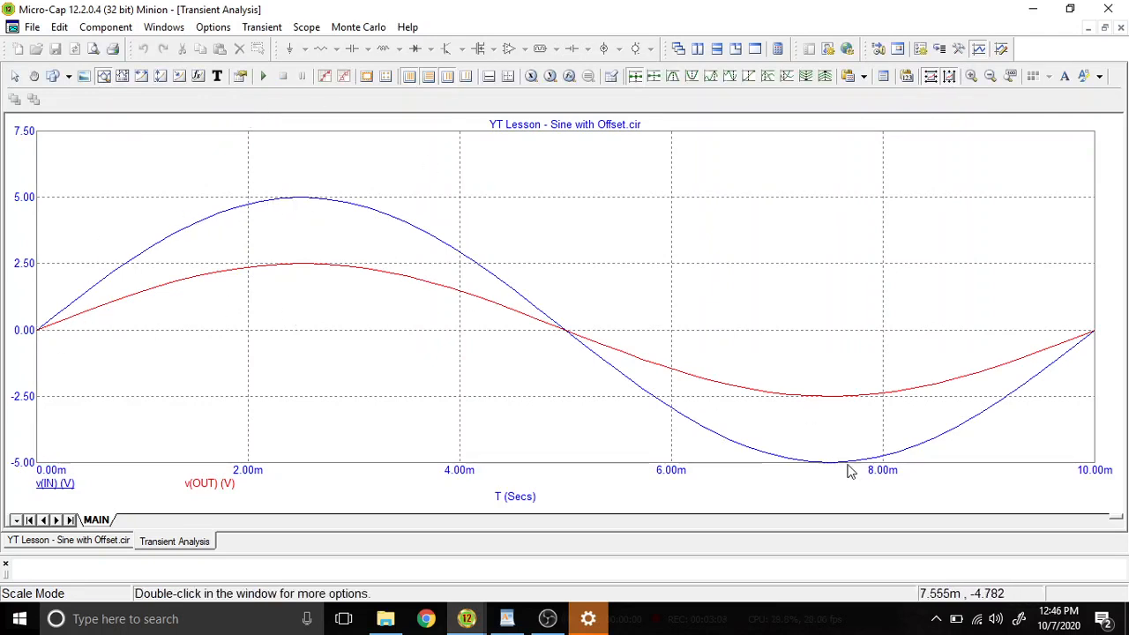
mouse_move(75, 338)
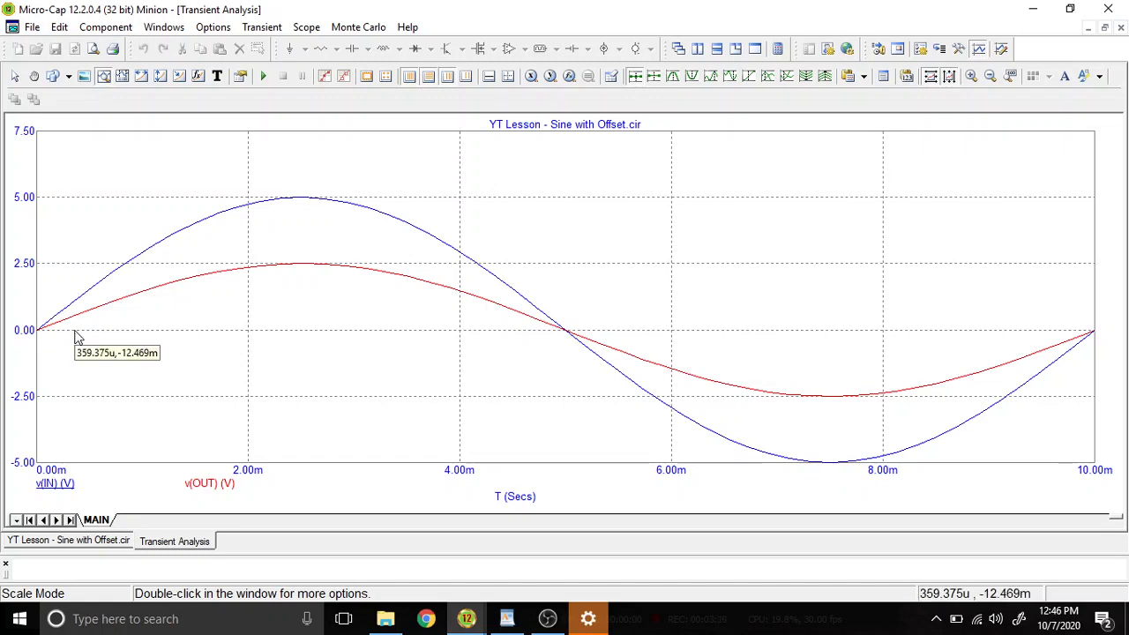
mouse_move(291, 282)
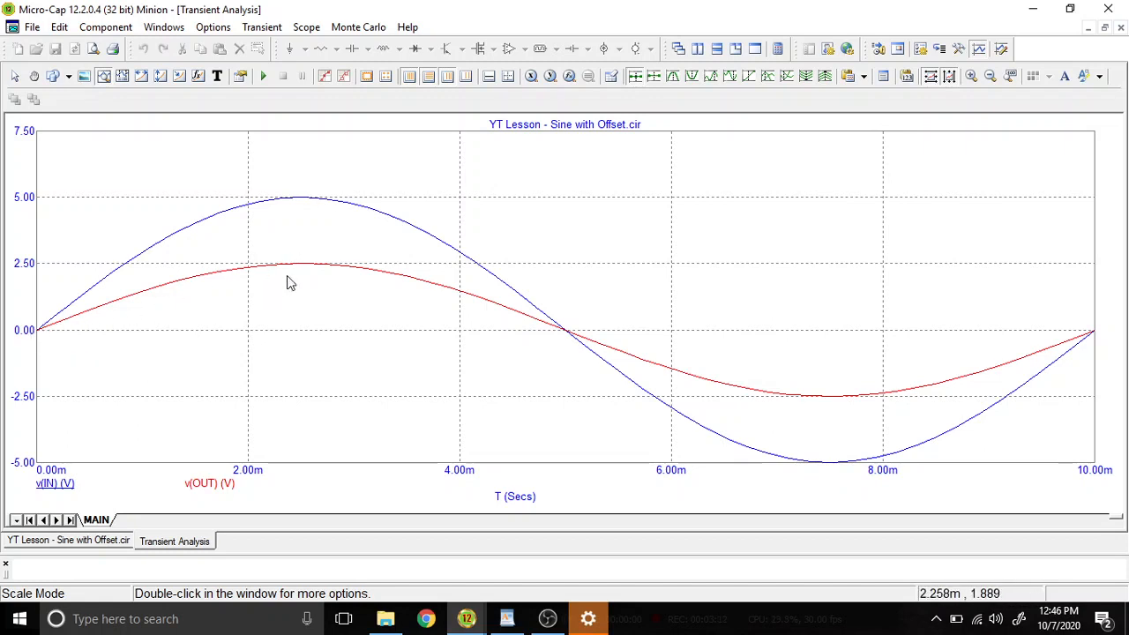
mouse_move(1119, 27)
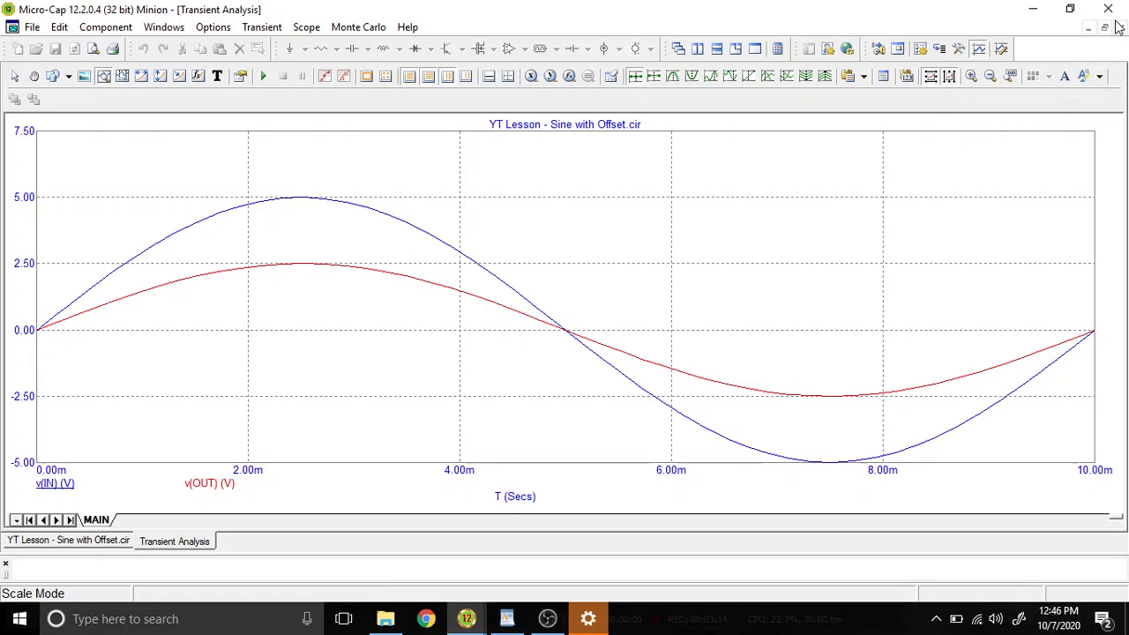
mouse_move(803, 455)
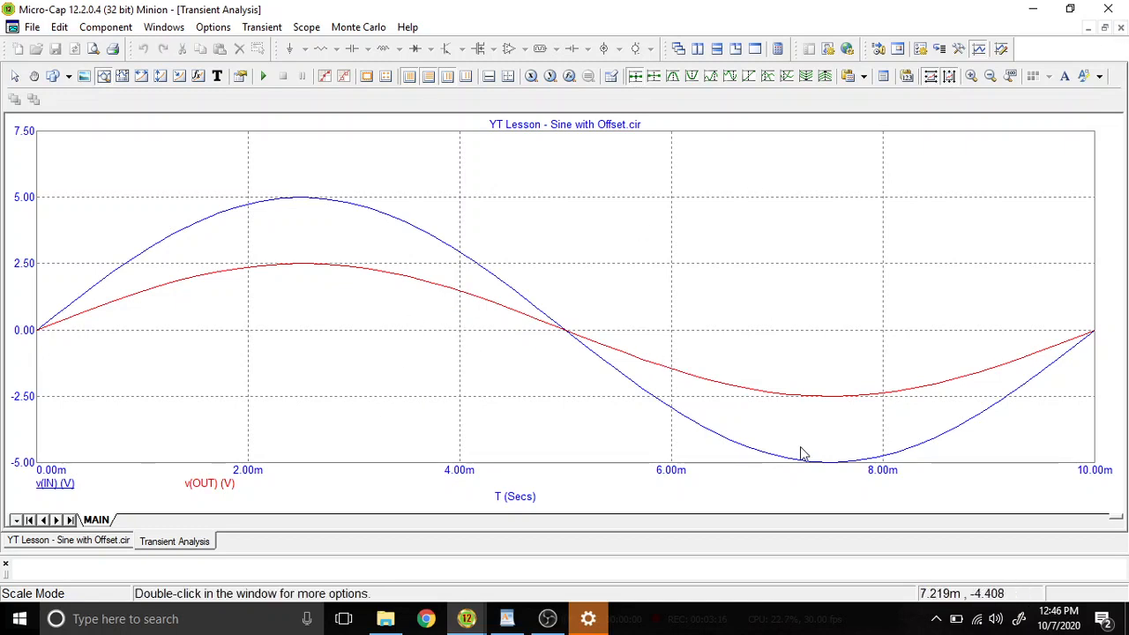
mouse_move(515, 264)
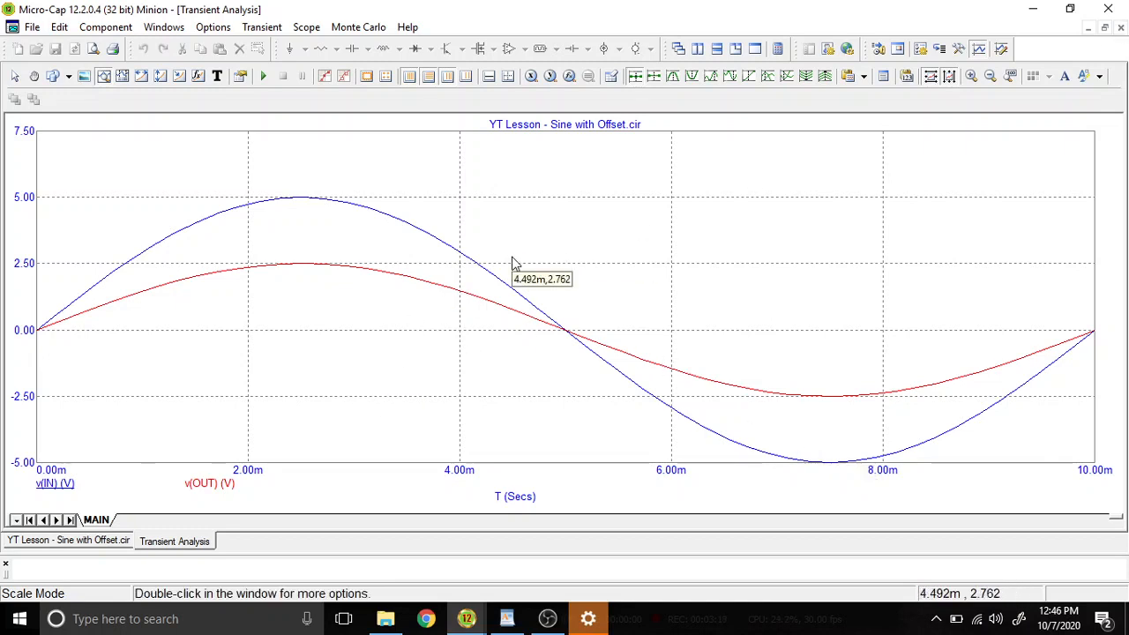
mouse_move(132, 205)
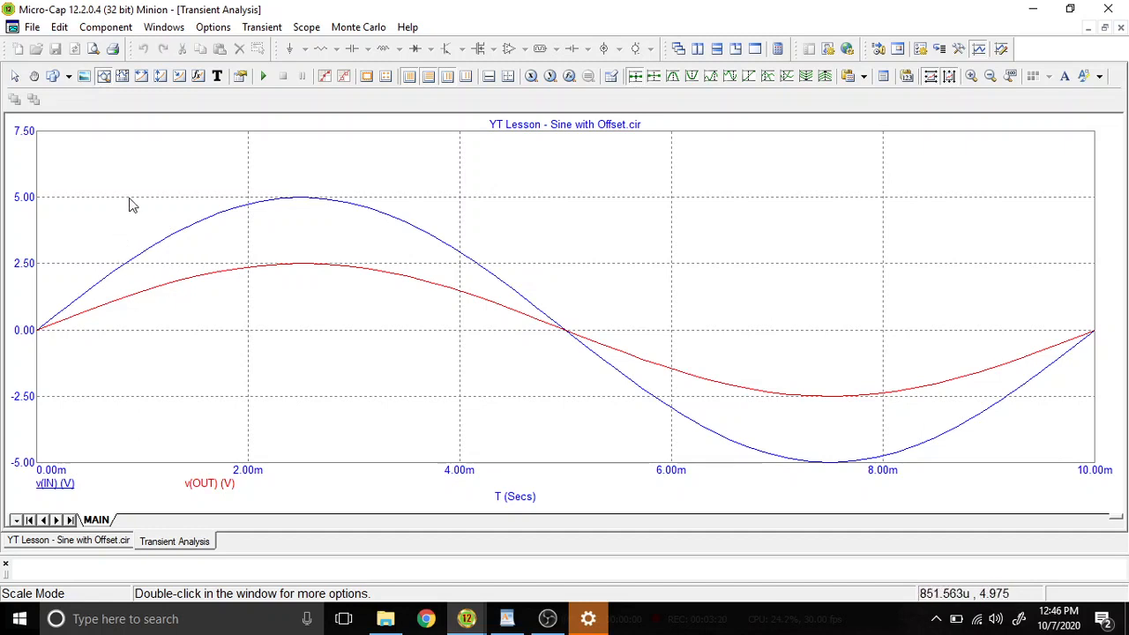
mouse_move(845, 425)
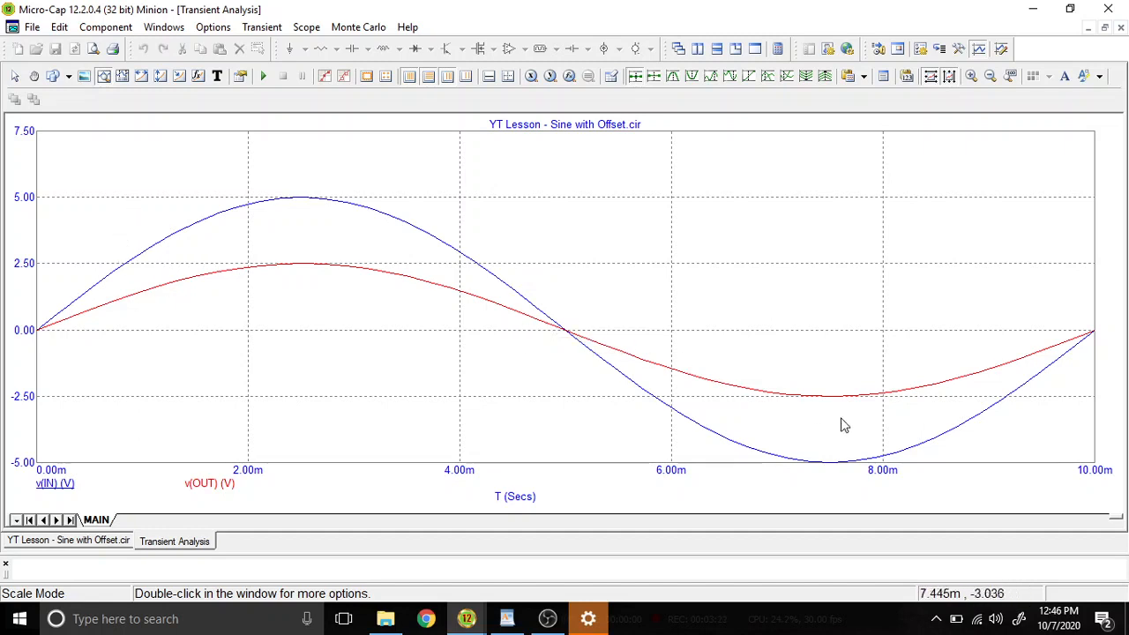
mouse_move(25, 383)
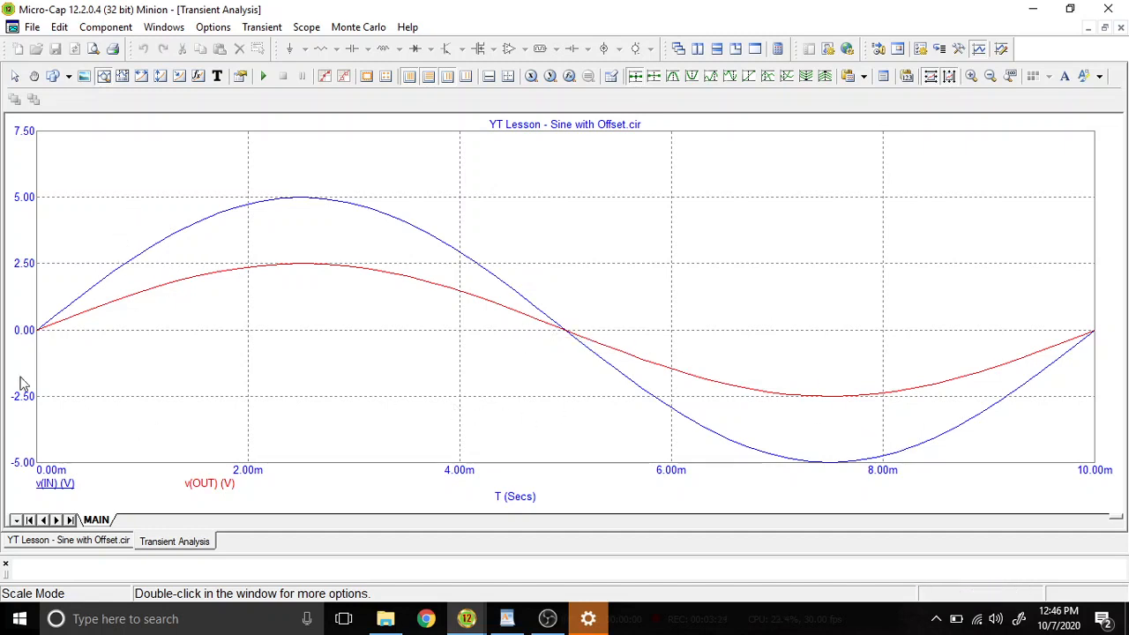
mouse_move(39, 344)
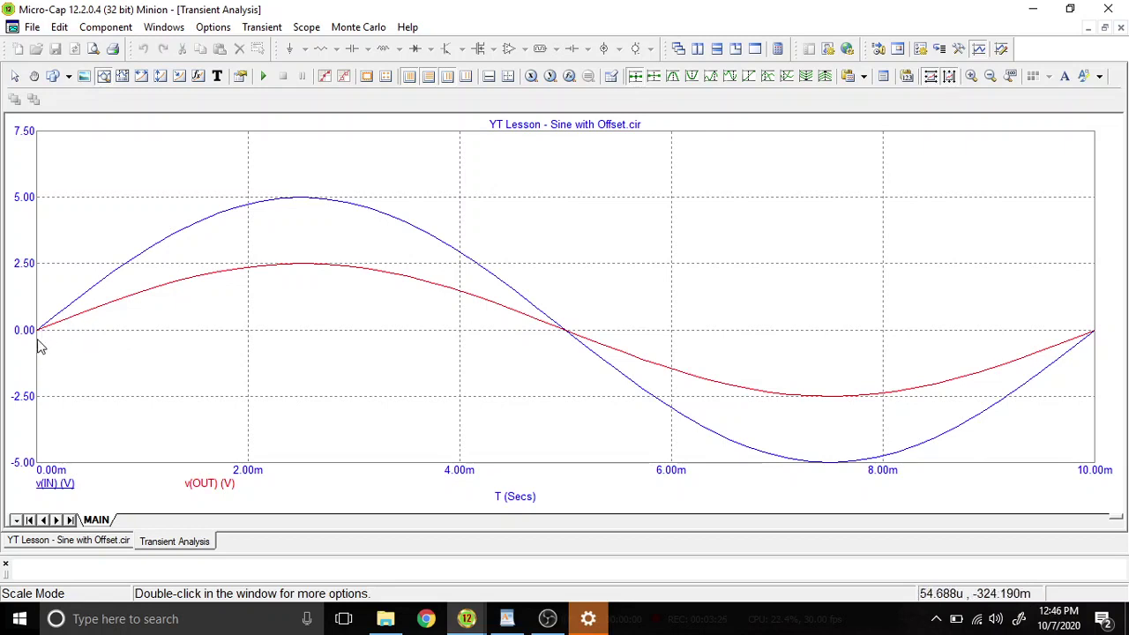
mouse_move(51, 430)
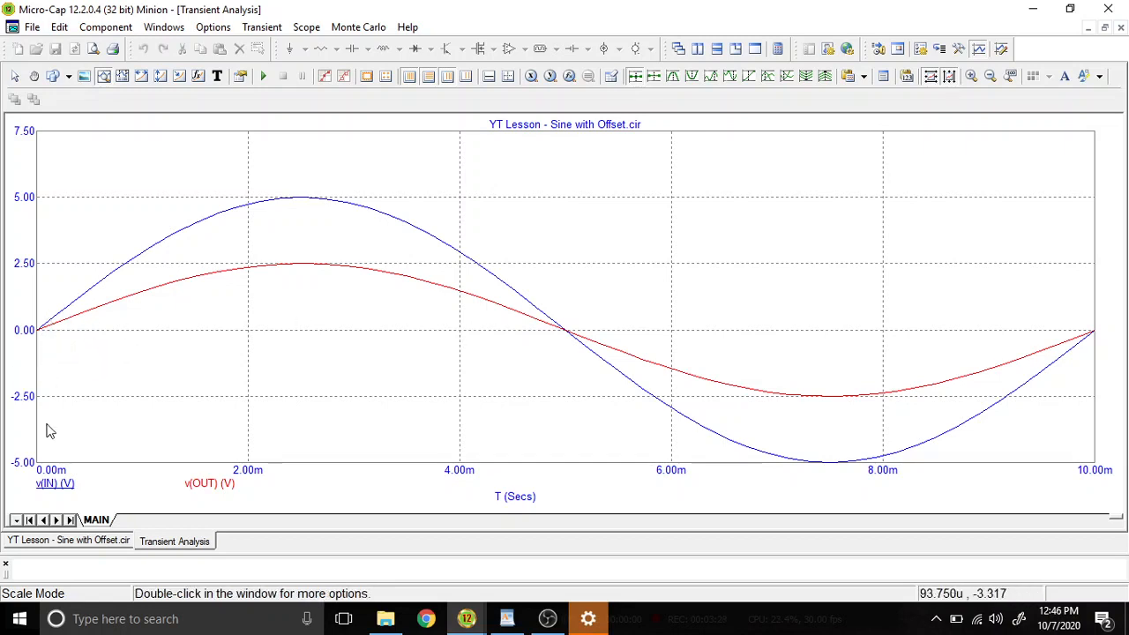
mouse_move(104, 457)
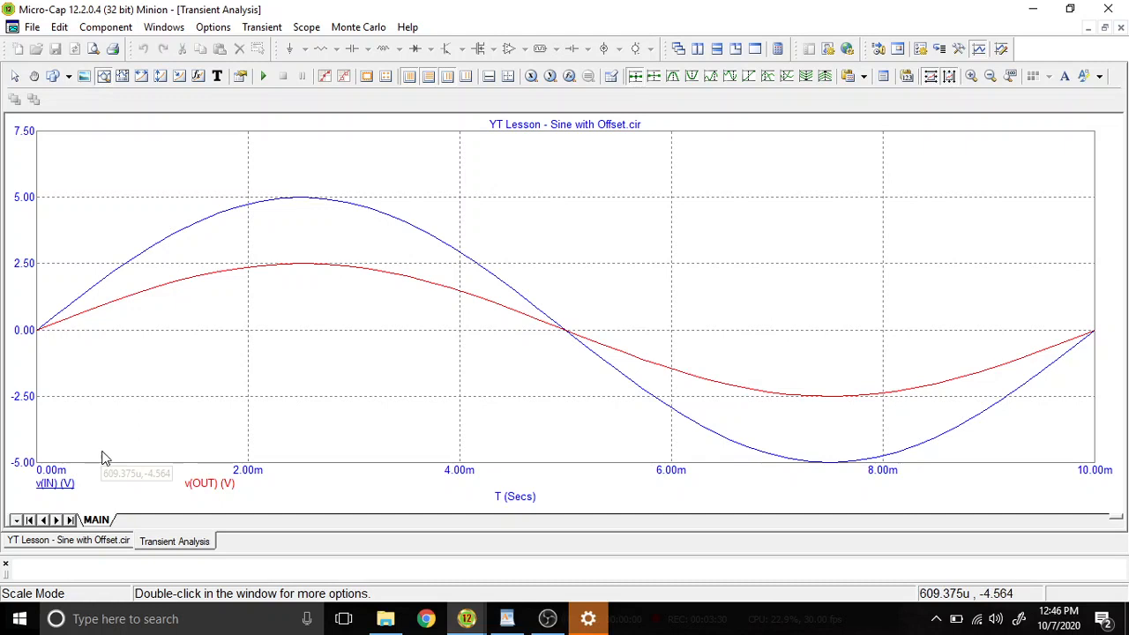
mouse_move(343, 342)
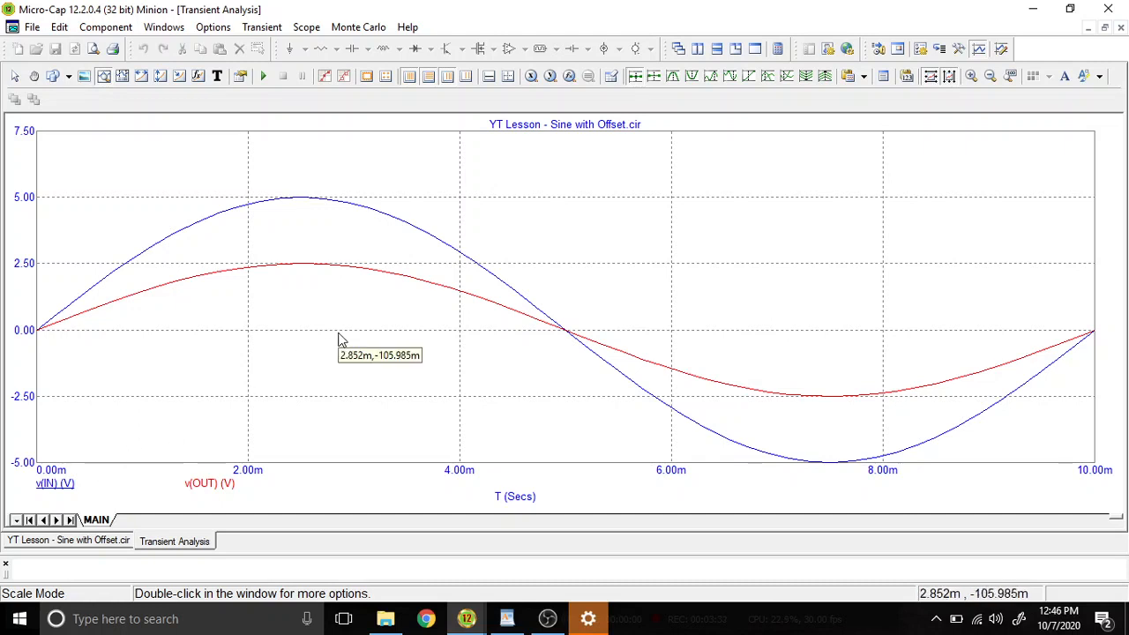
mouse_move(341, 336)
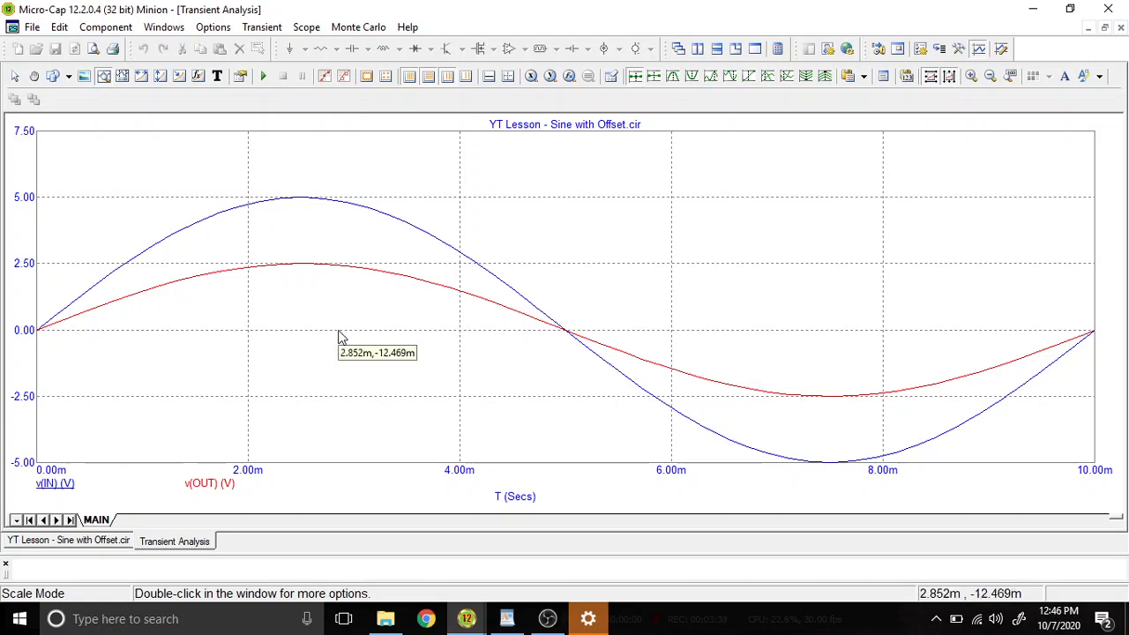
mouse_move(477, 395)
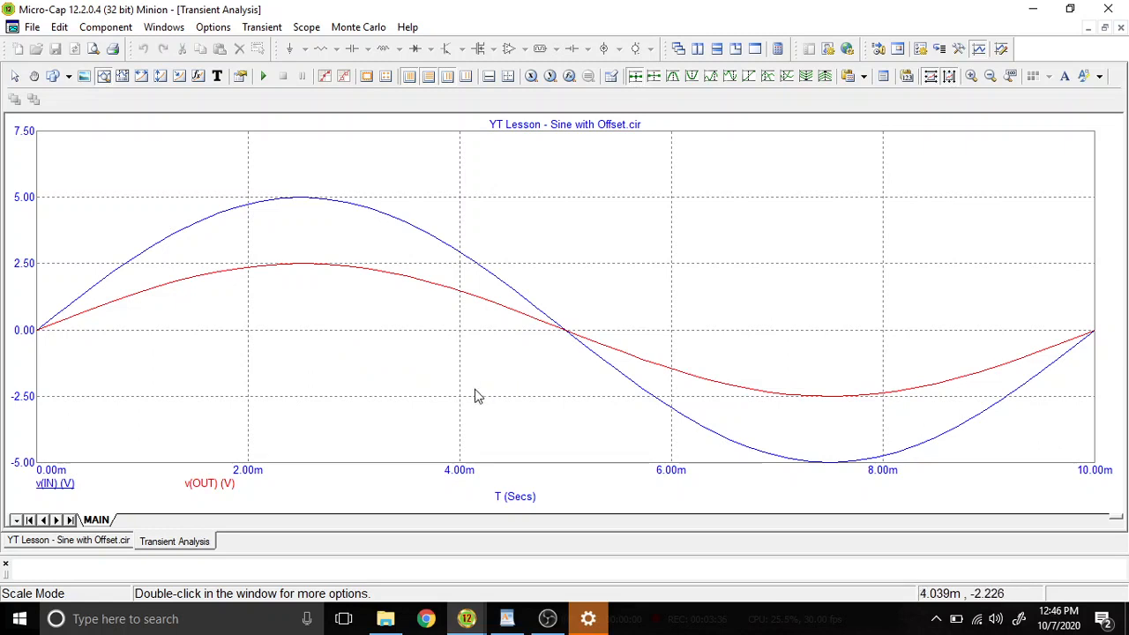
mouse_move(432, 280)
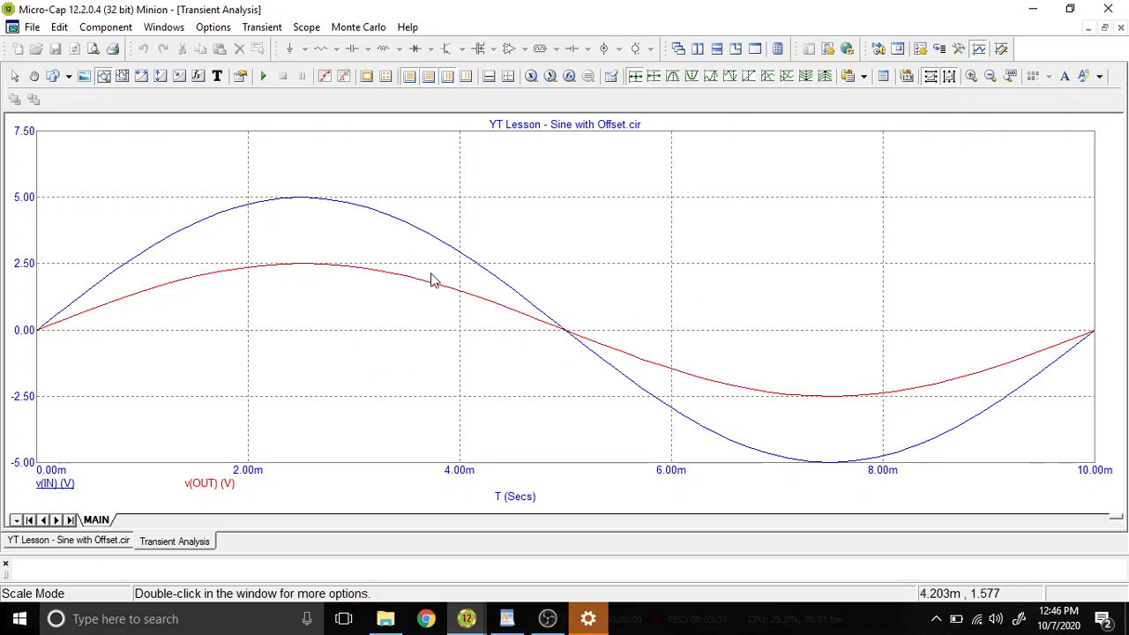
mouse_move(501, 322)
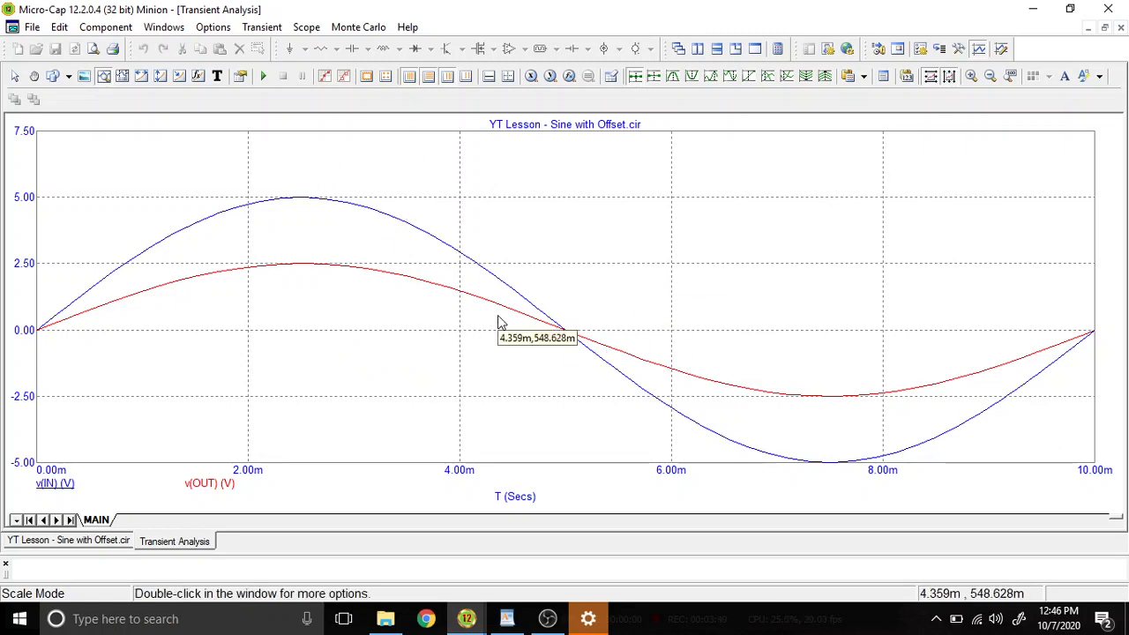
mouse_move(644, 366)
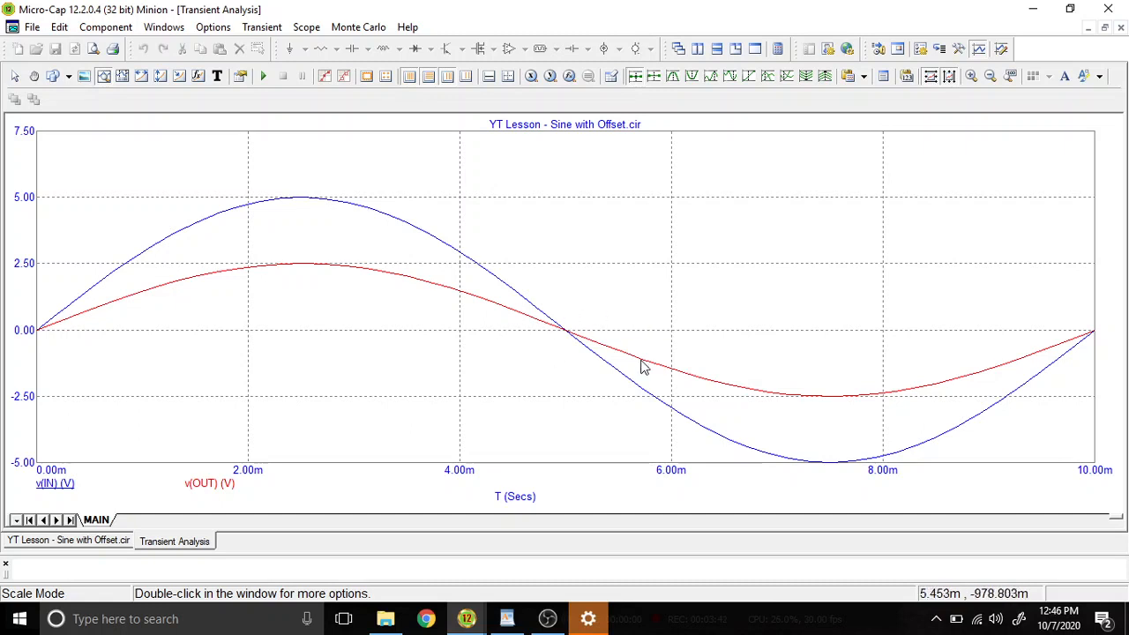
mouse_move(208, 318)
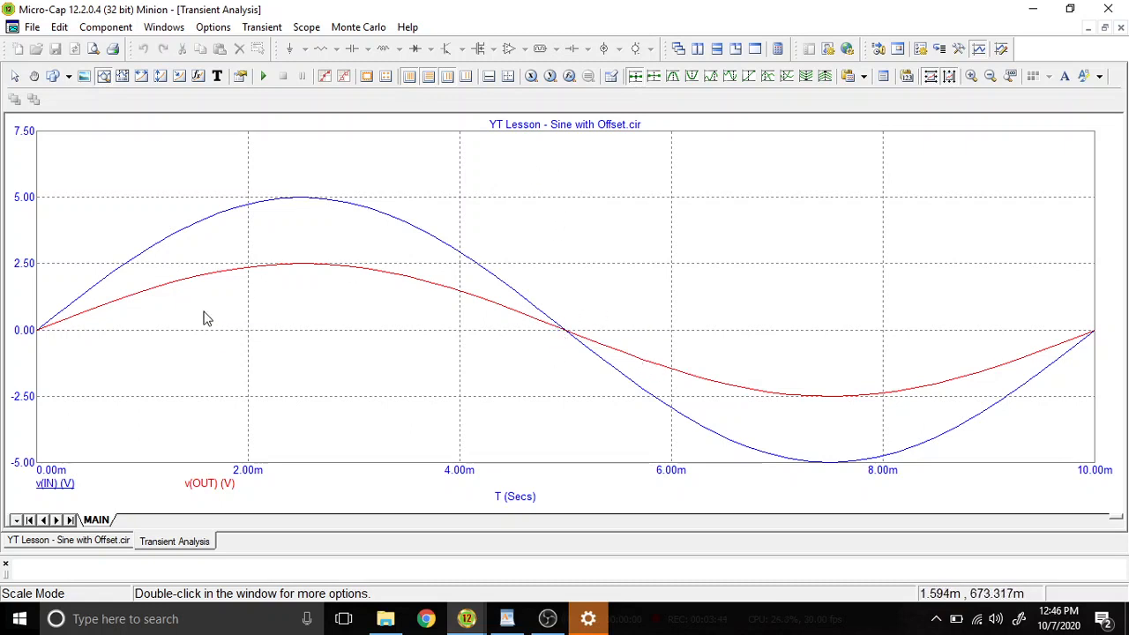
mouse_move(54, 347)
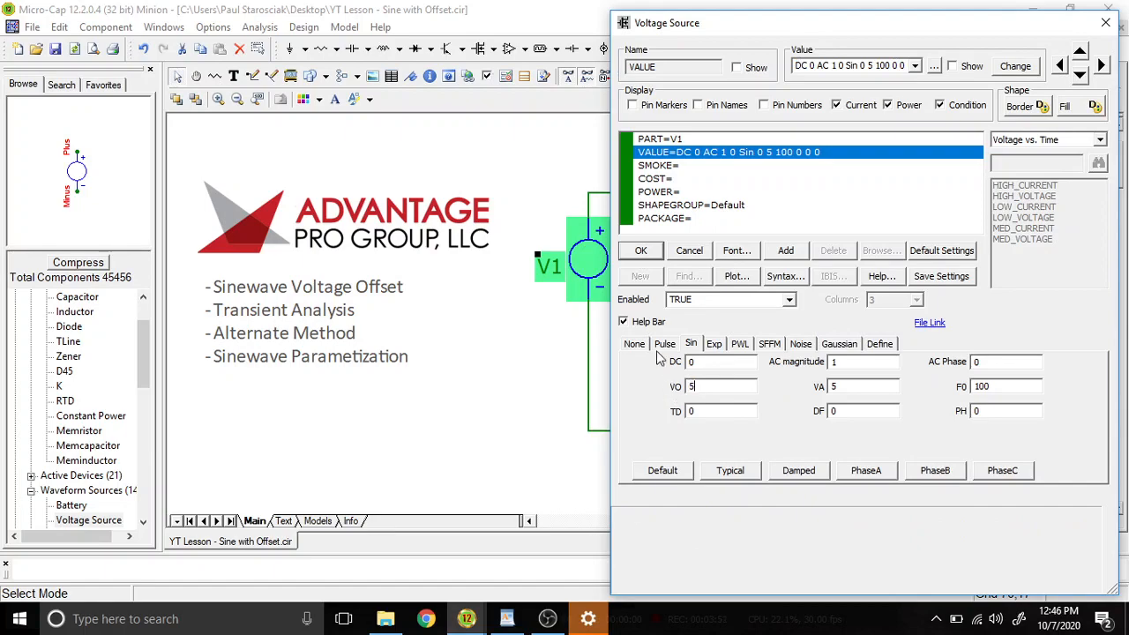
Confirm V1's 5 V offset and run the transient analysis.
click(259, 27)
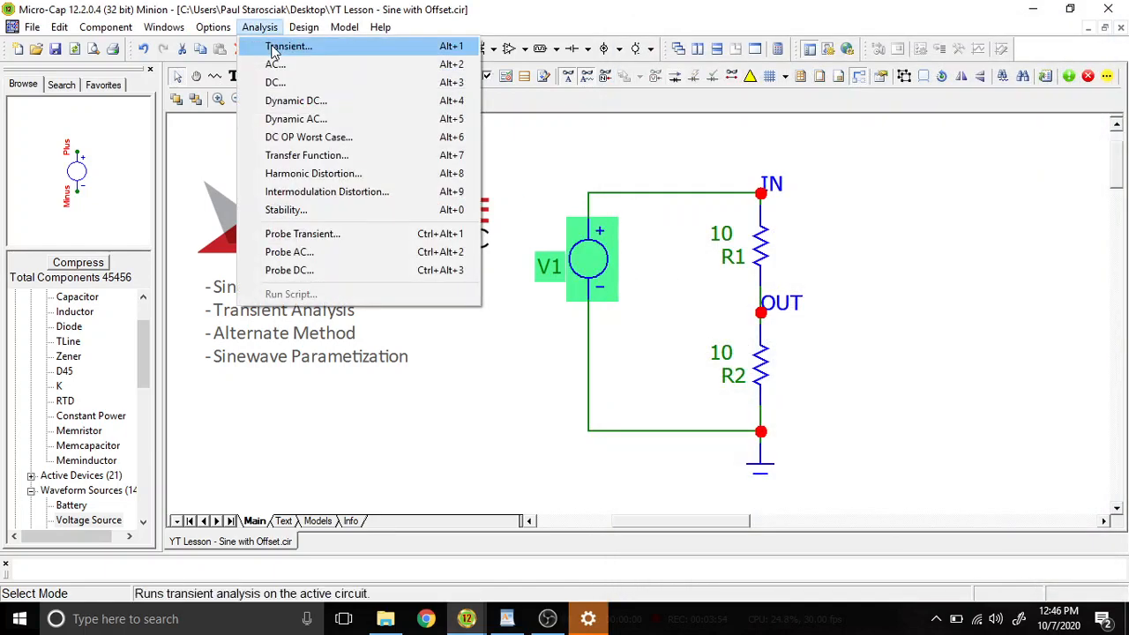
click(288, 46)
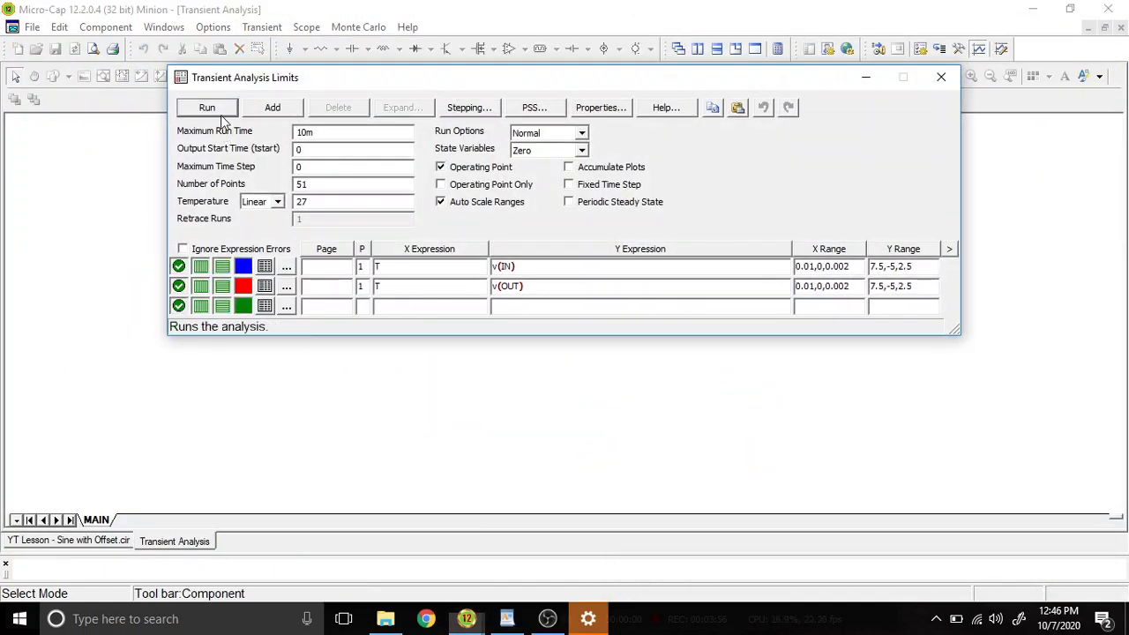
click(207, 107)
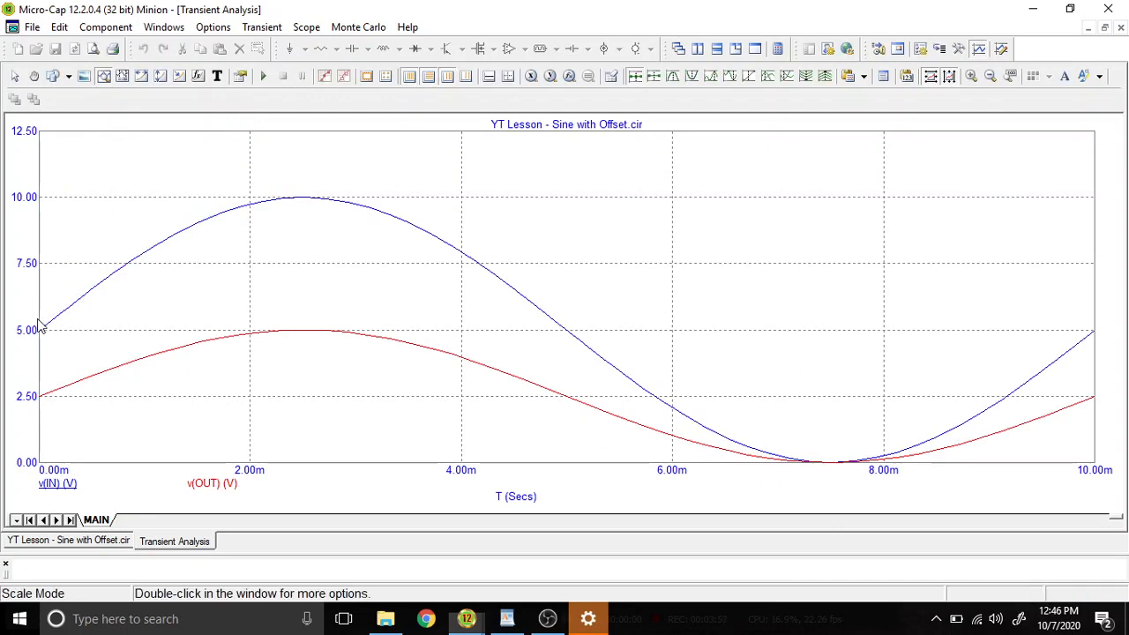
mouse_move(209, 317)
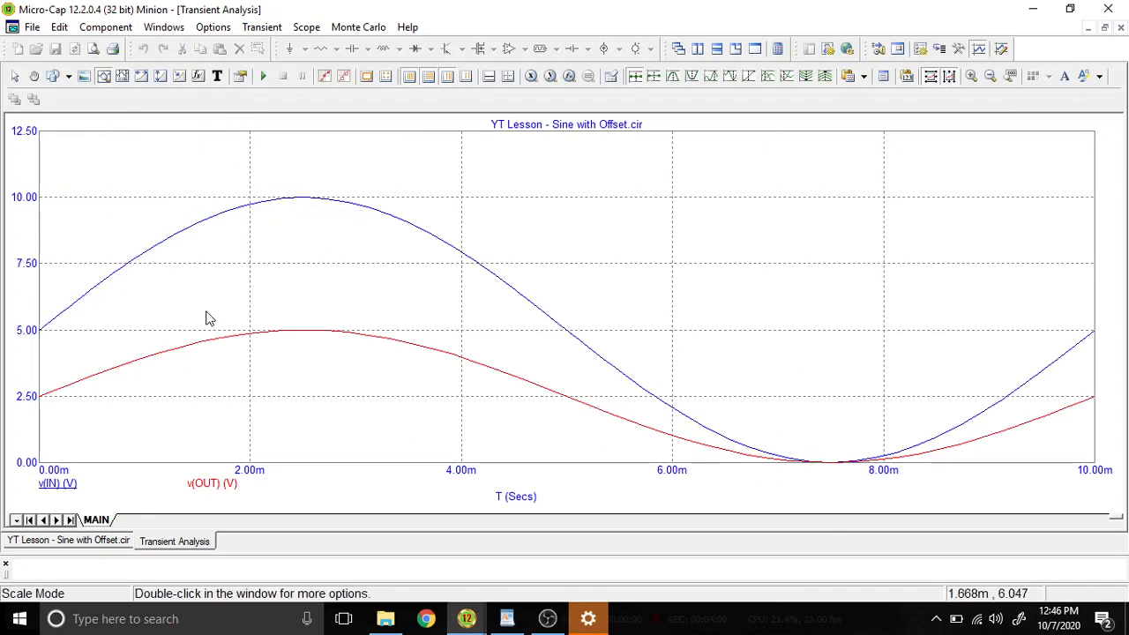
mouse_move(227, 322)
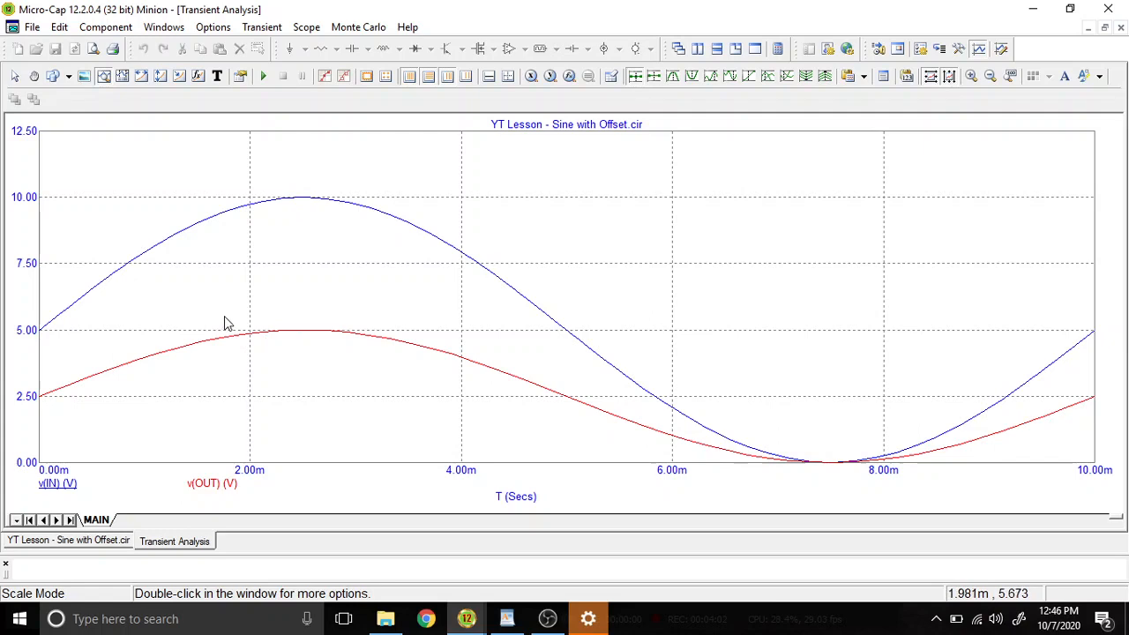
mouse_move(295, 418)
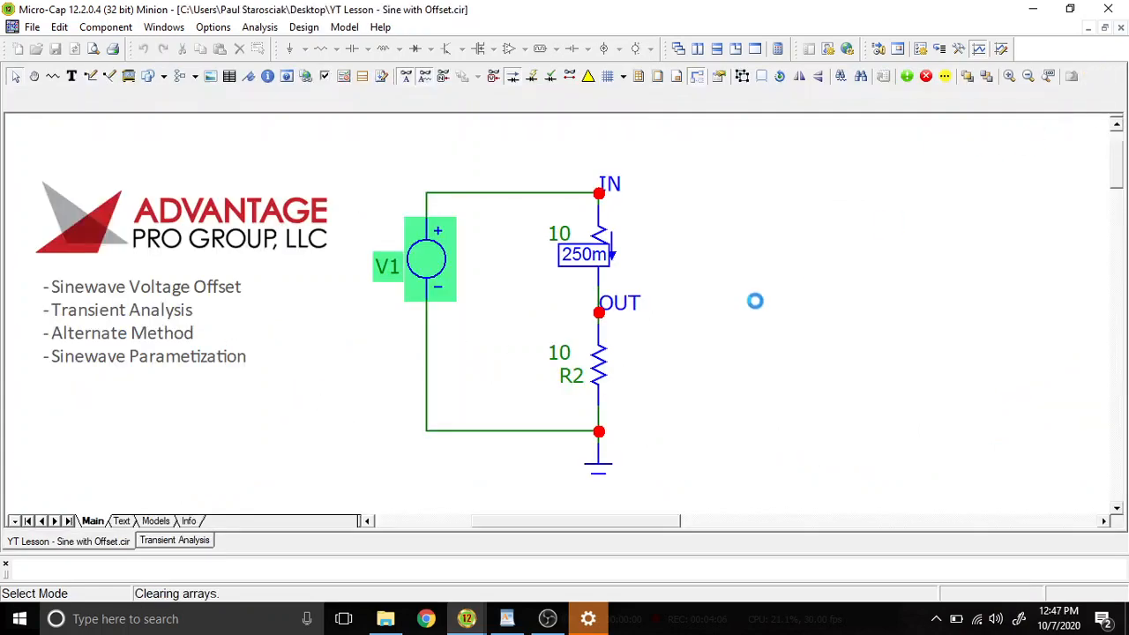
Set V1's offset and amplitude to 2.5 each, then rerun the transient simulation.
double_click(427, 259)
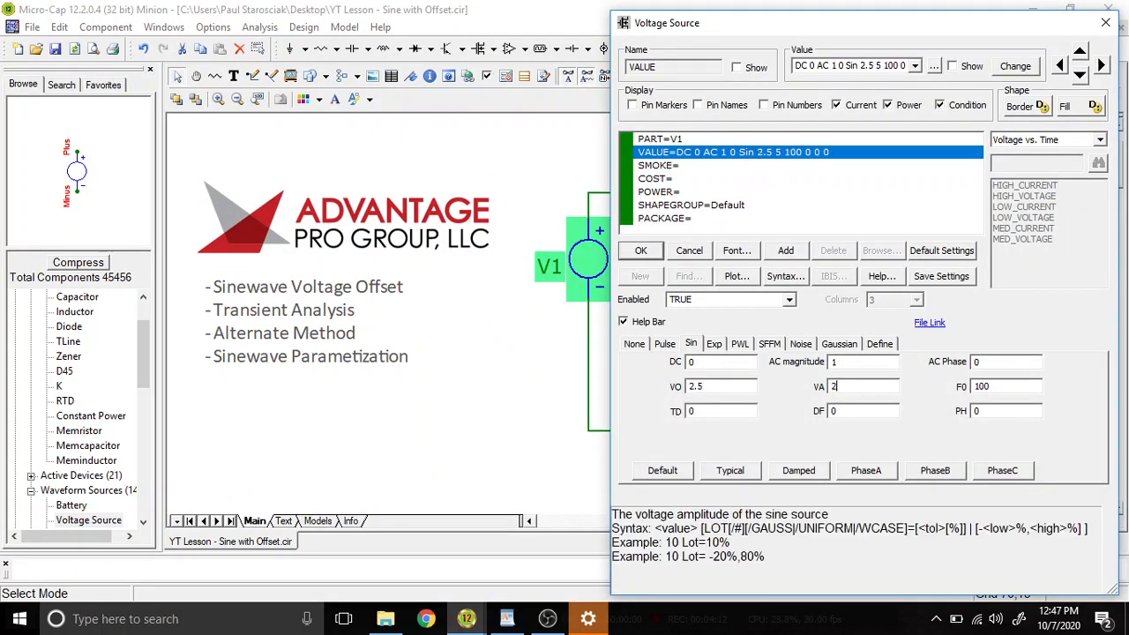
text(2.5)
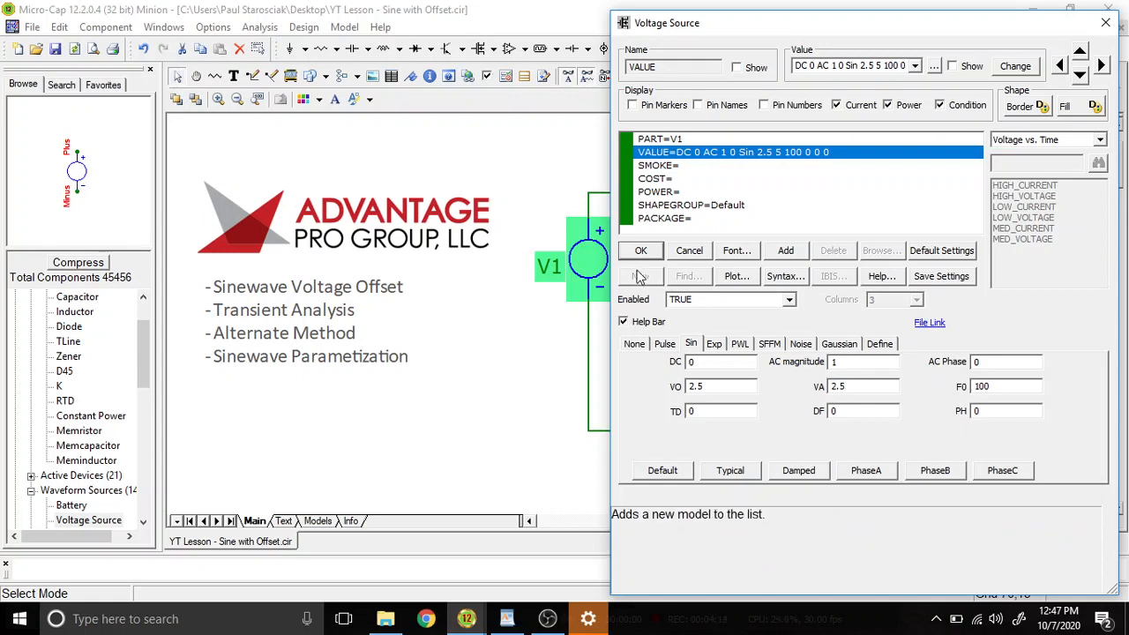
click(641, 250)
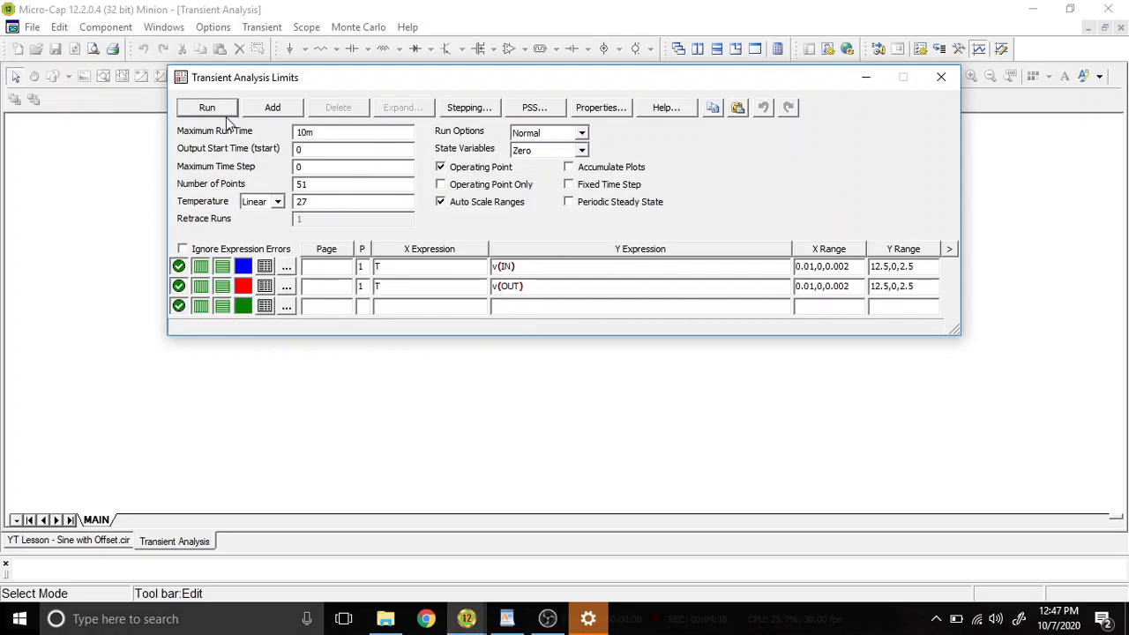
click(206, 107)
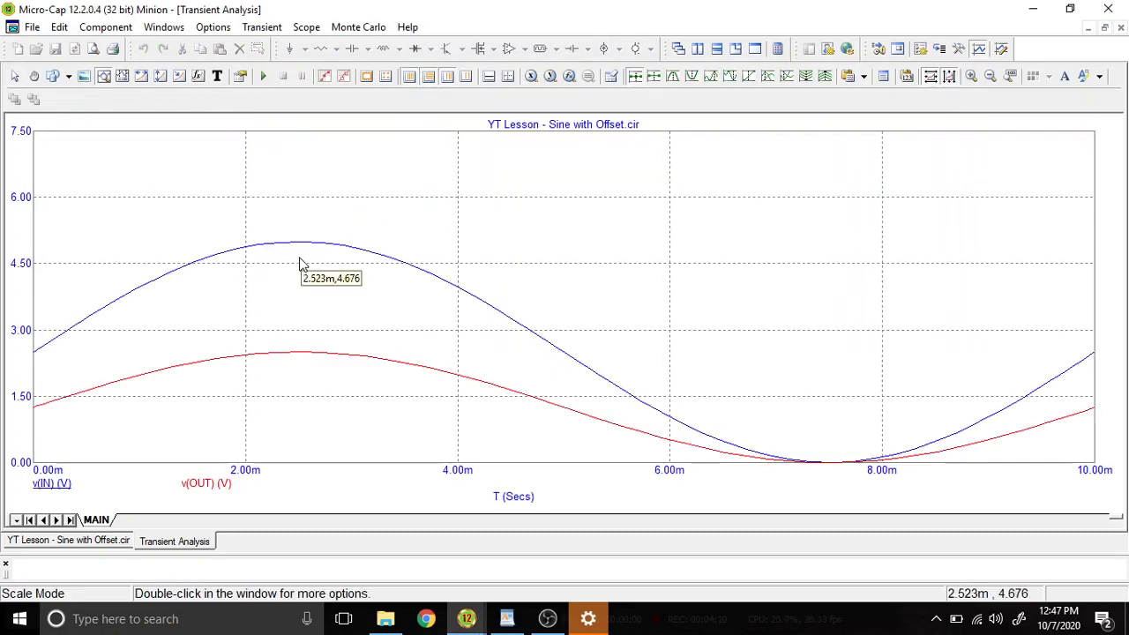
mouse_move(535, 388)
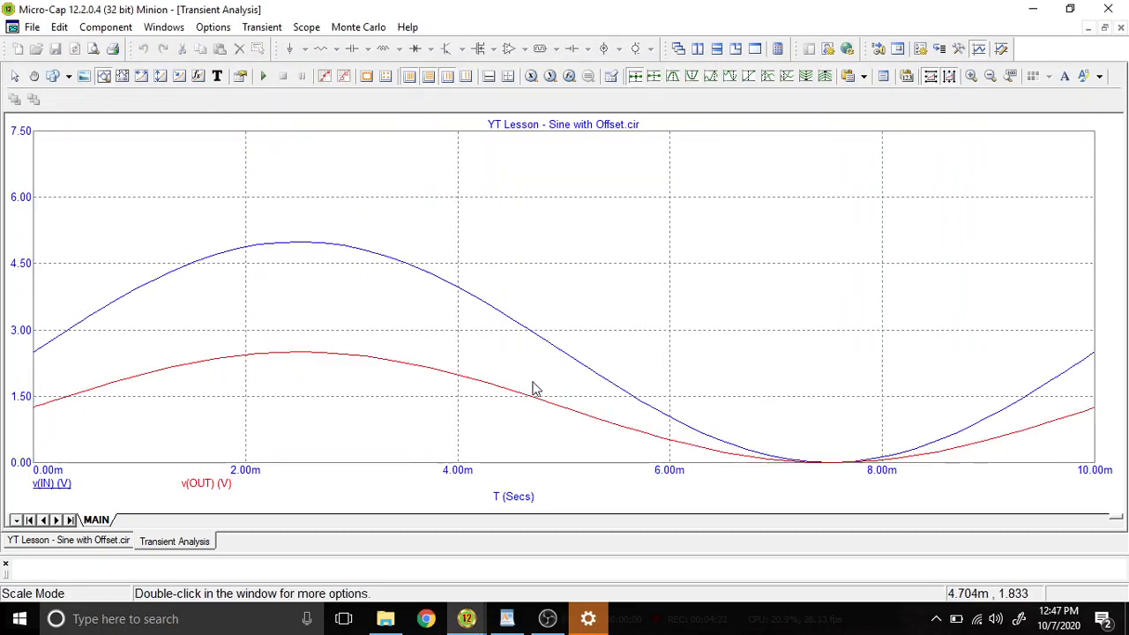
mouse_move(522, 380)
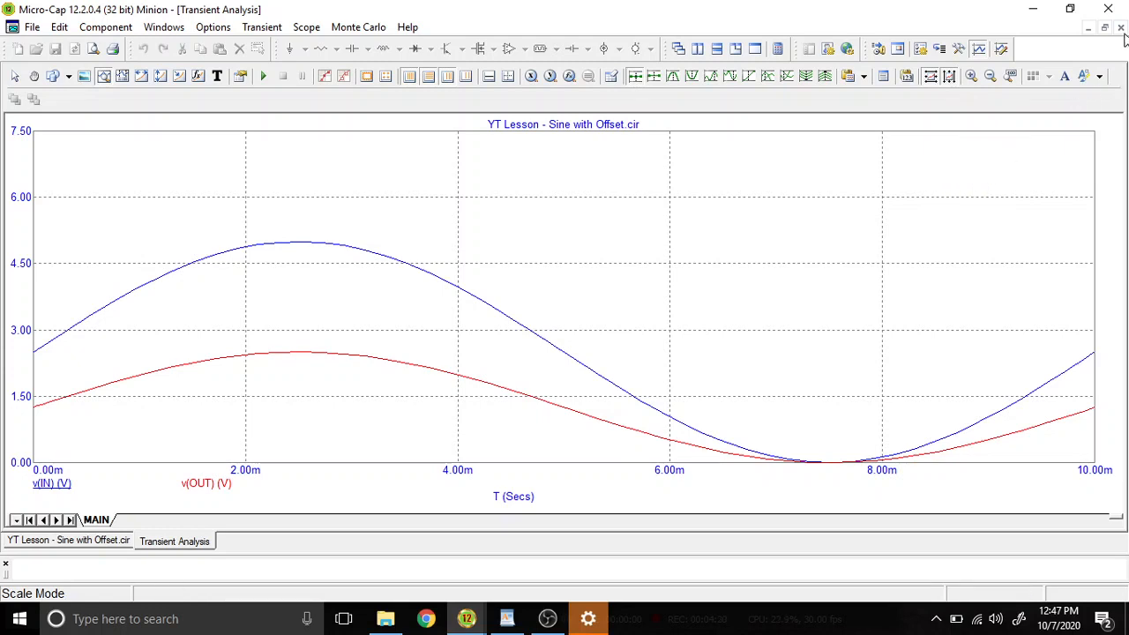
mouse_move(150, 371)
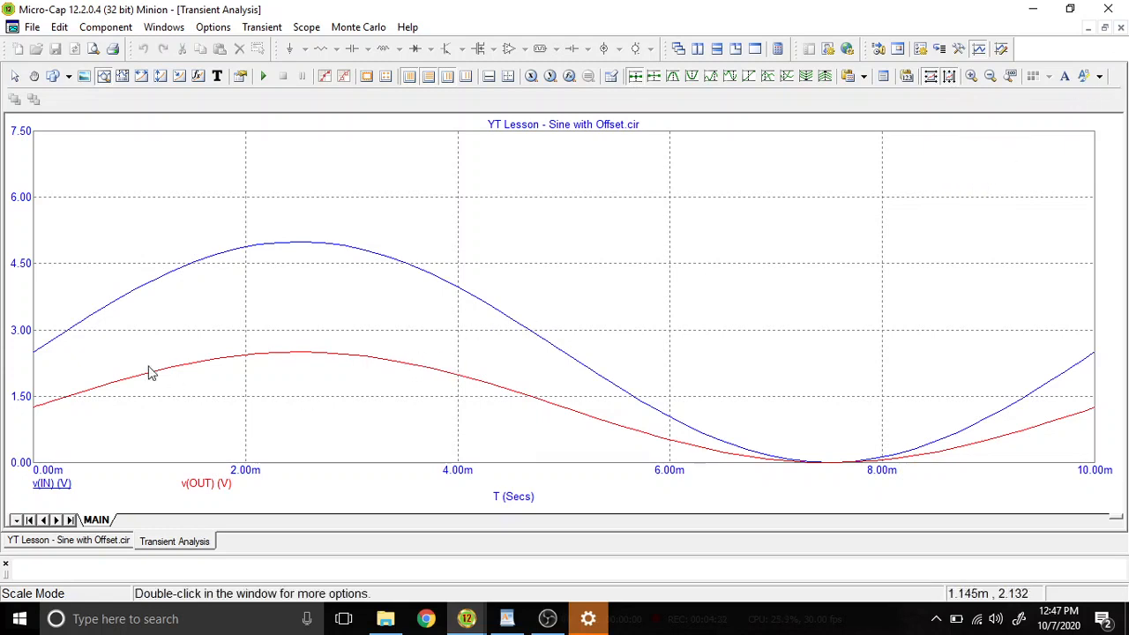
mouse_move(1082, 117)
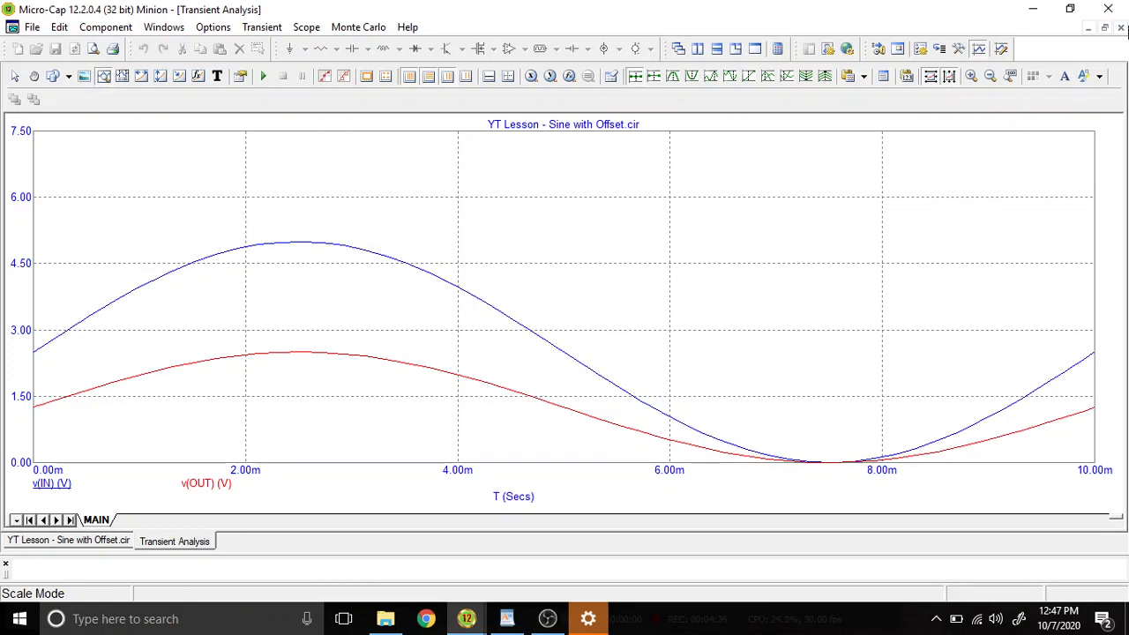
mouse_move(1120, 35)
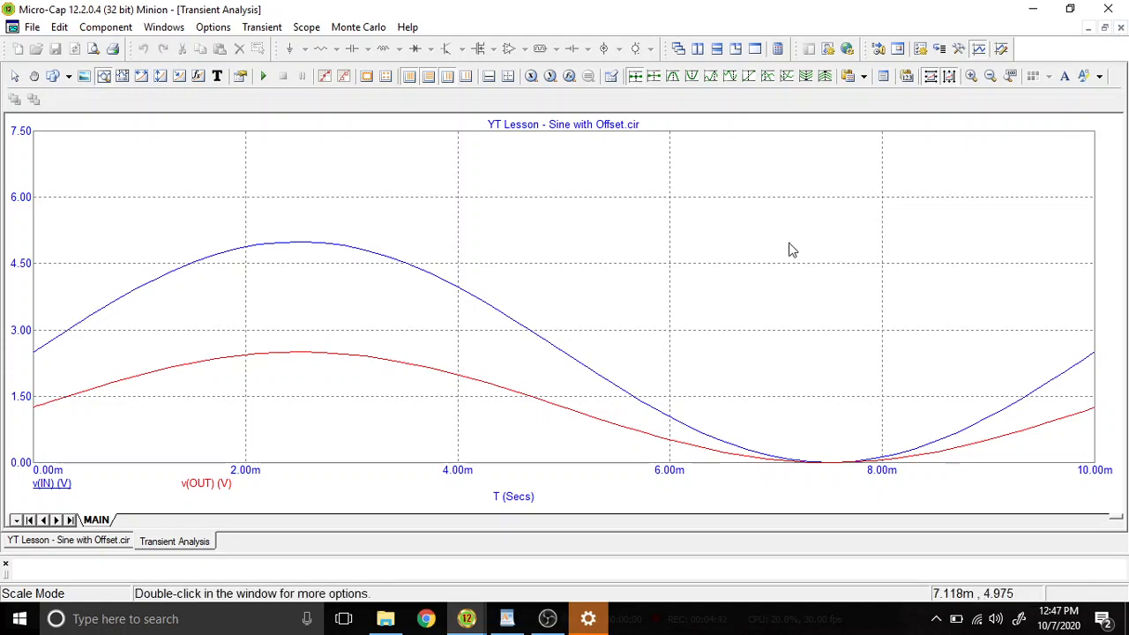
mouse_move(1121, 28)
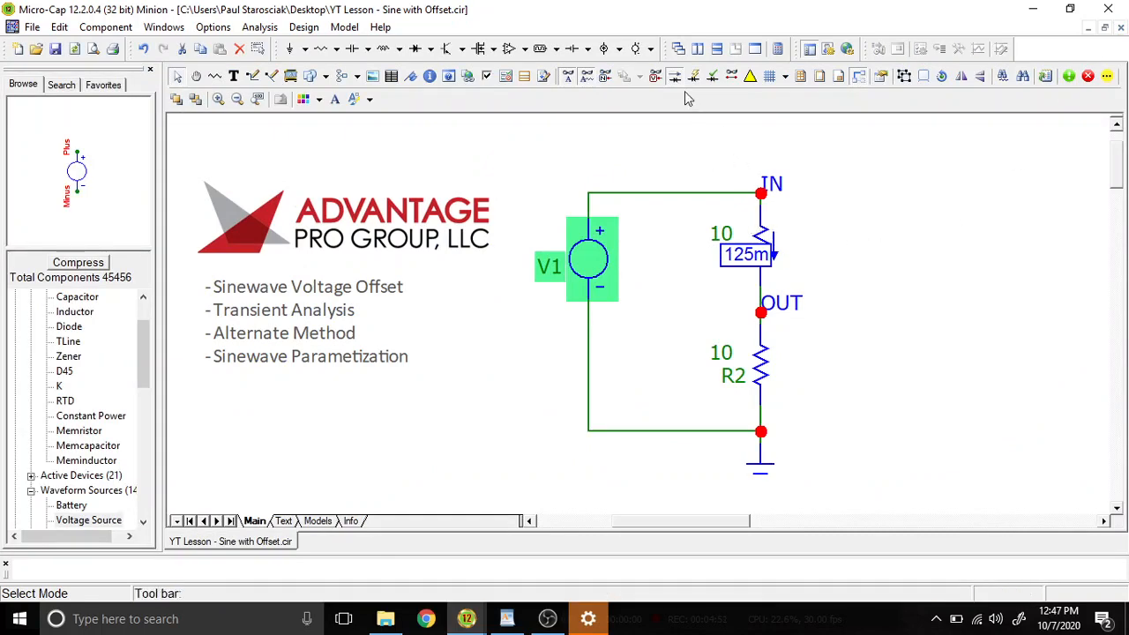
mouse_move(600, 256)
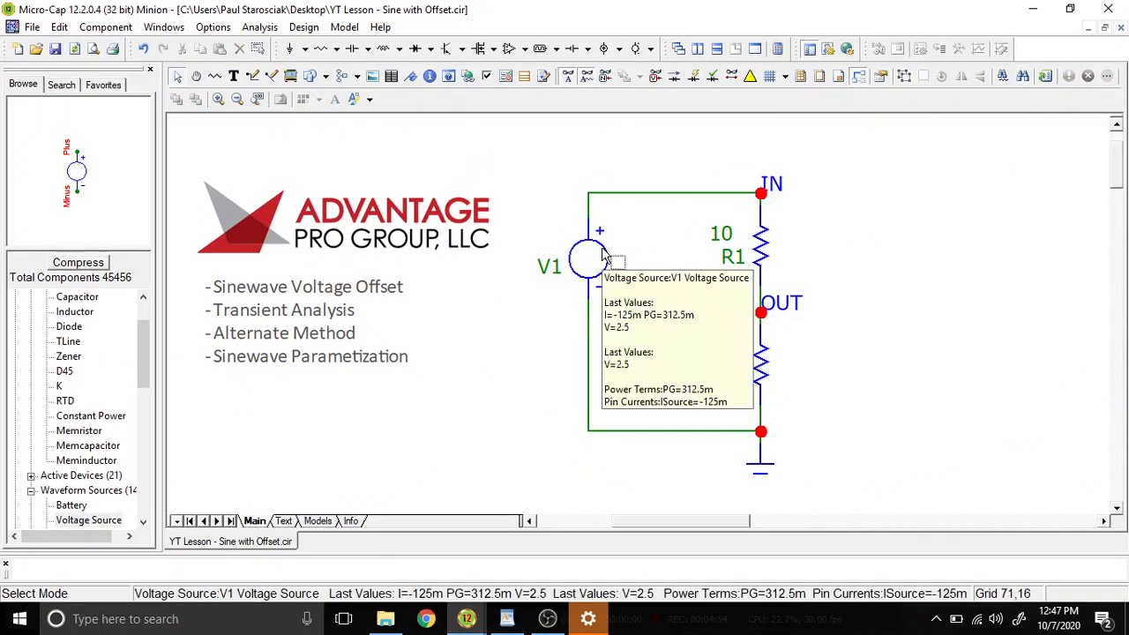
Confirm V1 with zero offset and the 2.5 V battery, then wire V2 to ground.
double_click(587, 259)
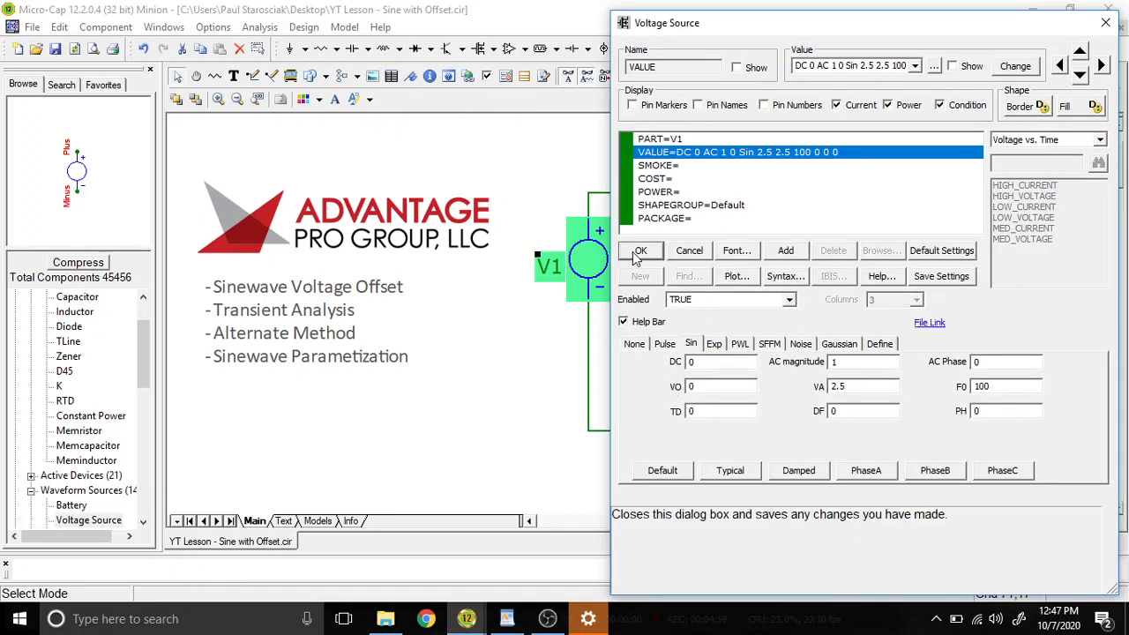
click(641, 250)
text(2.5)
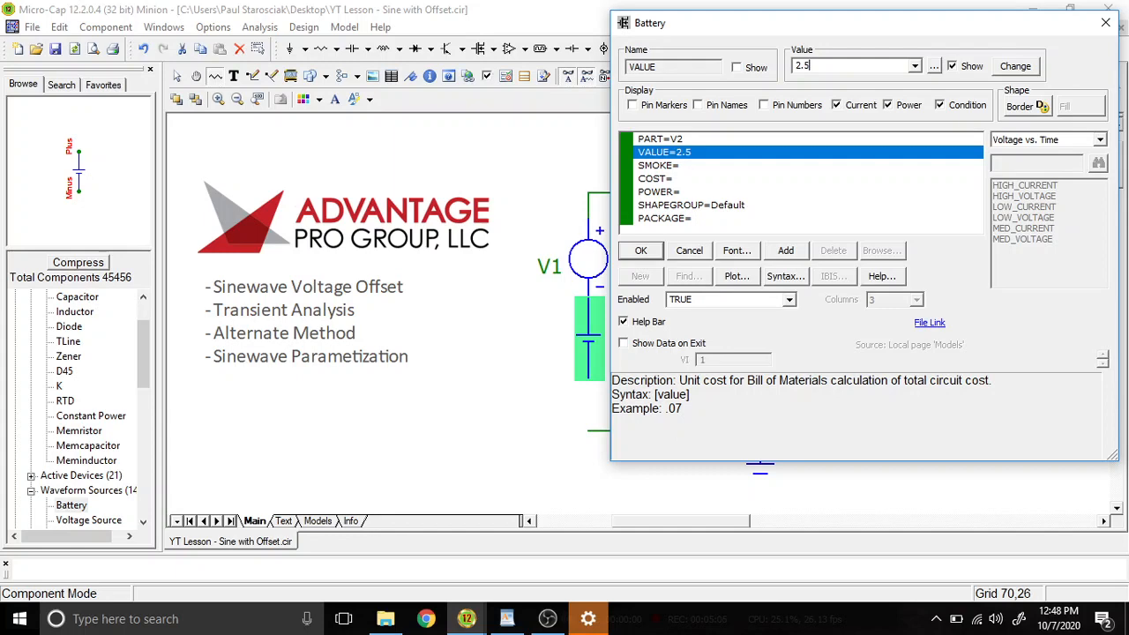
click(640, 251)
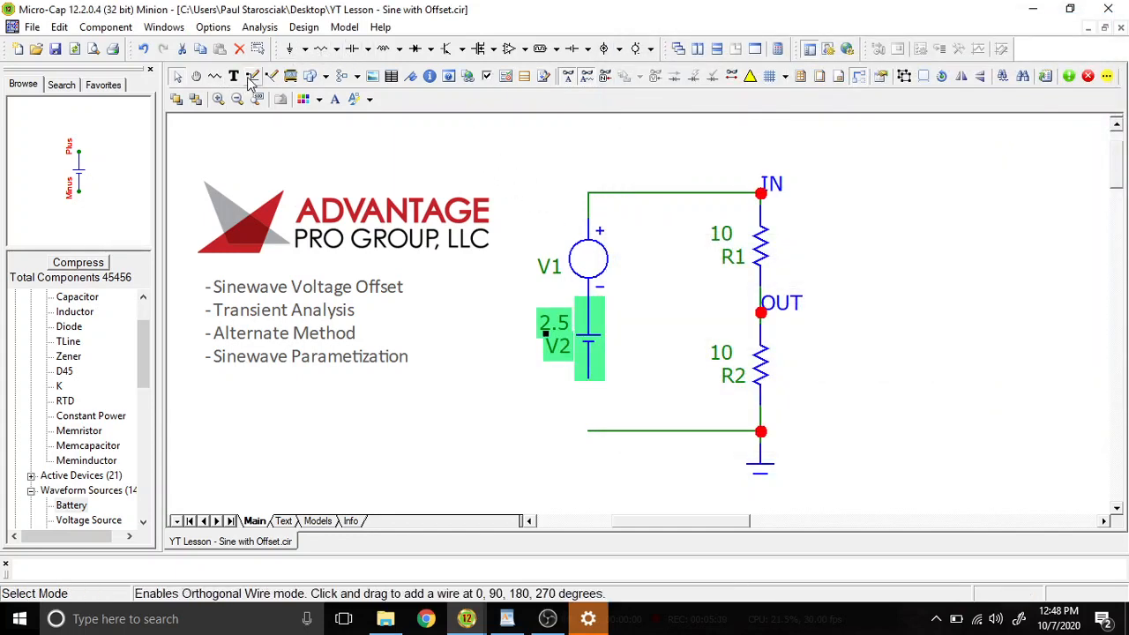
click(254, 76)
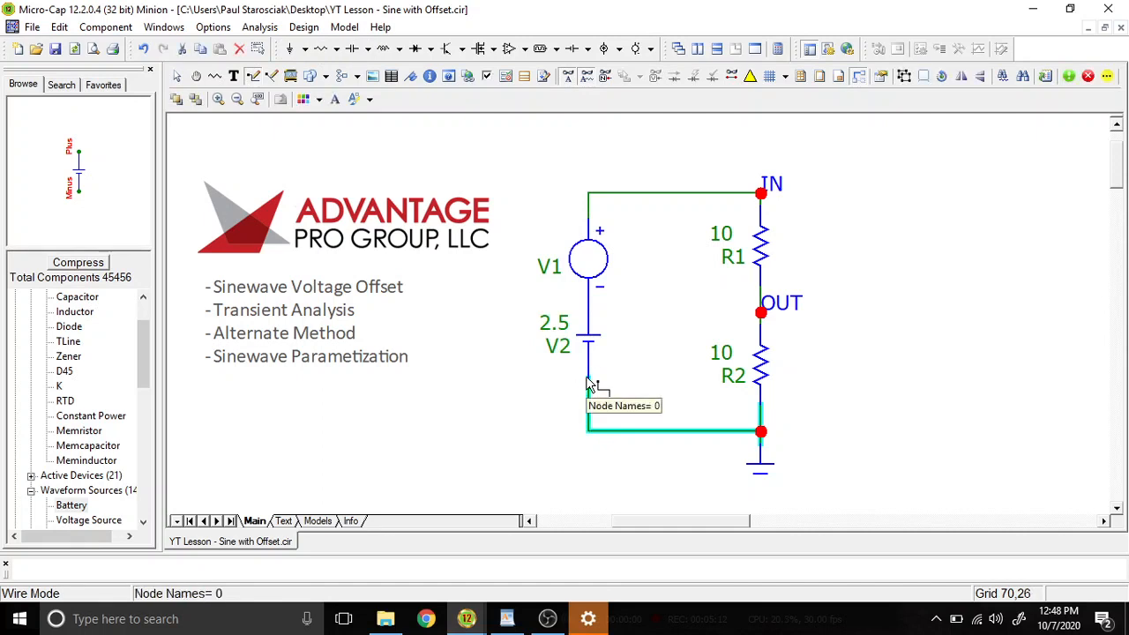
click(587, 344)
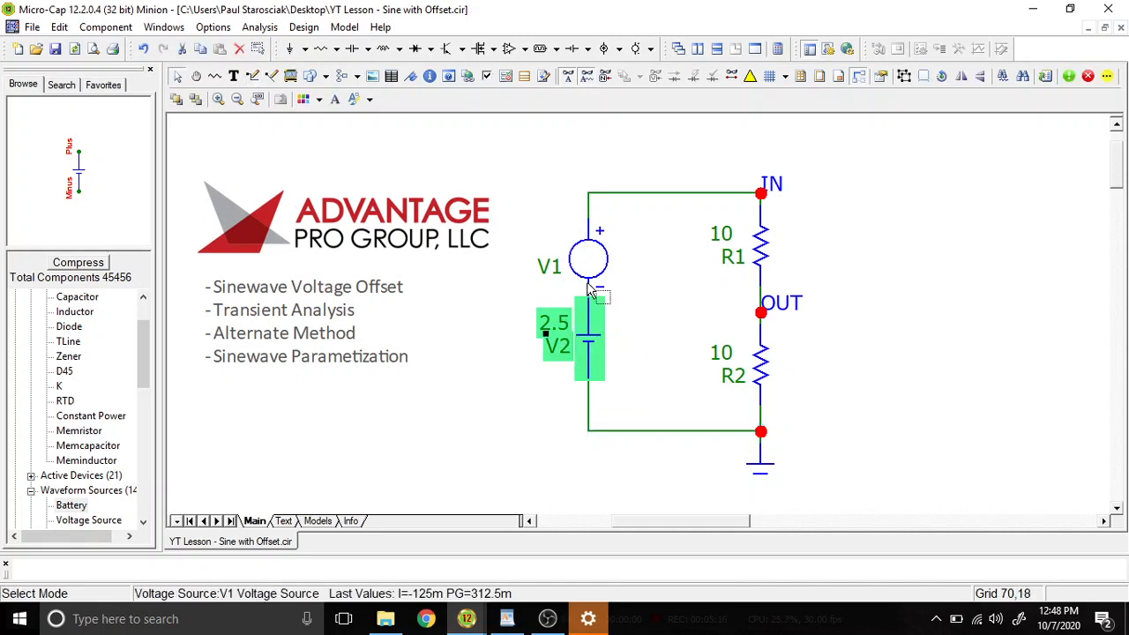
Review the transient analysis limits, then open resistor R2's properties.
click(259, 26)
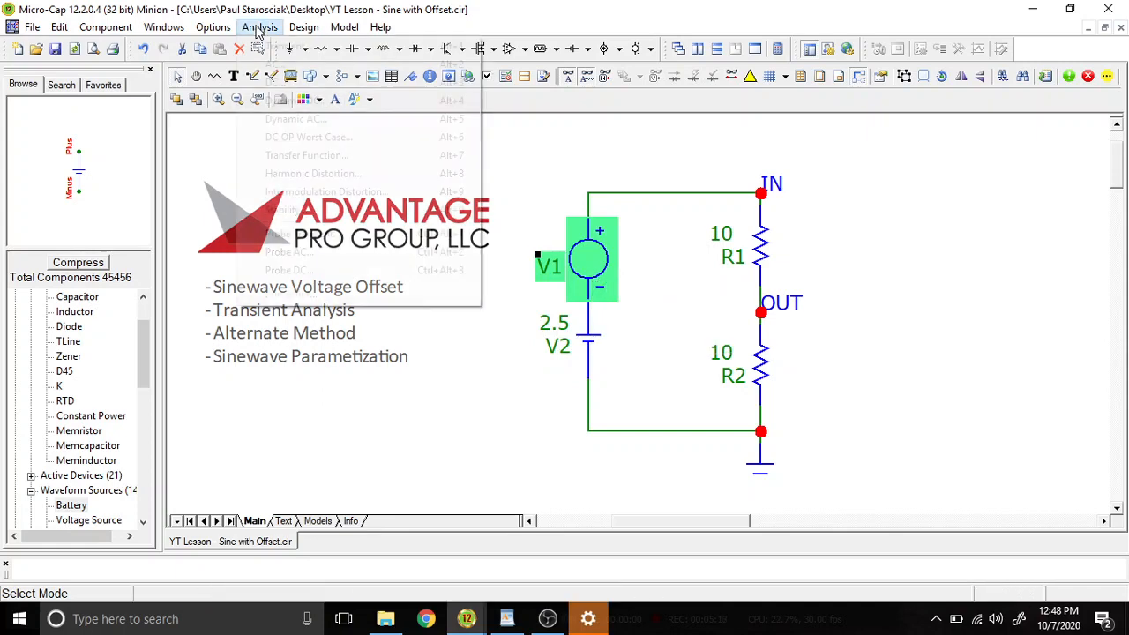
click(283, 310)
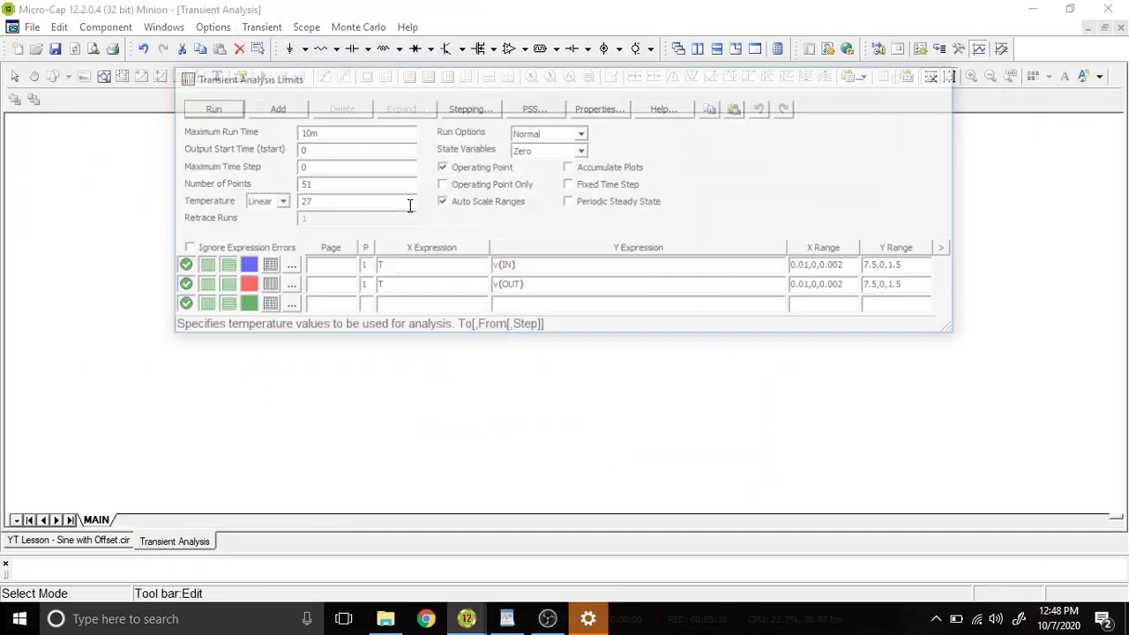
click(214, 108)
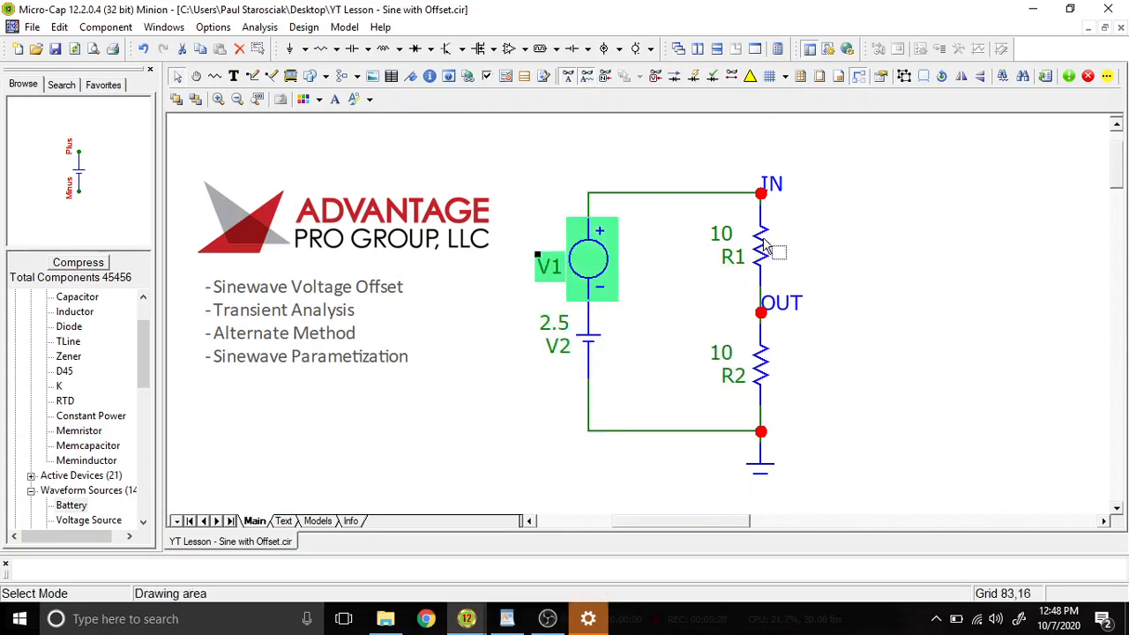
double_click(733, 255)
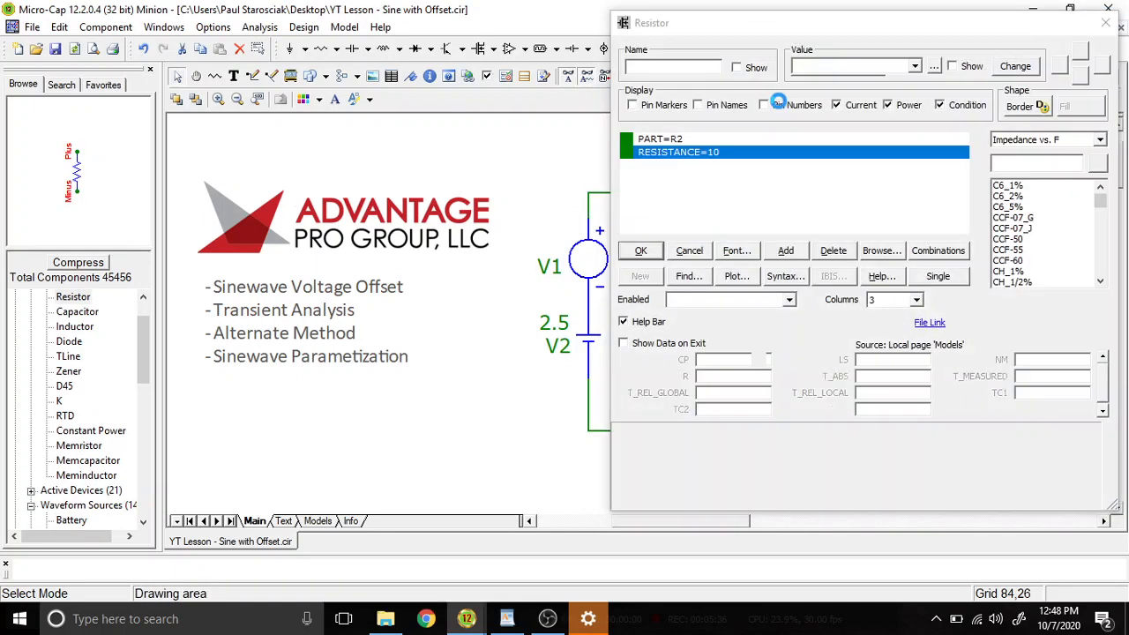
Change the divider resistors' resistance to 1, then reopen R2's properties.
click(641, 251)
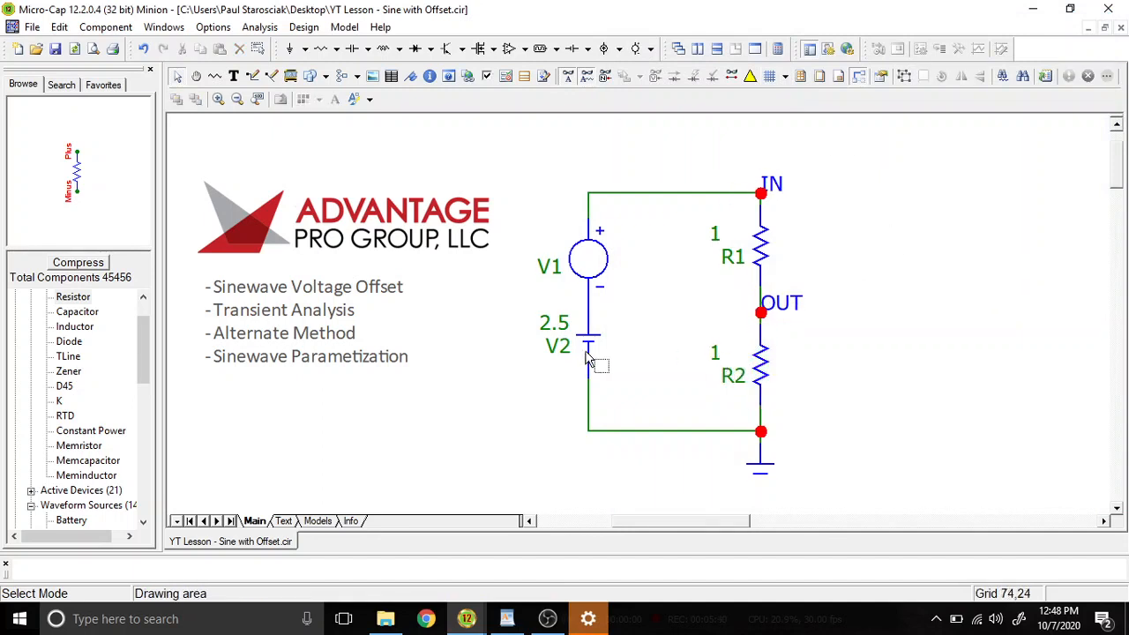
mouse_move(749, 245)
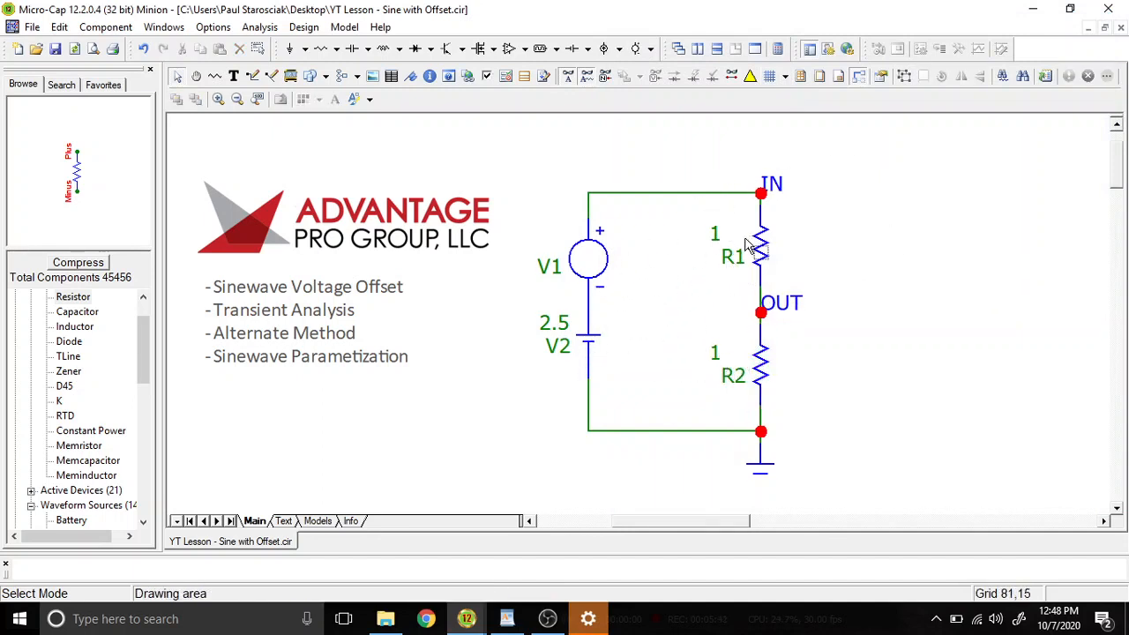
mouse_move(688, 281)
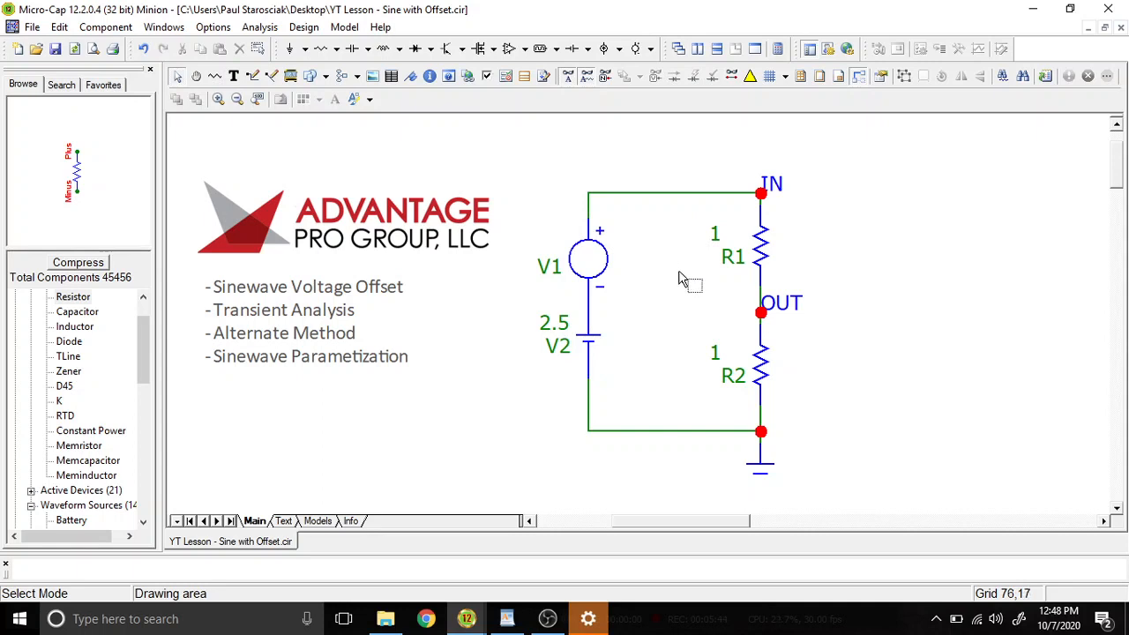
click(588, 258)
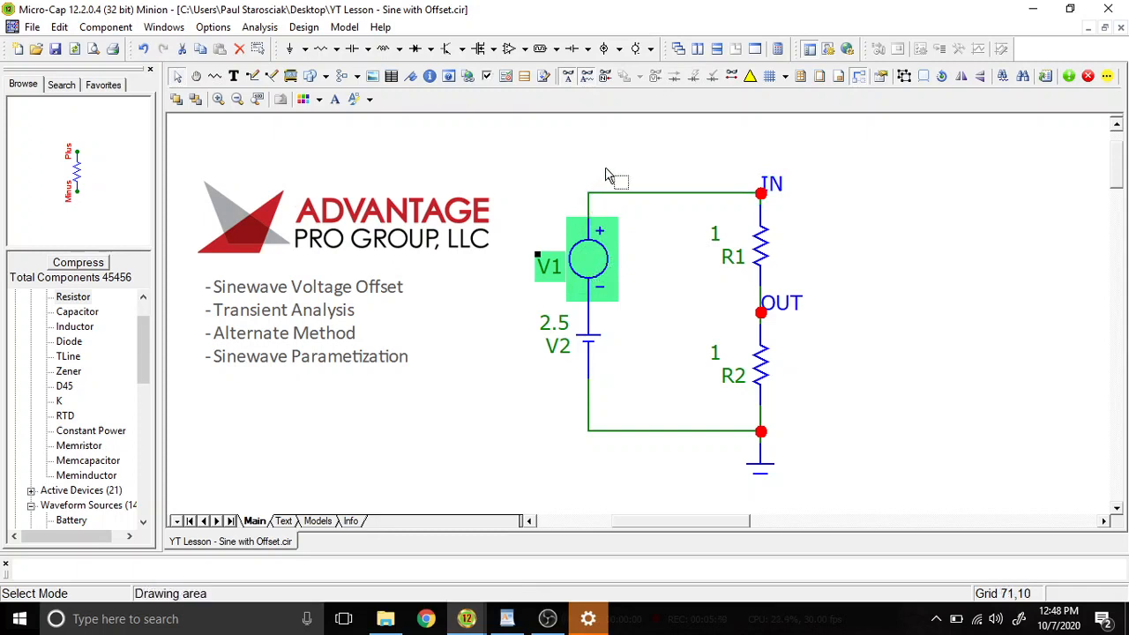
mouse_move(706, 199)
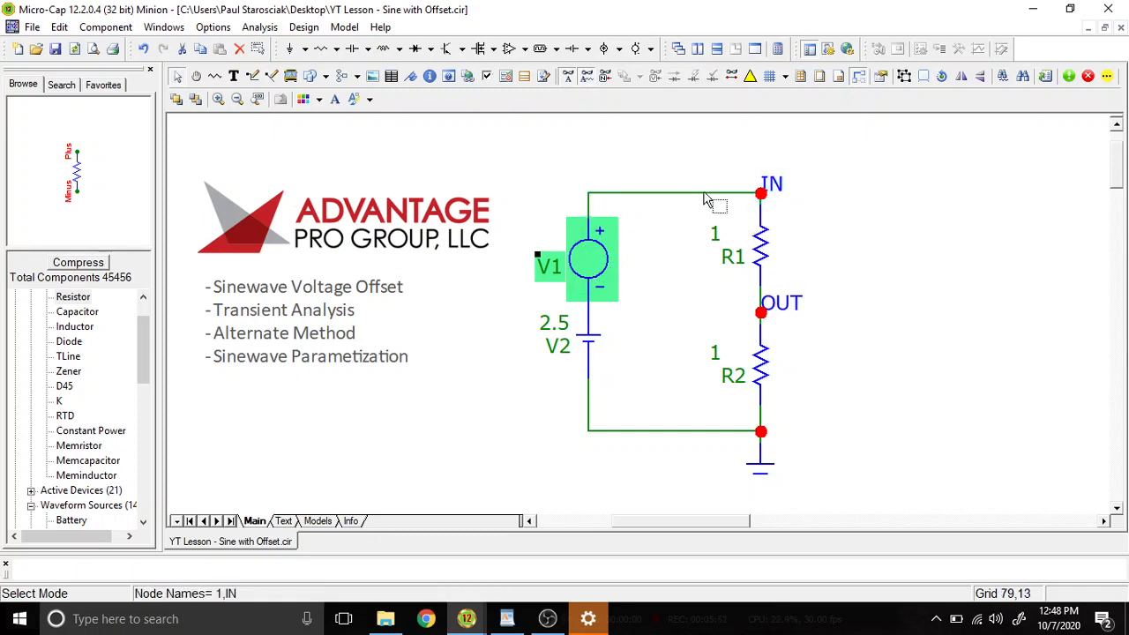
mouse_move(712, 417)
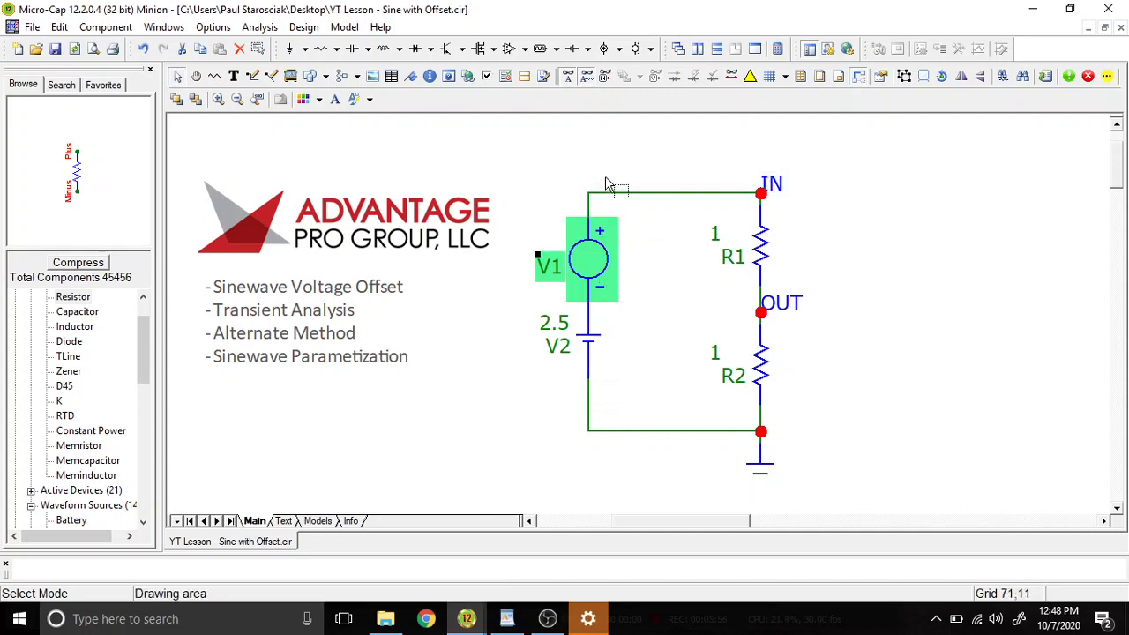
mouse_move(593, 348)
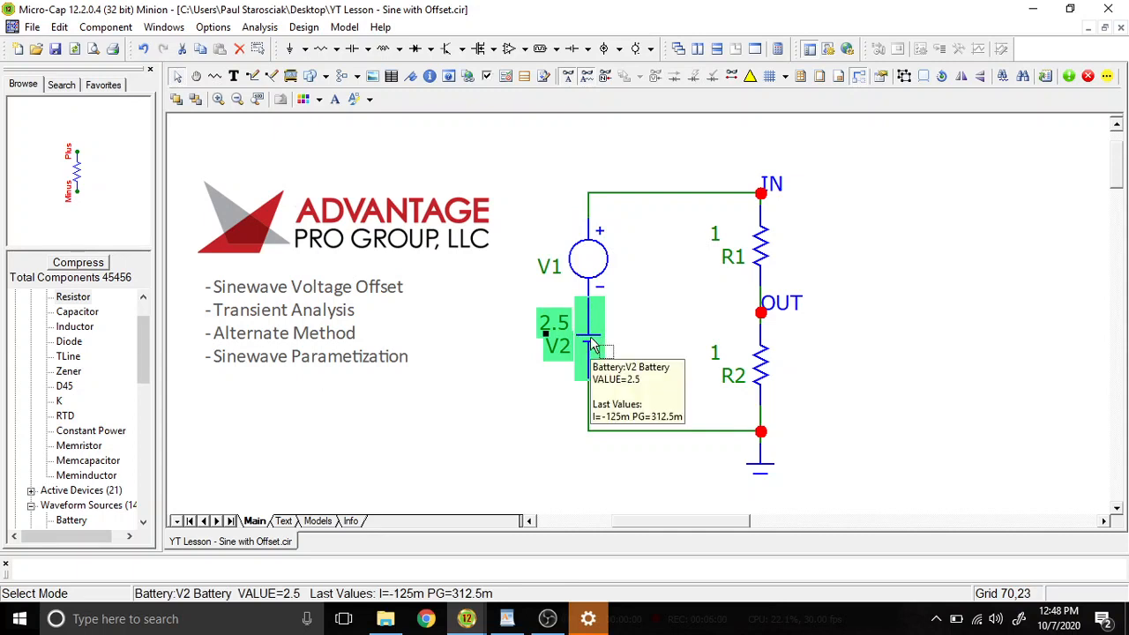
mouse_move(607, 342)
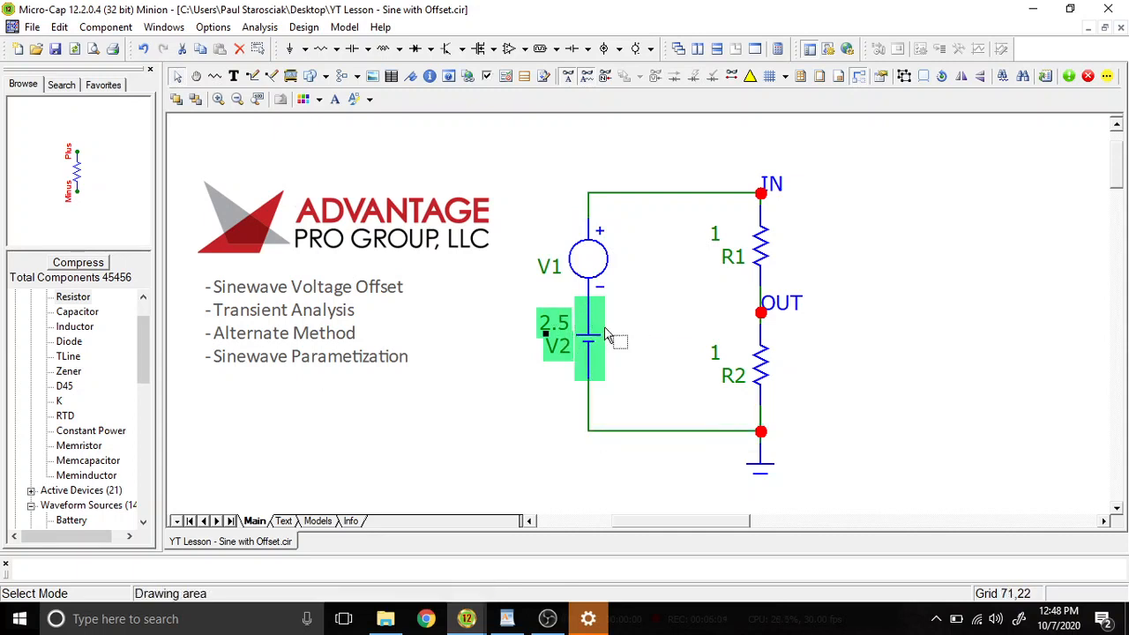
mouse_move(618, 362)
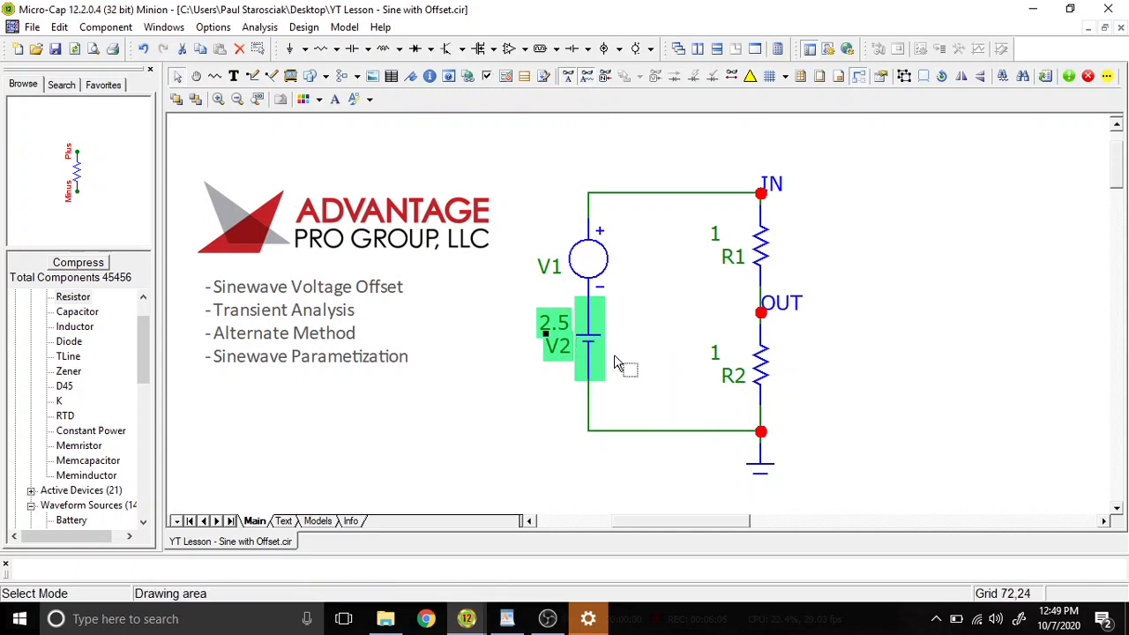
mouse_move(603, 344)
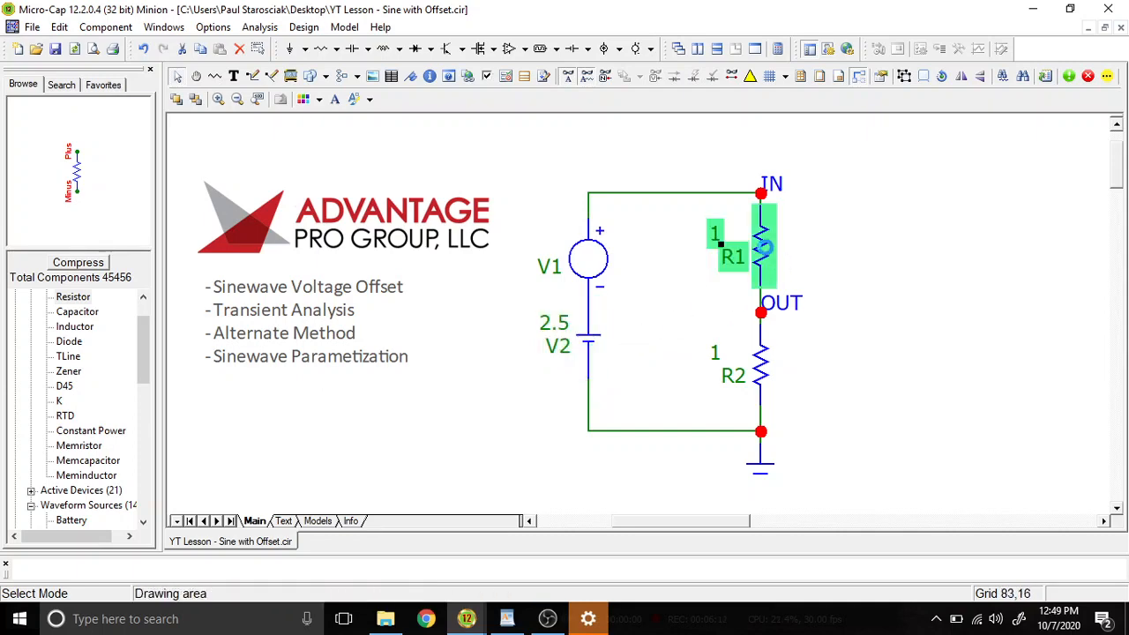
double_click(733, 256)
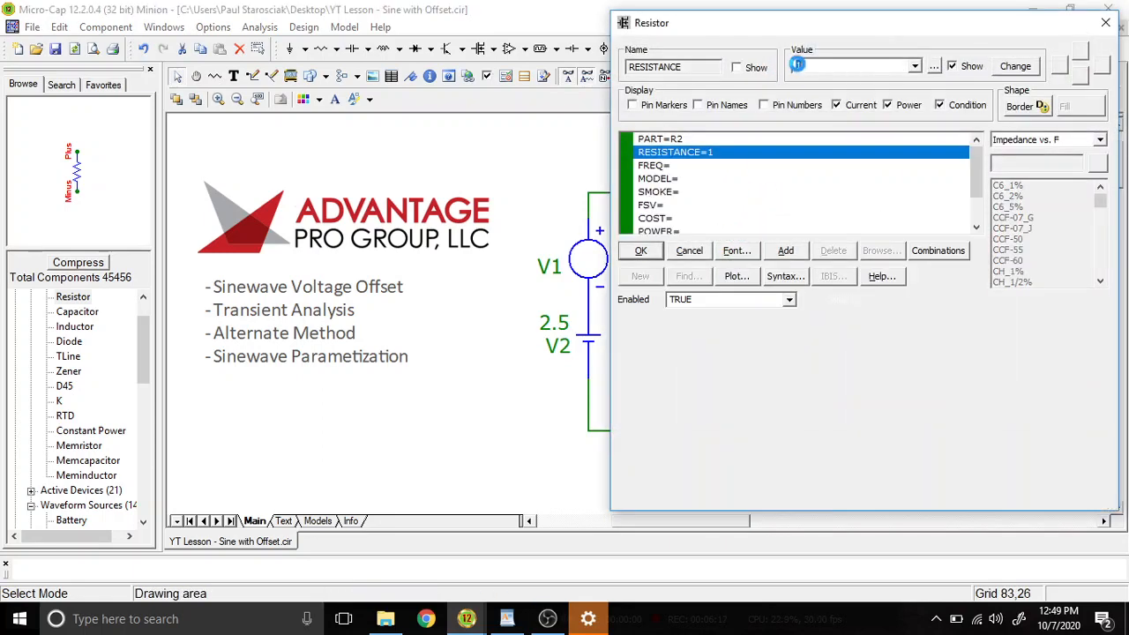
Apply 10k to both resistors, then check V1's sine settings: amplitude 2.5, frequency 100.
click(641, 251)
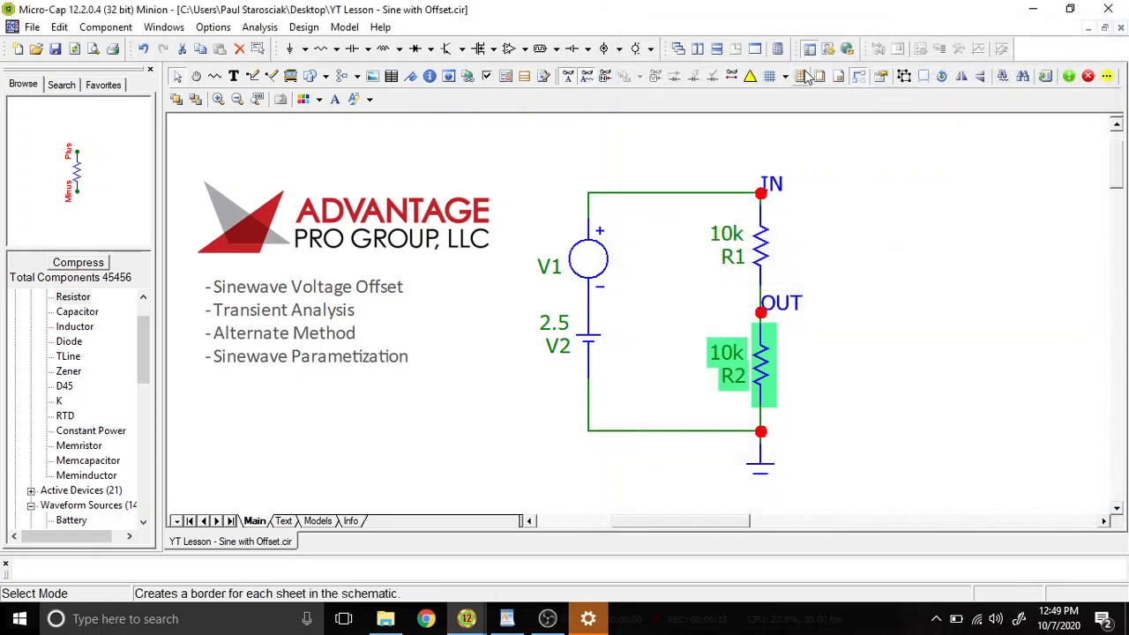
click(759, 428)
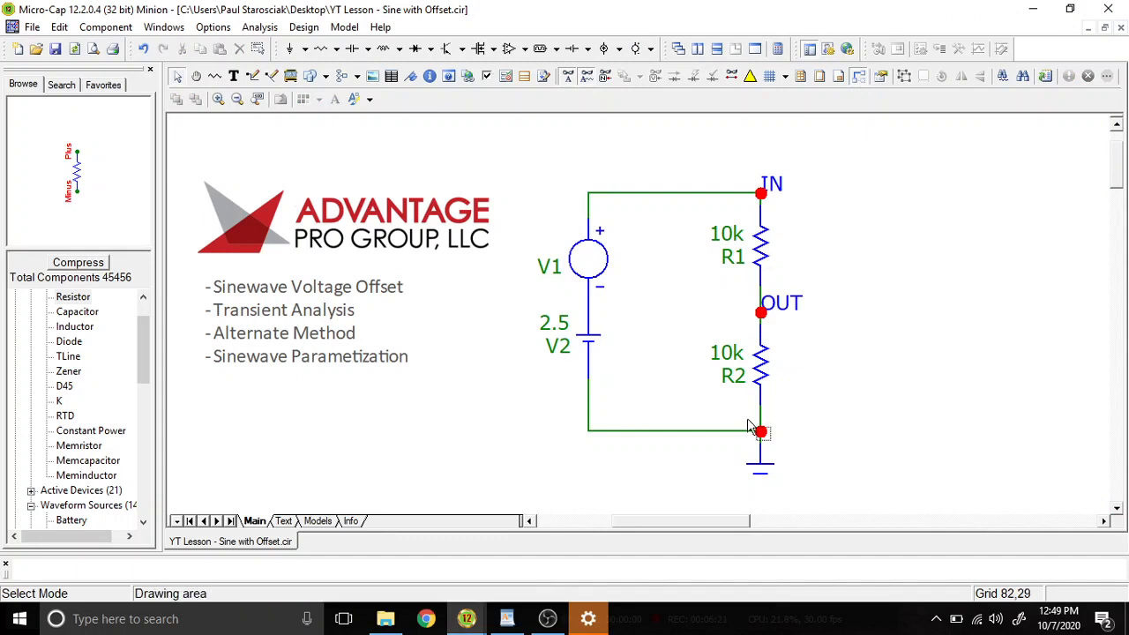
mouse_move(722, 209)
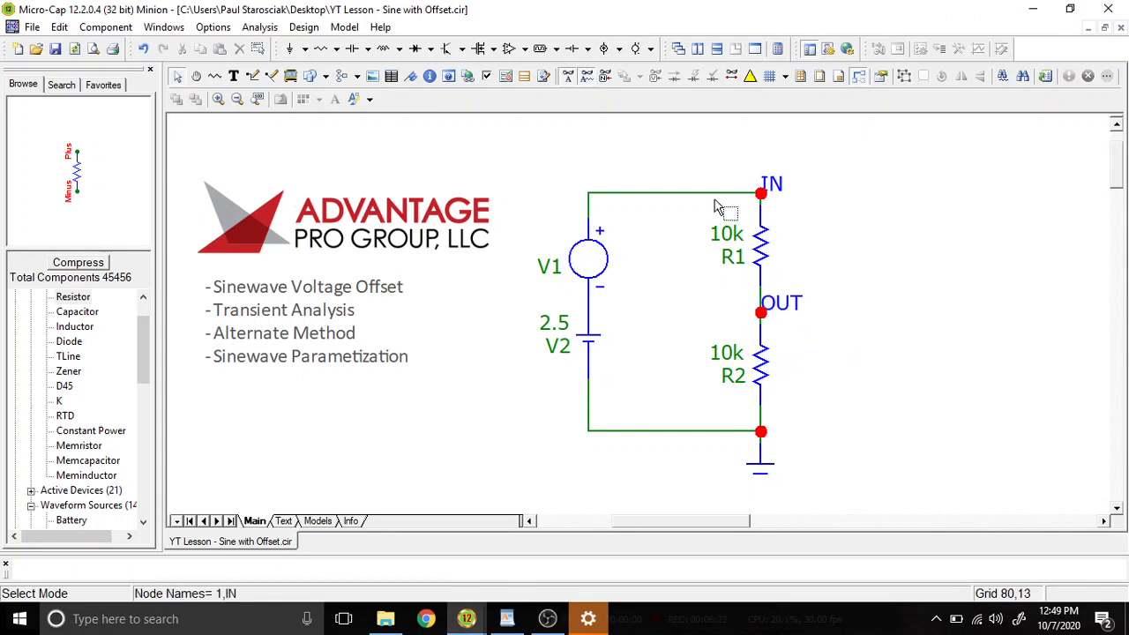
mouse_move(644, 344)
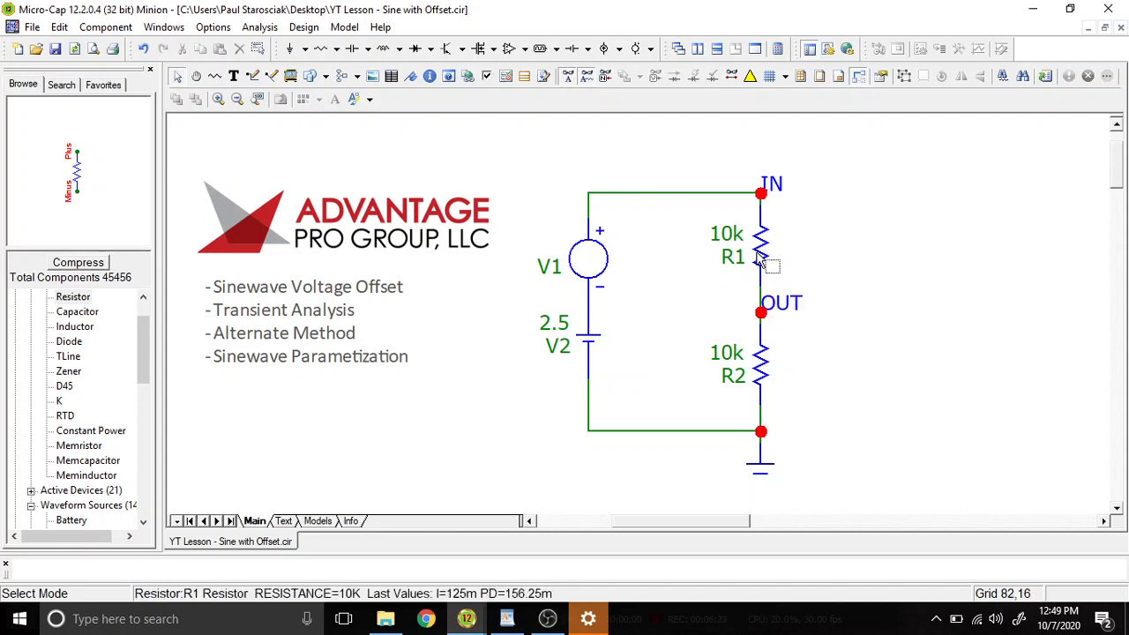
mouse_move(723, 415)
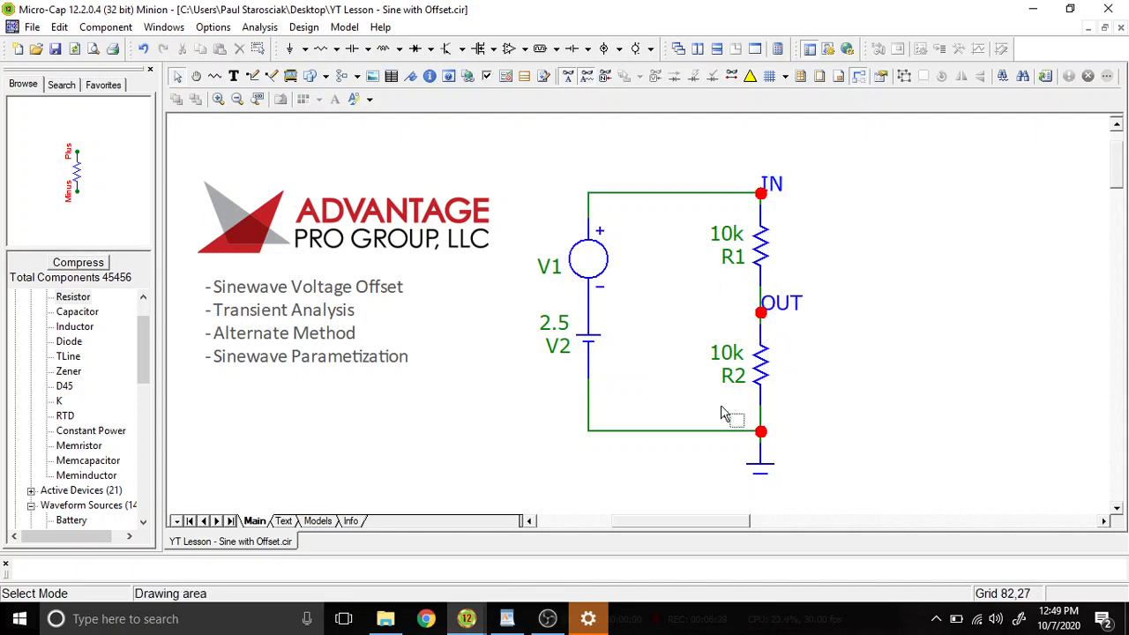
mouse_move(686, 253)
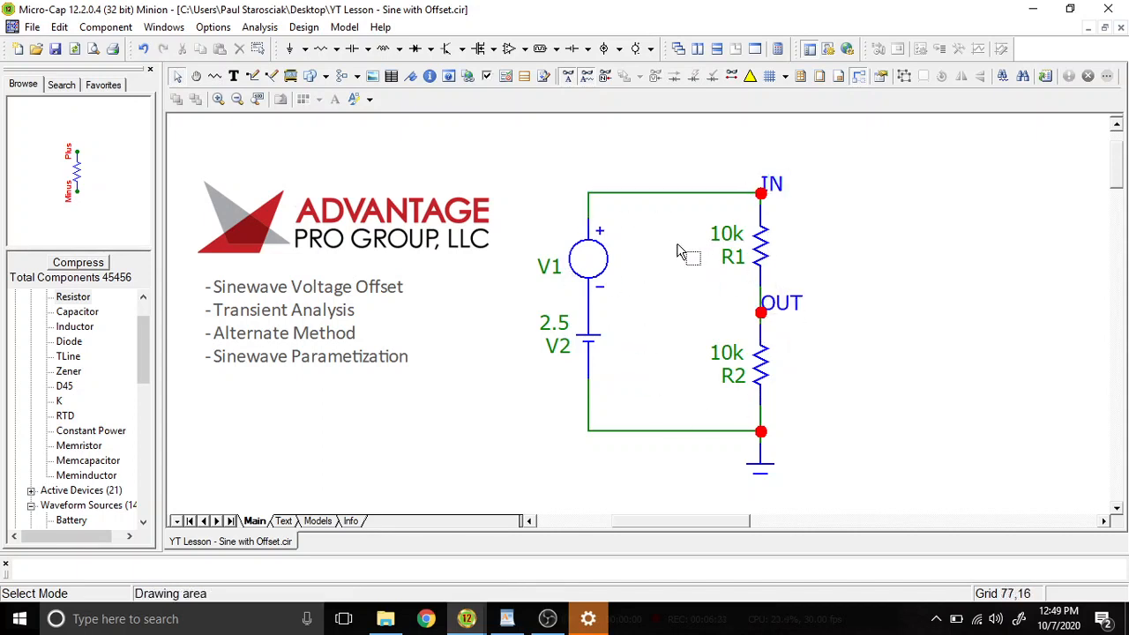
click(574, 340)
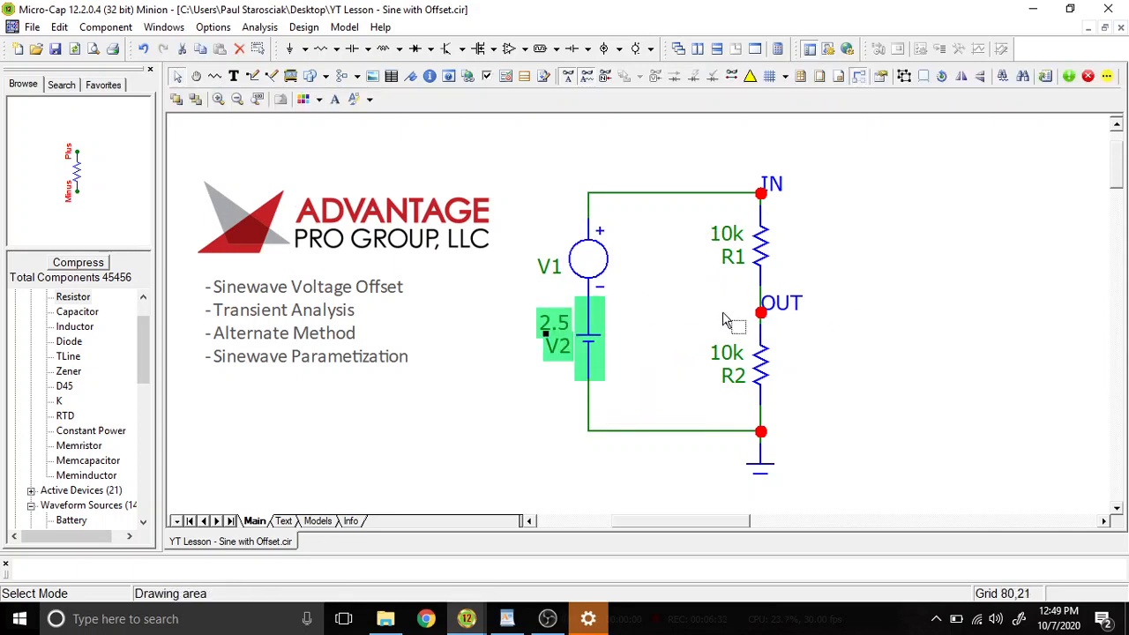
mouse_move(601, 421)
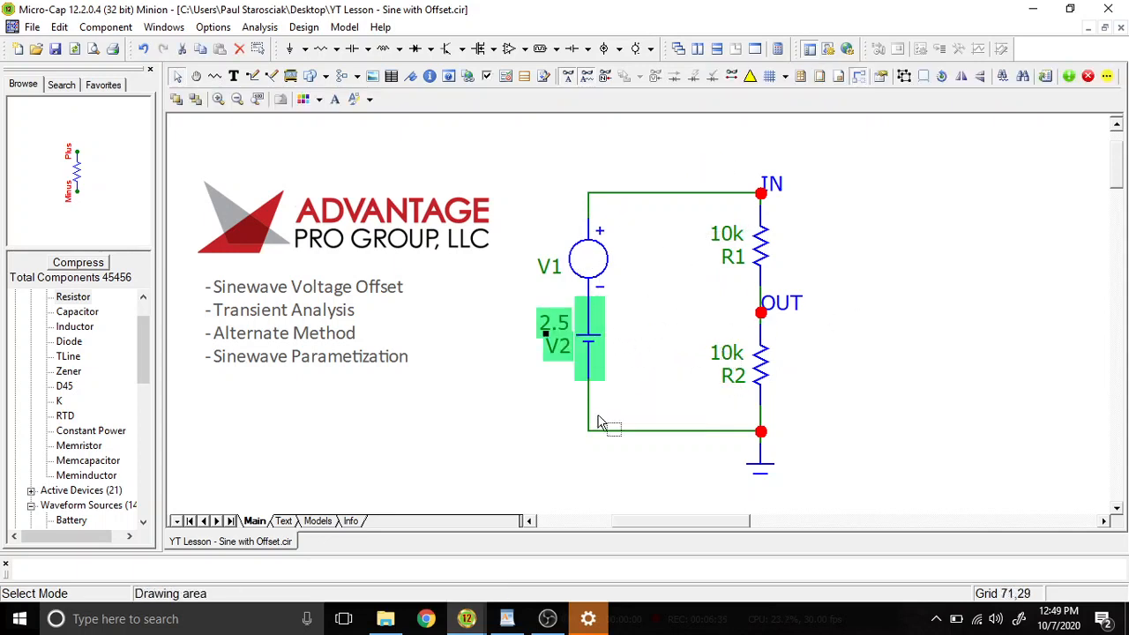
mouse_move(653, 357)
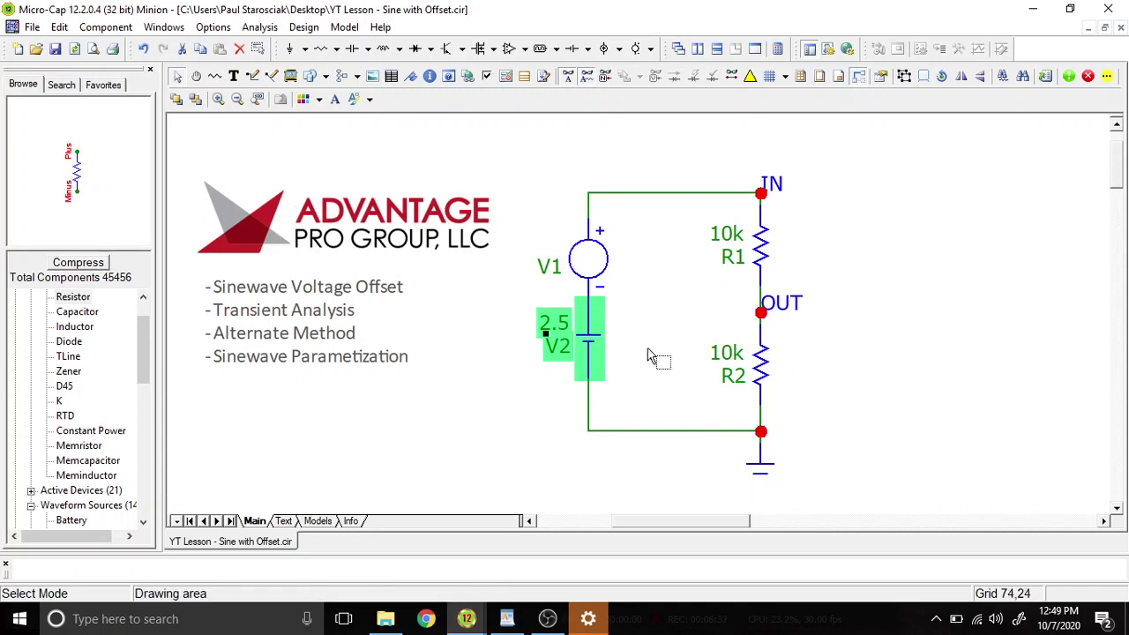
mouse_move(784, 302)
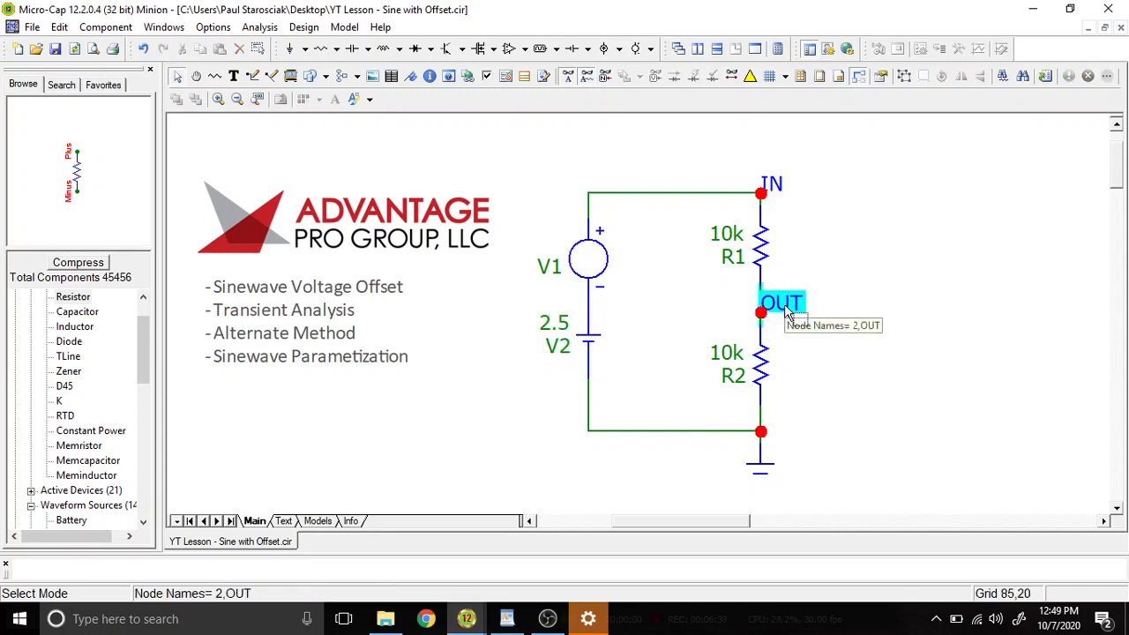
mouse_move(598, 344)
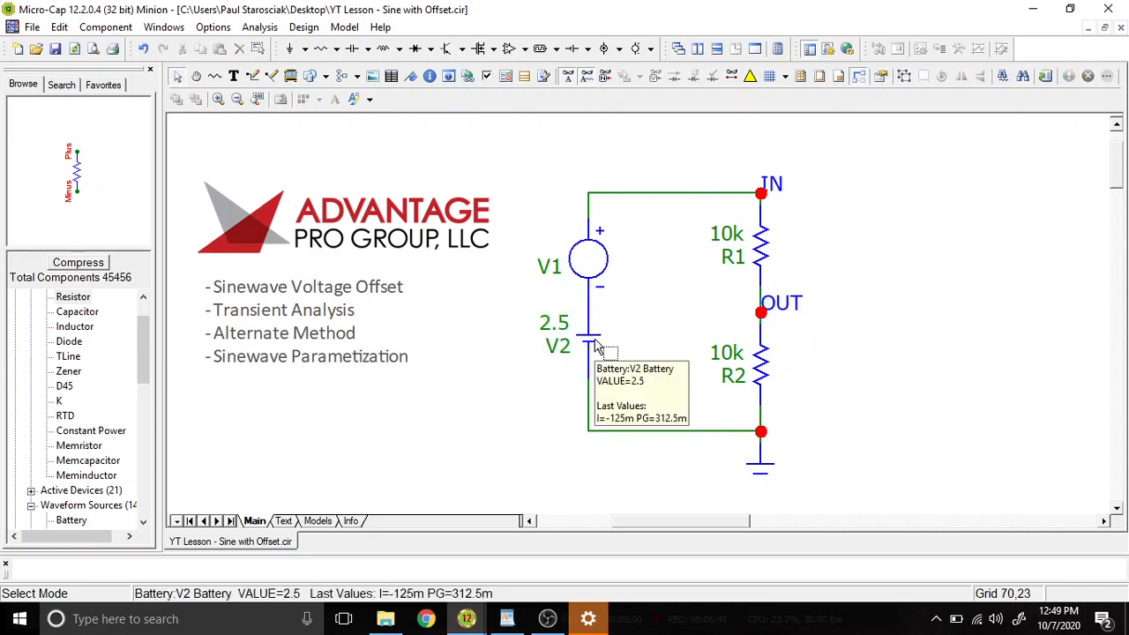
mouse_move(600, 362)
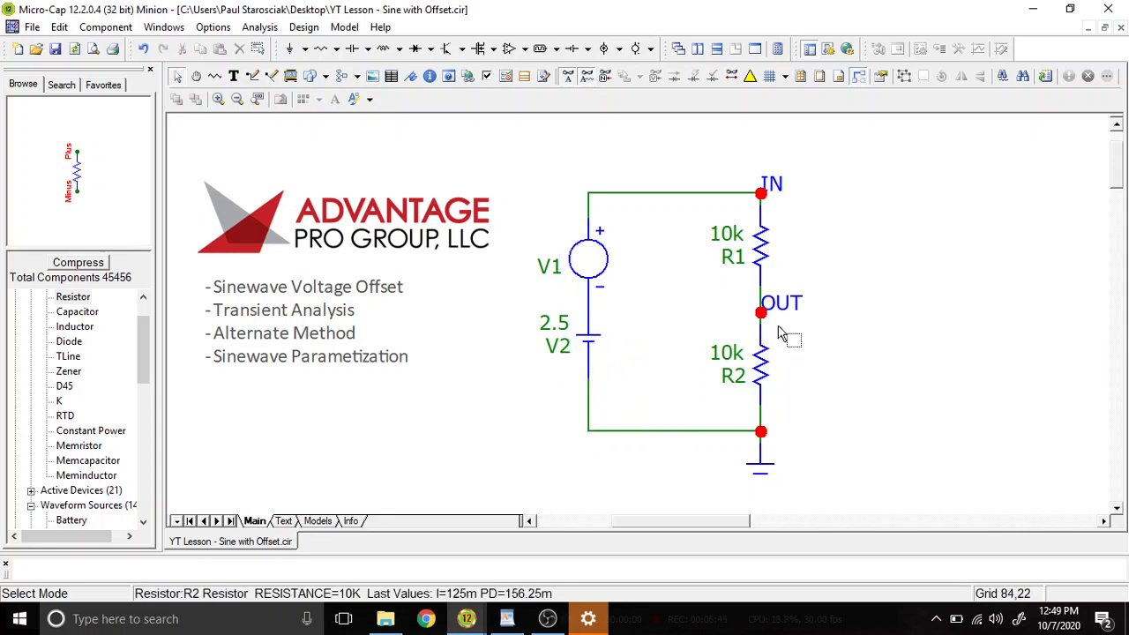
double_click(588, 259)
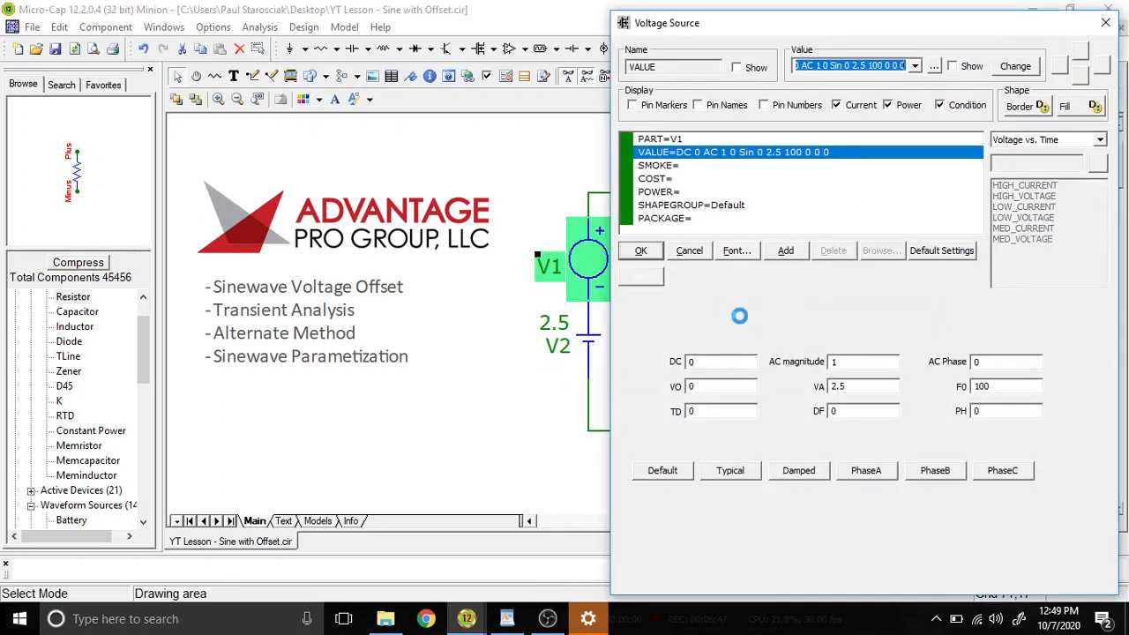
click(641, 250)
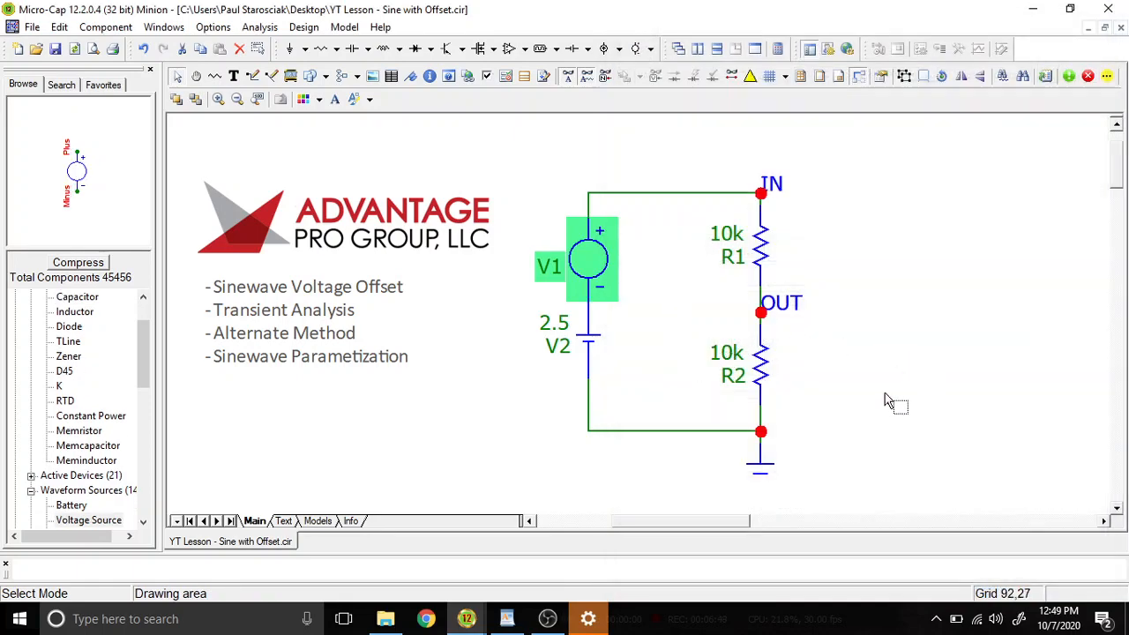